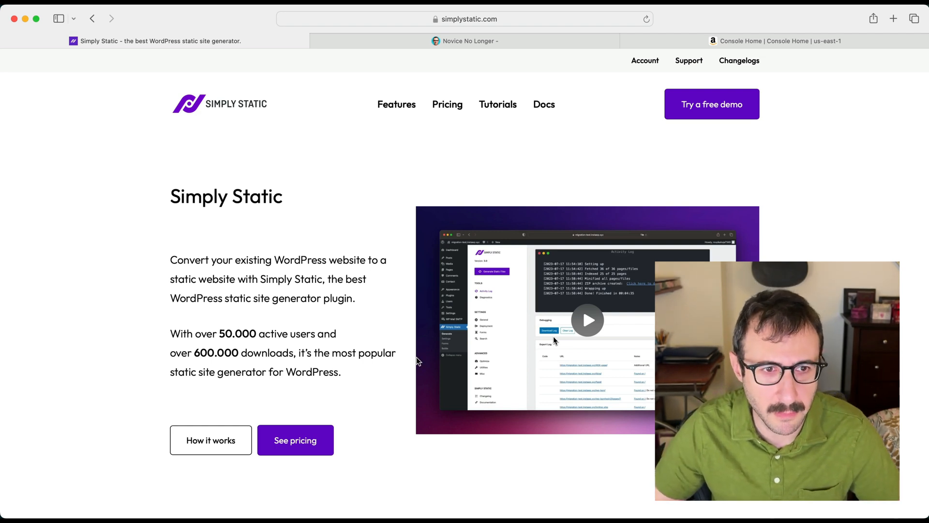
pyautogui.moveTo(355, 164)
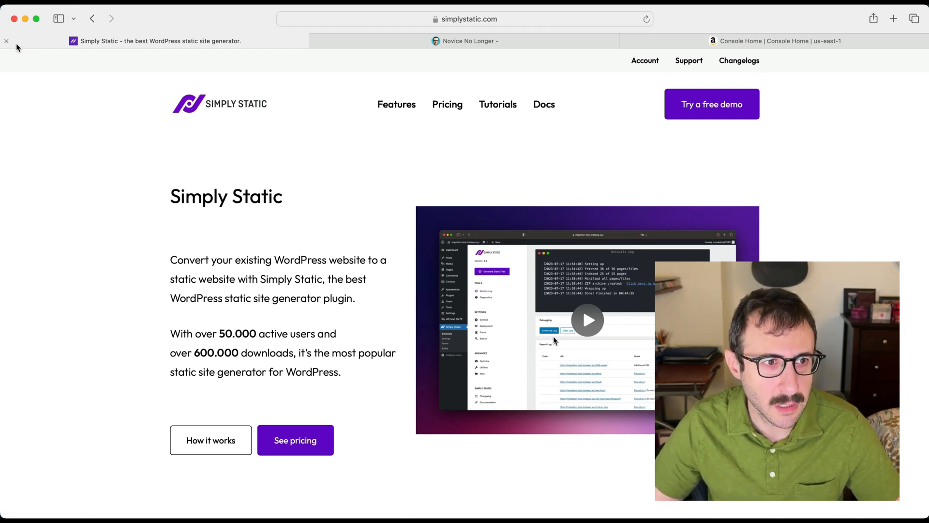
# Close the Simply Static tab and scroll through the Novice No Longer posts, then back up
pyautogui.click(465, 41)
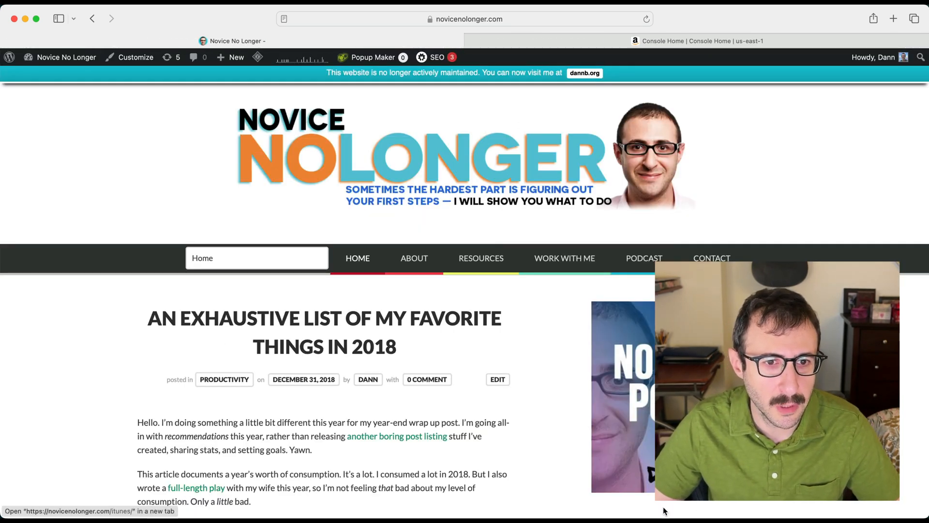
pyautogui.moveTo(157, 286)
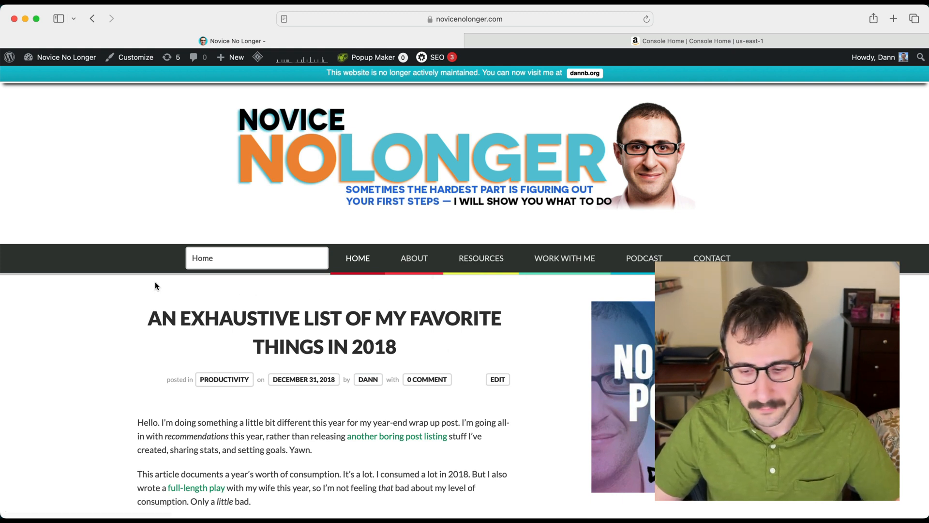
pyautogui.scroll(-3)
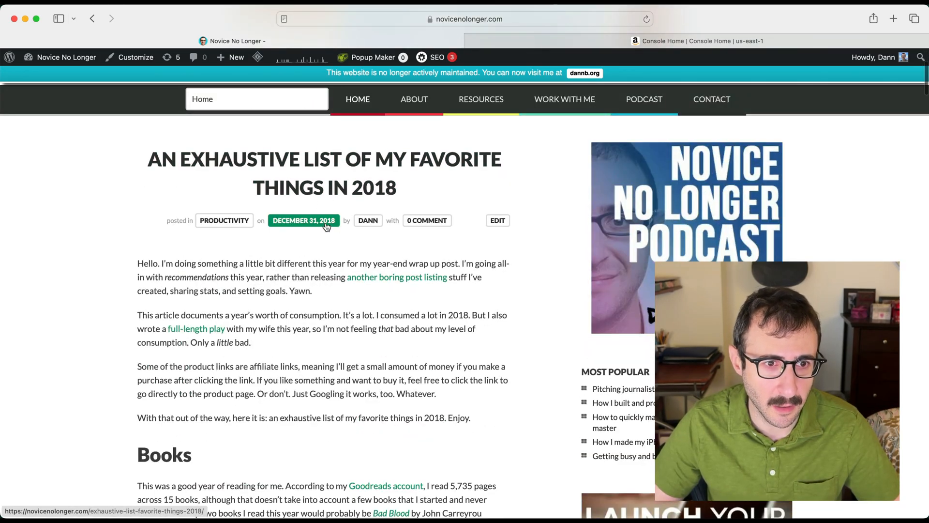
pyautogui.scroll(-3)
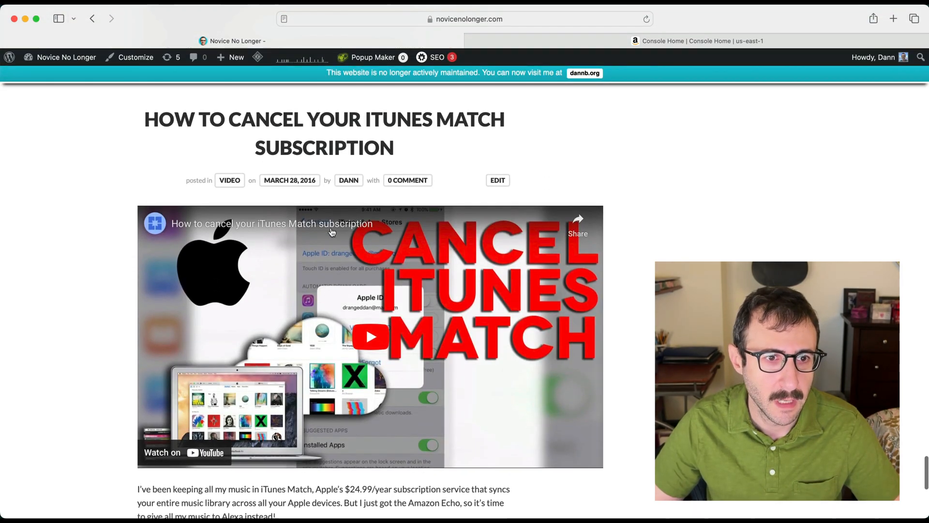
pyautogui.scroll(-3)
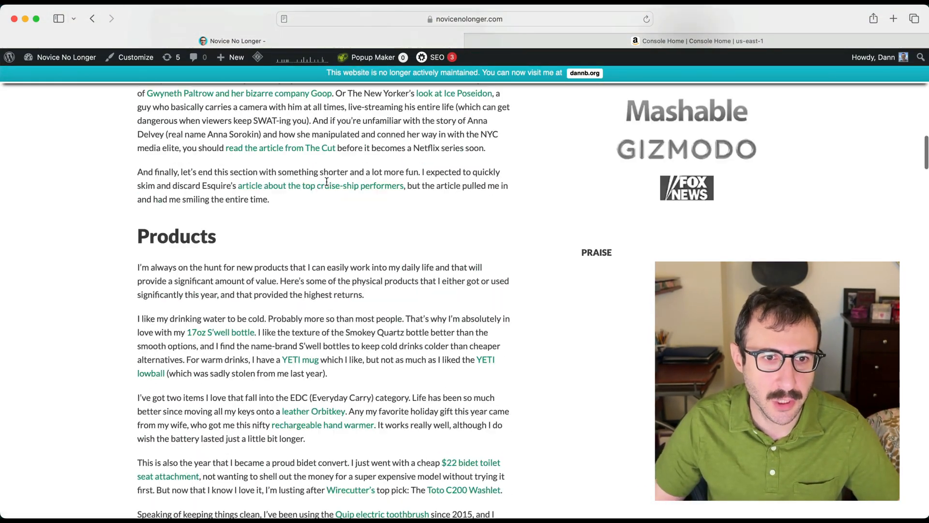
pyautogui.scroll(3)
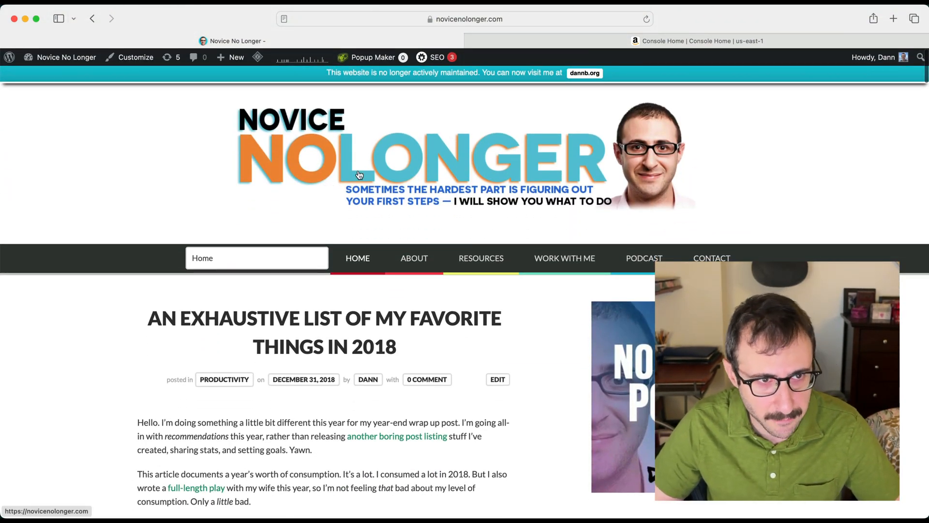
pyautogui.click(66, 57)
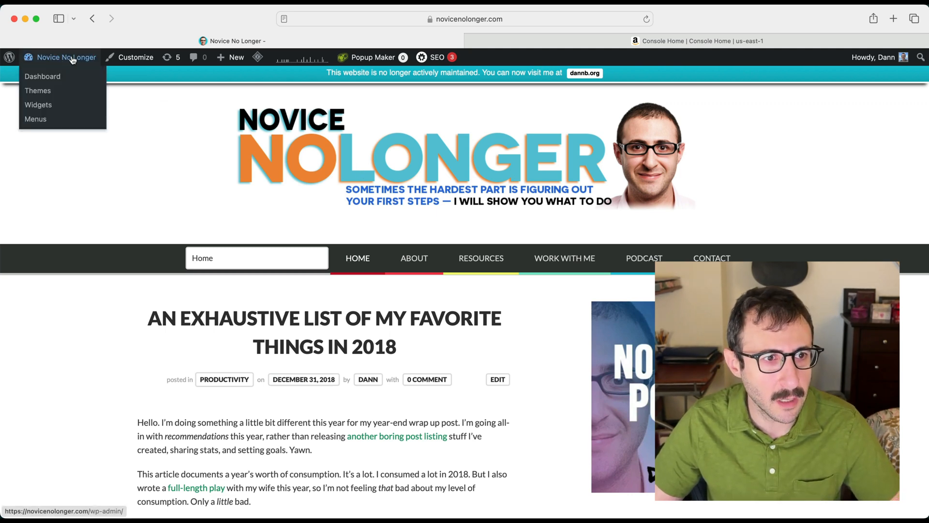
pyautogui.moveTo(515, 17)
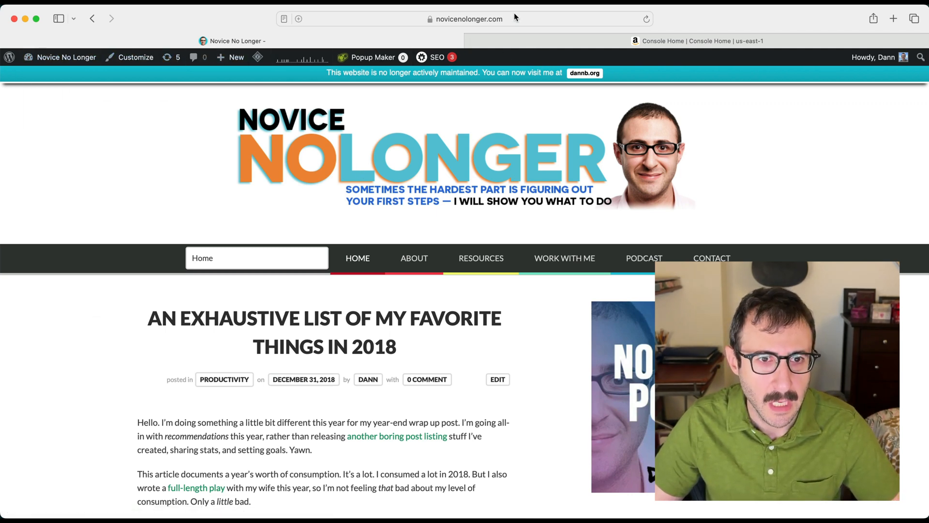
# Append wp-admin to the site address to load the admin Dashboard
pyautogui.click(467, 18)
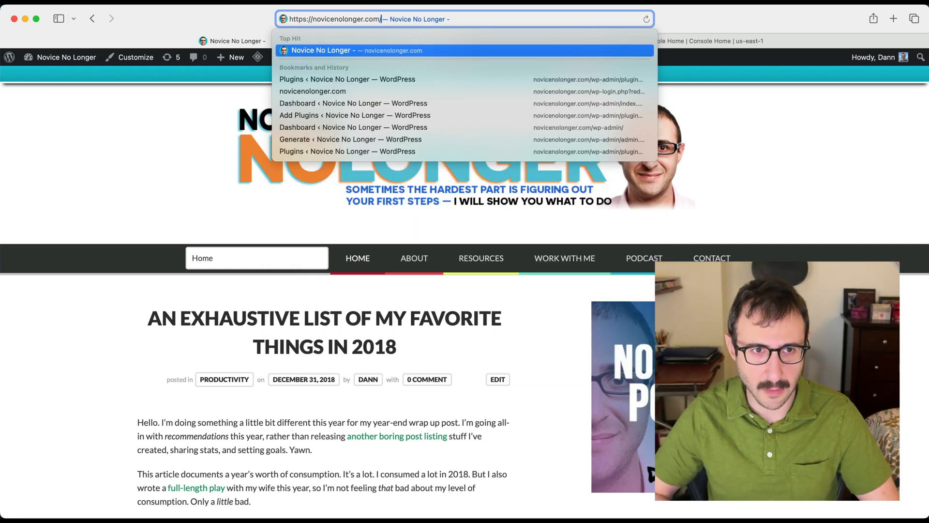
pyautogui.write('wp-admin/')
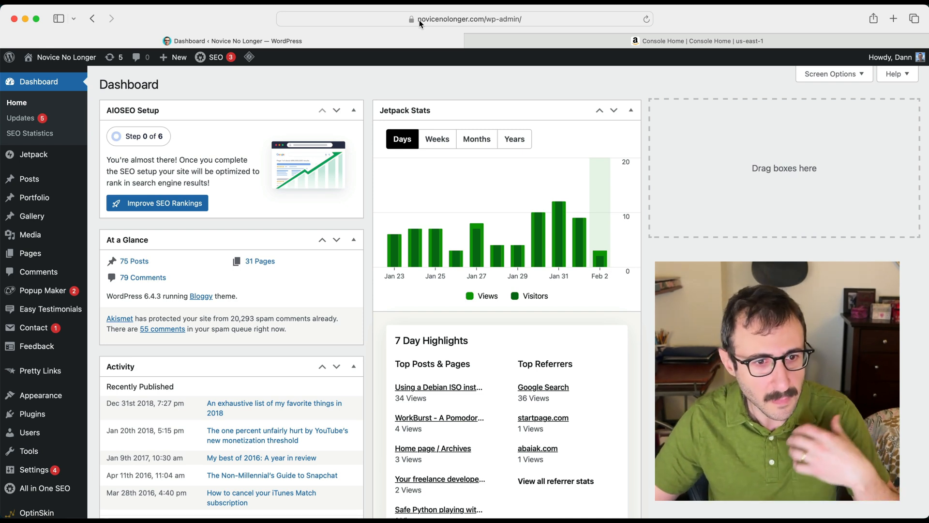
pyautogui.moveTo(417, 50)
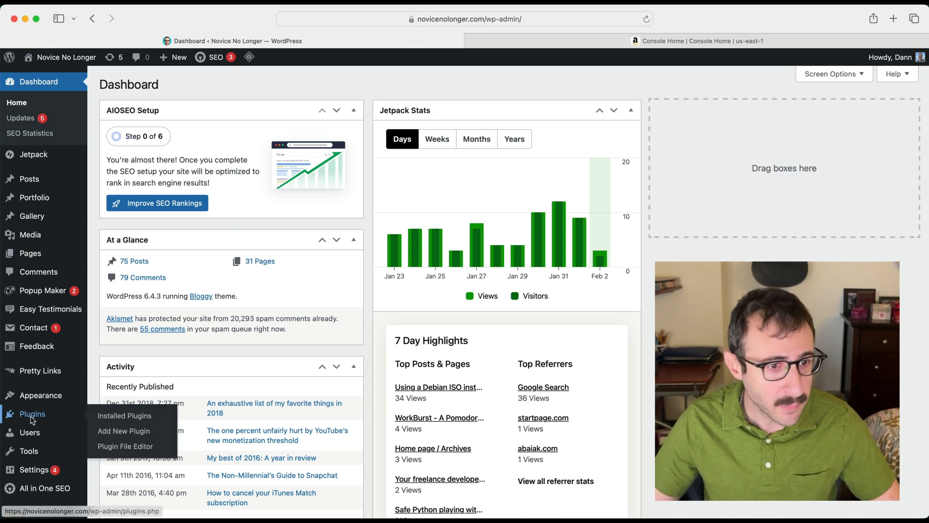
pyautogui.moveTo(124, 430)
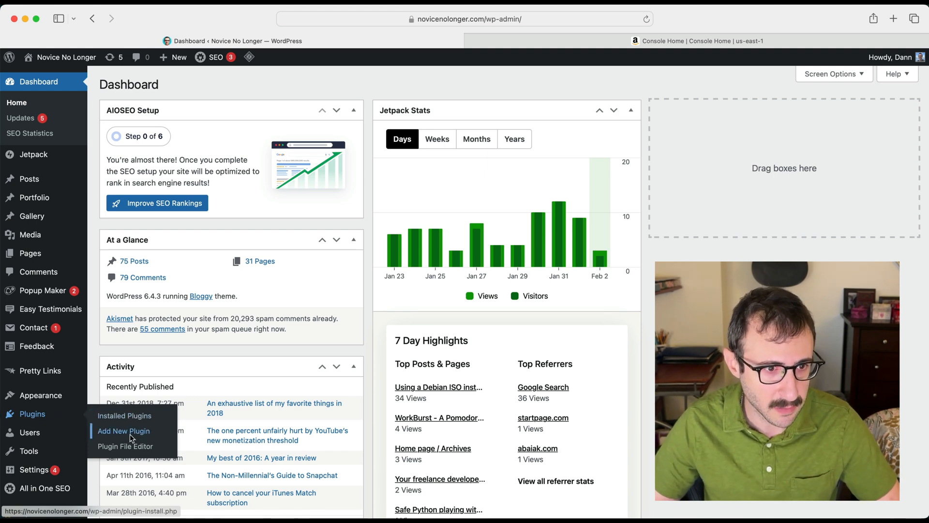
# Search the plugin directory for 'simply static' and install the Simply Static plugin
pyautogui.click(124, 430)
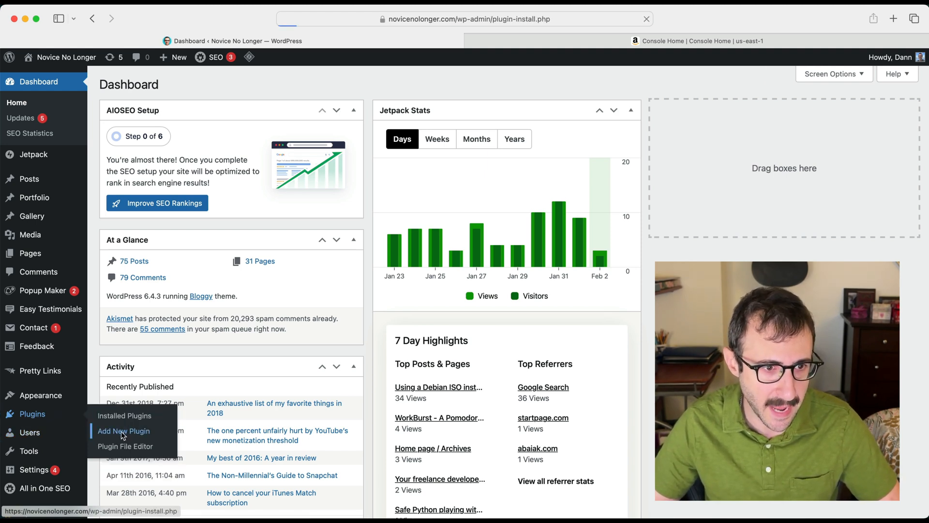
pyautogui.click(124, 431)
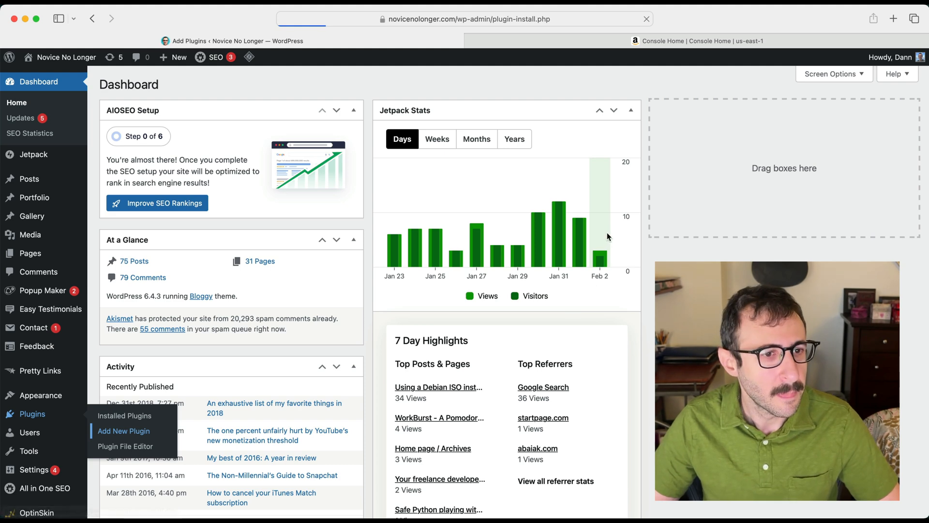
pyautogui.click(124, 431)
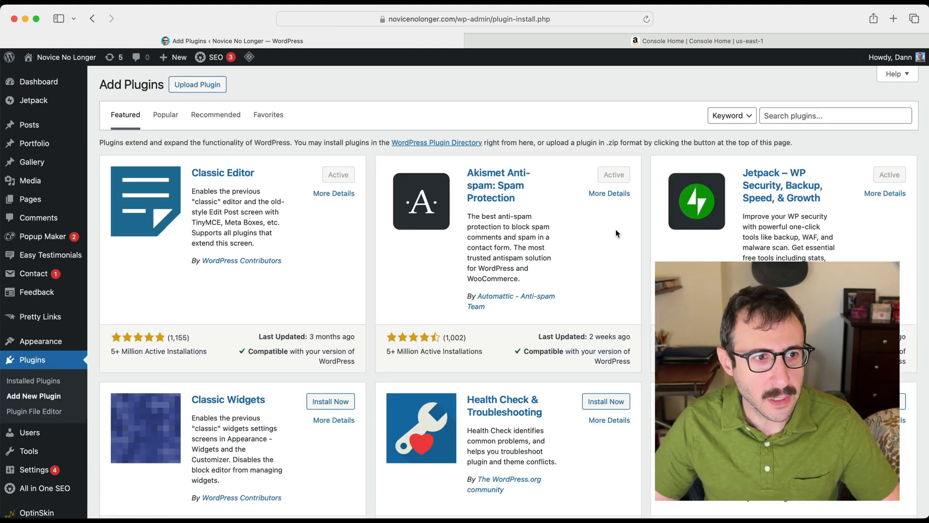
pyautogui.moveTo(37, 291)
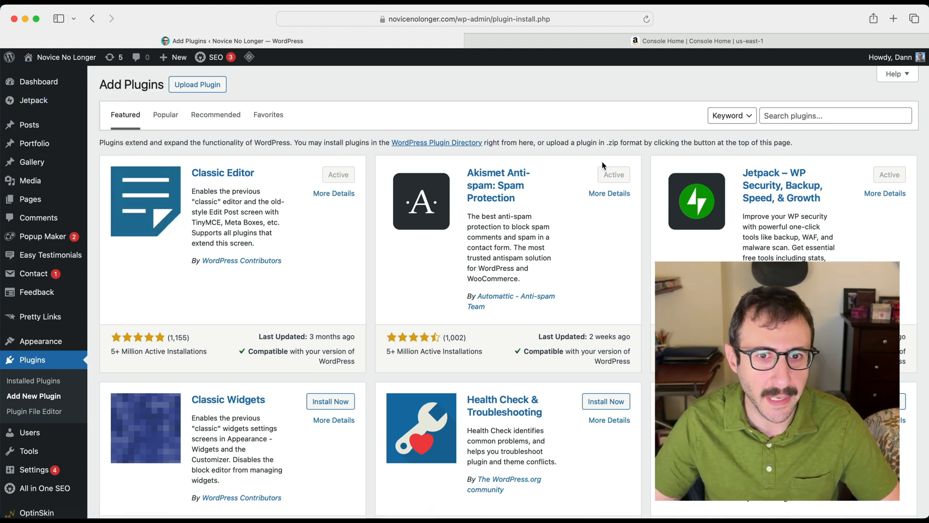
pyautogui.moveTo(604, 159)
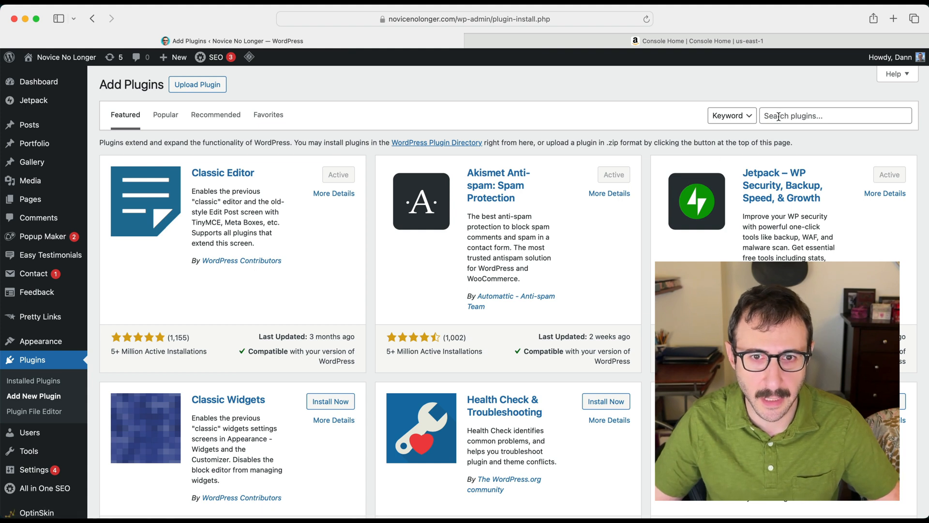
pyautogui.write('simply sta')
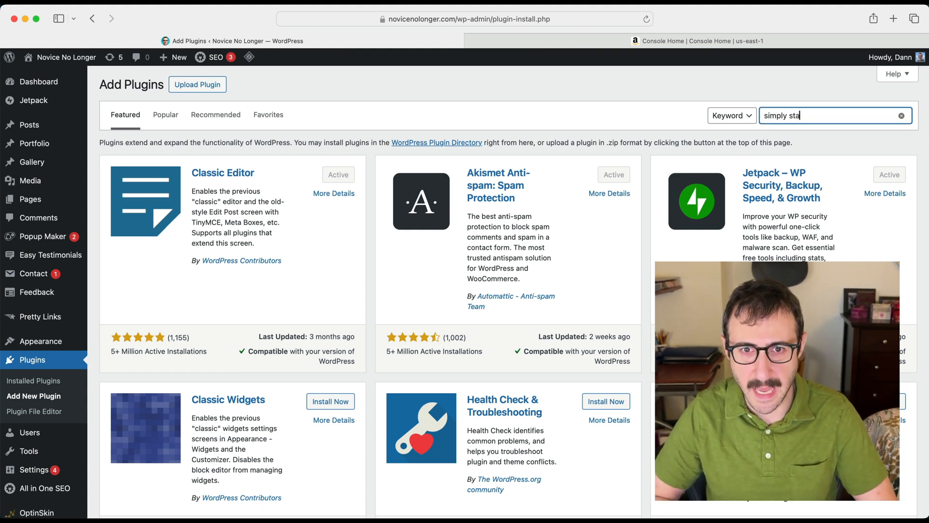
pyautogui.press('Return')
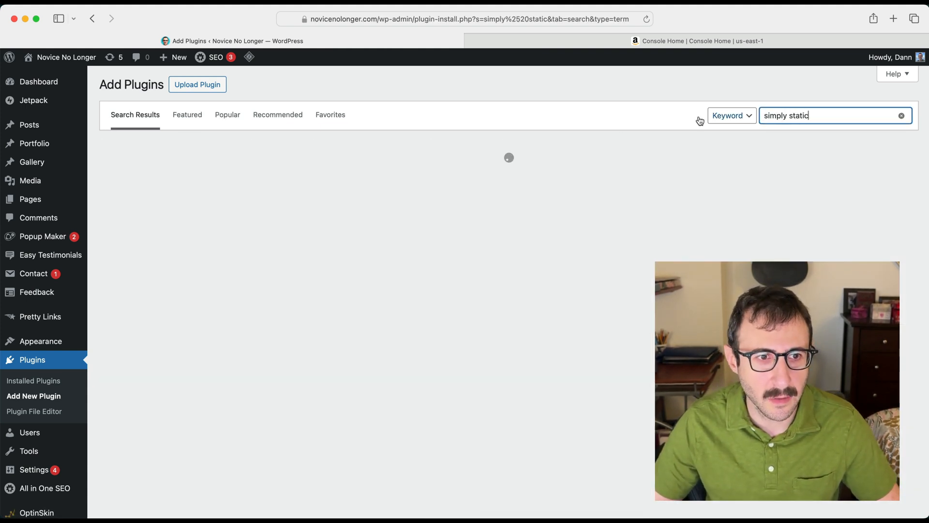
pyautogui.press('Return')
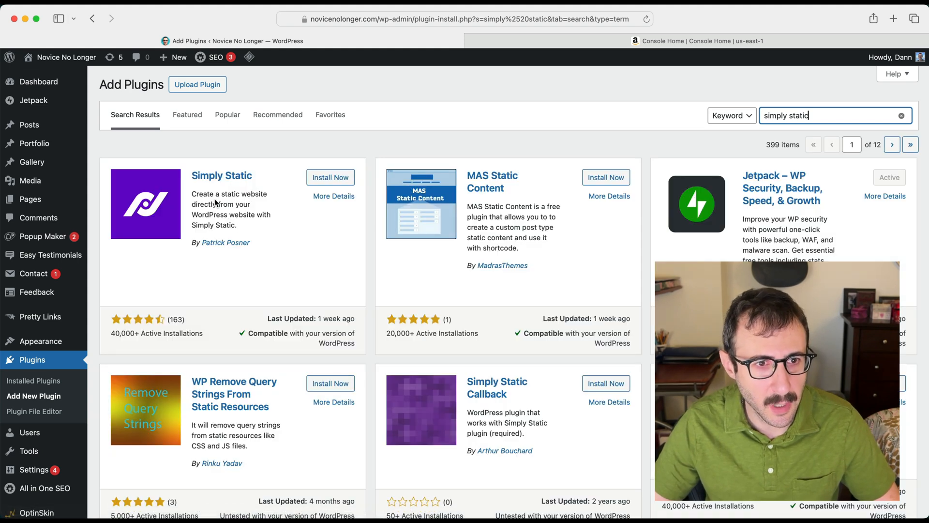
pyautogui.click(330, 178)
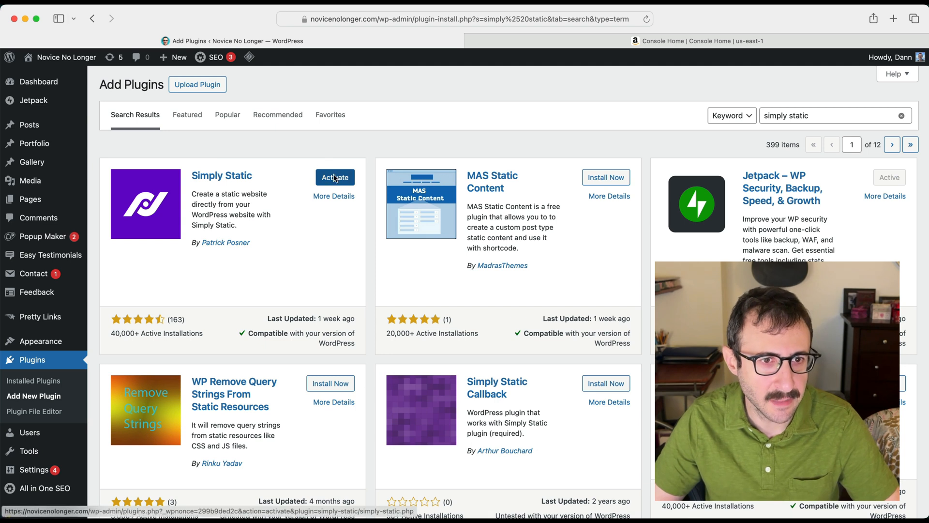
pyautogui.click(335, 177)
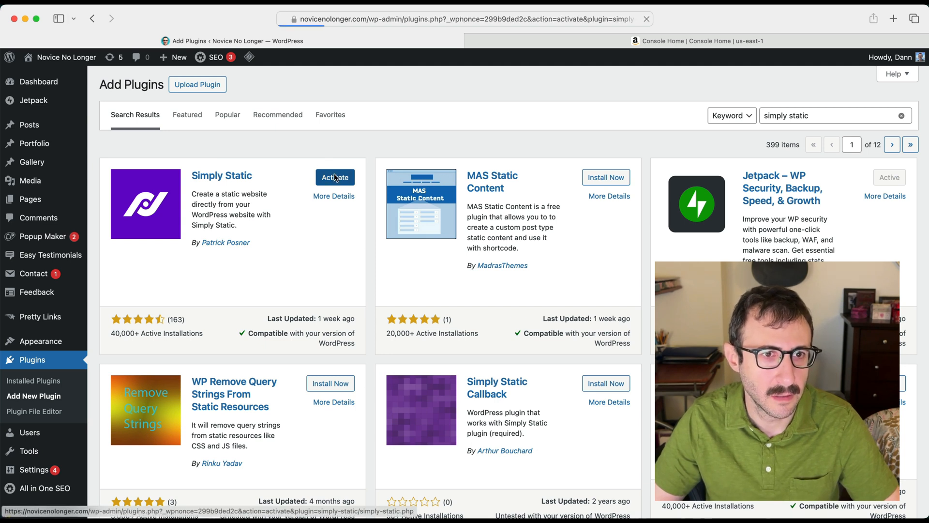
pyautogui.click(335, 177)
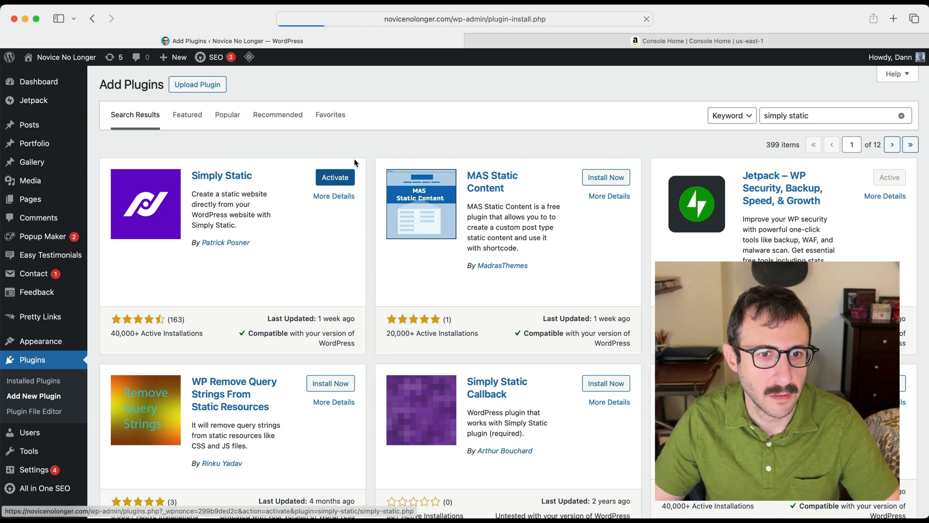
pyautogui.click(335, 177)
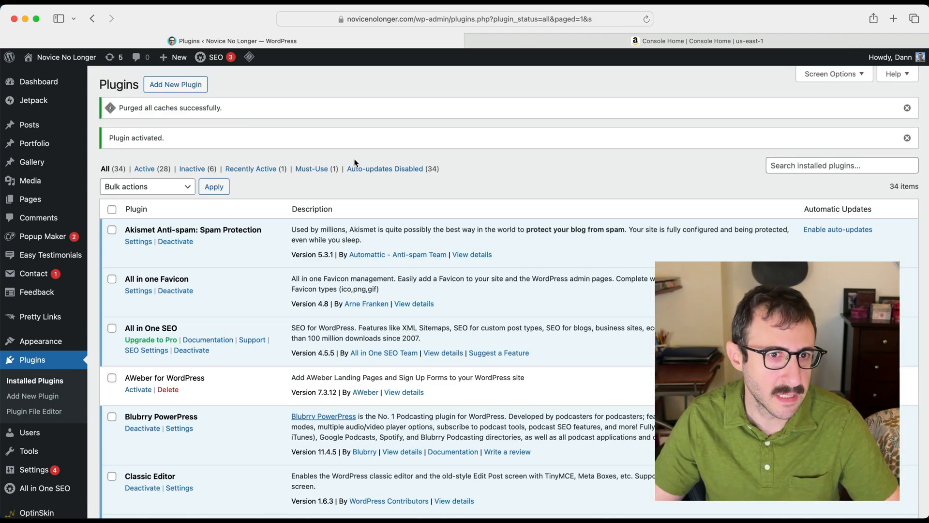
pyautogui.scroll(-3)
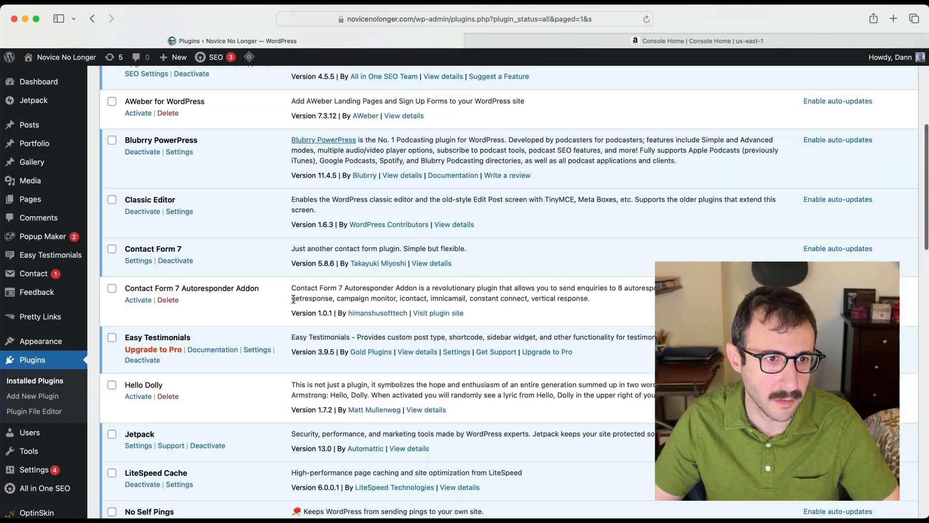
pyautogui.scroll(3)
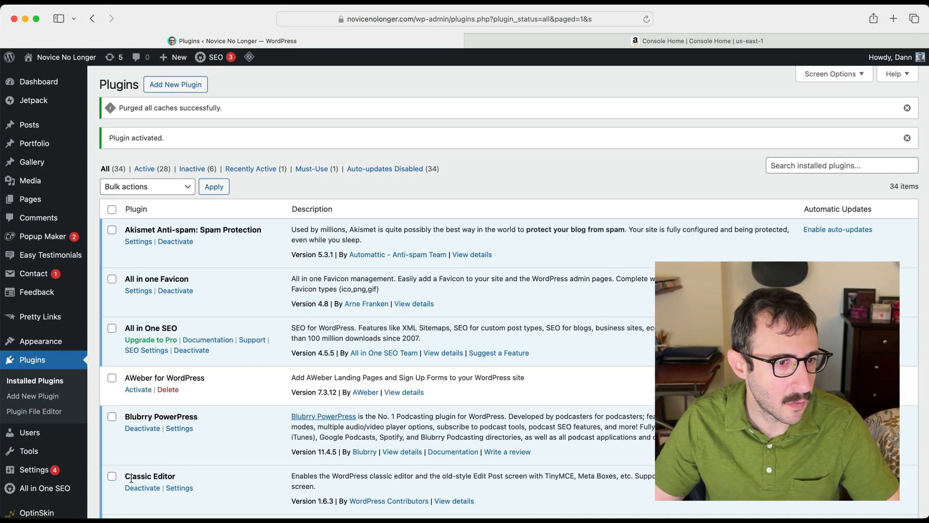
pyautogui.scroll(-3)
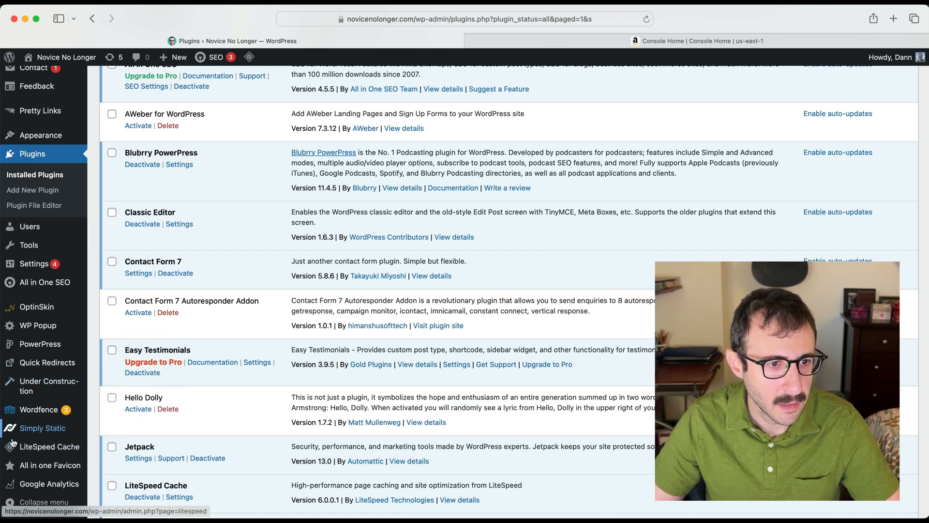
# Review Simply Static's General and Deployment settings and save with ZIP Archive deployment
pyautogui.click(41, 428)
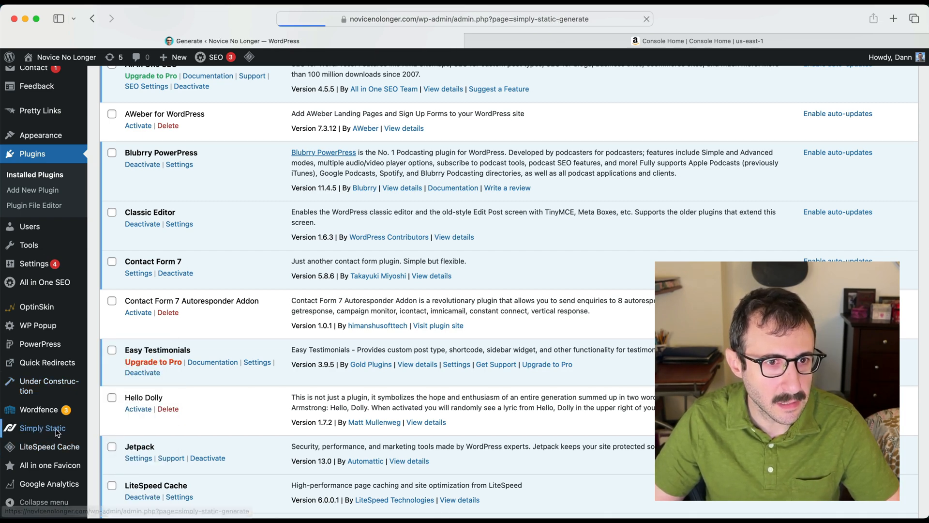
pyautogui.click(42, 427)
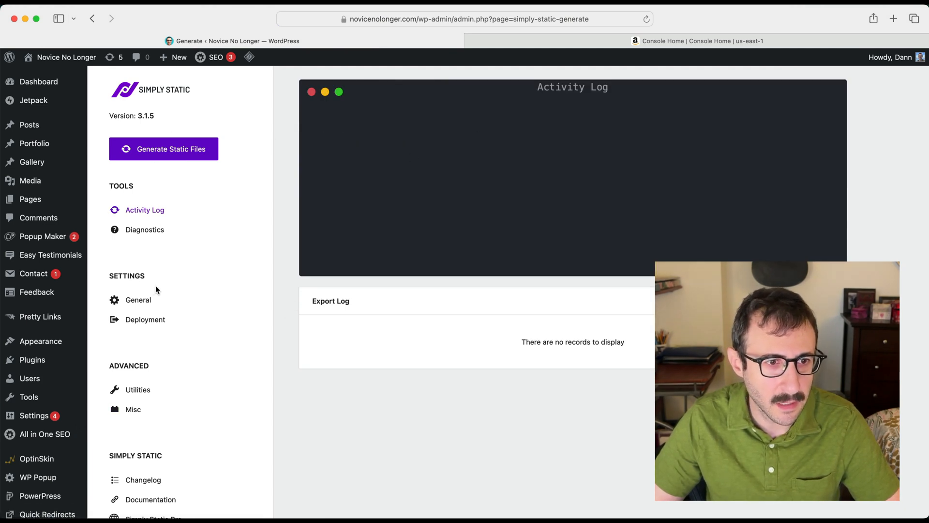
pyautogui.click(137, 299)
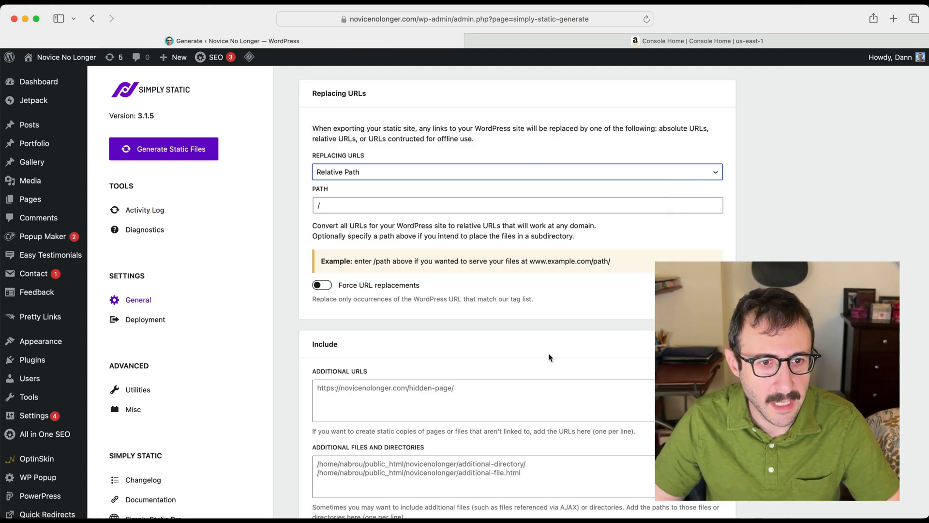
pyautogui.scroll(-3)
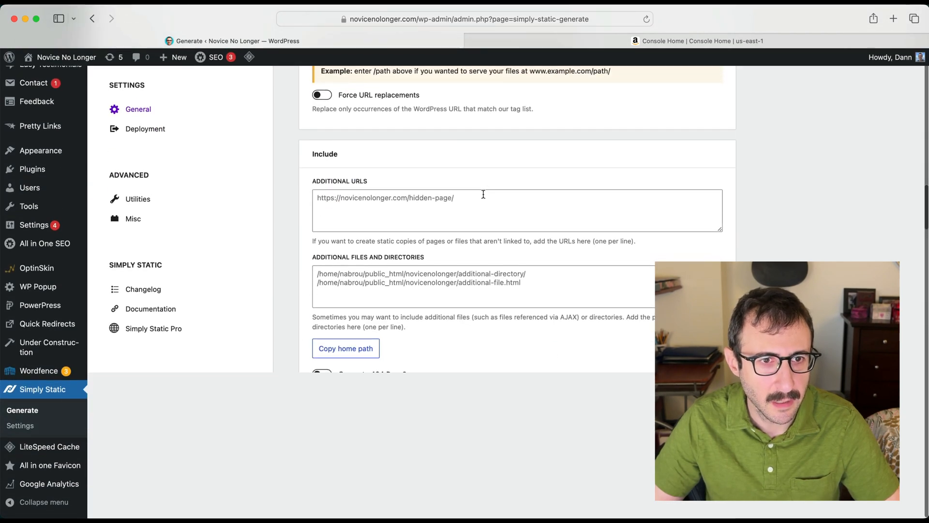
pyautogui.click(145, 129)
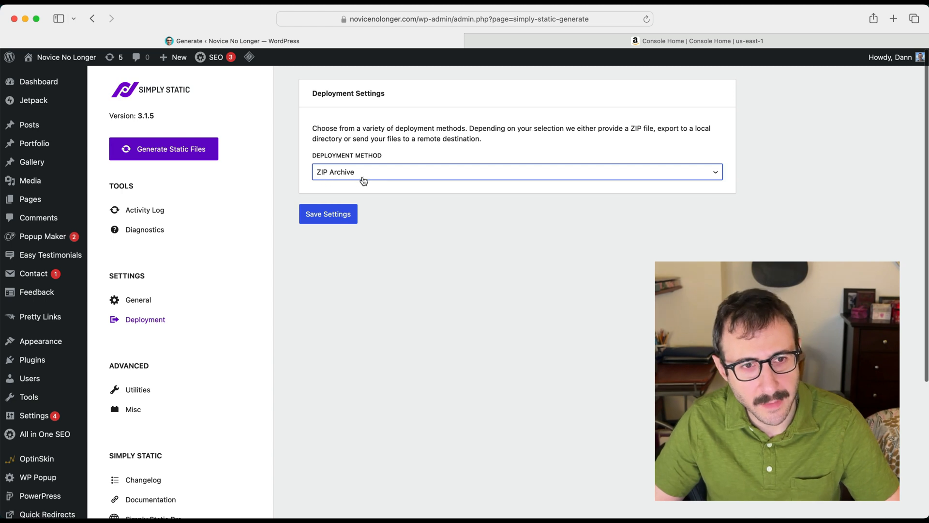
pyautogui.moveTo(327, 214)
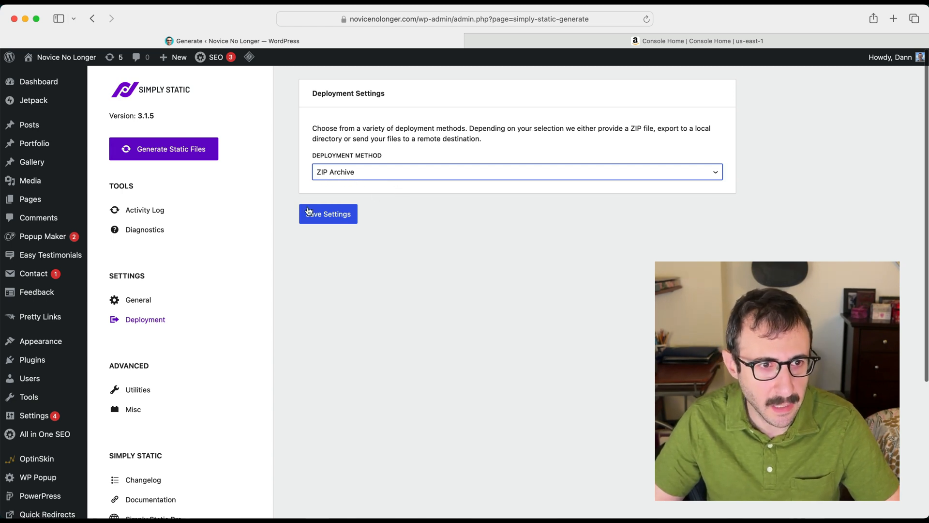
pyautogui.click(146, 210)
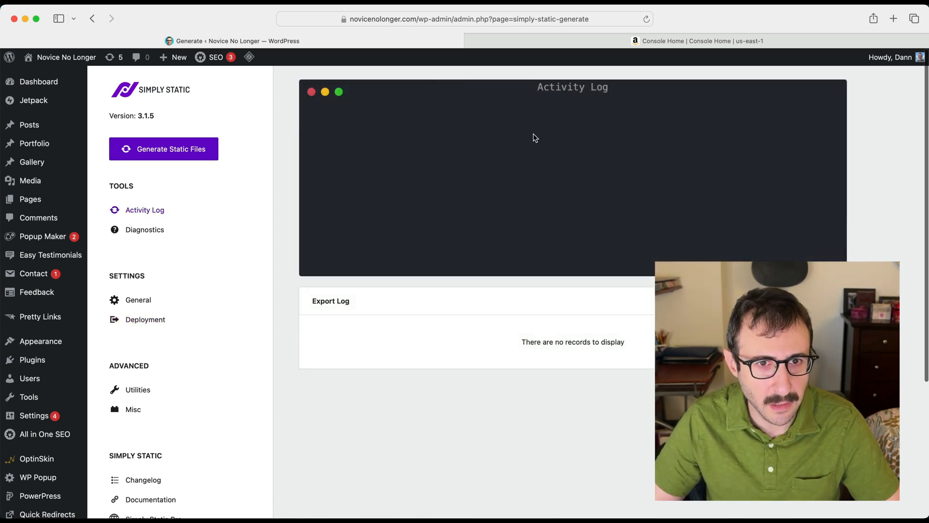
pyautogui.moveTo(167, 153)
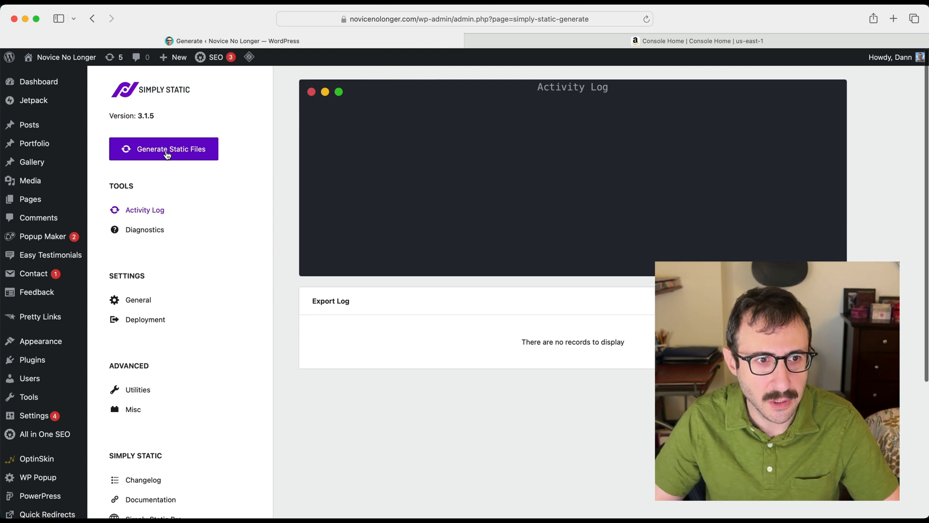
pyautogui.click(164, 149)
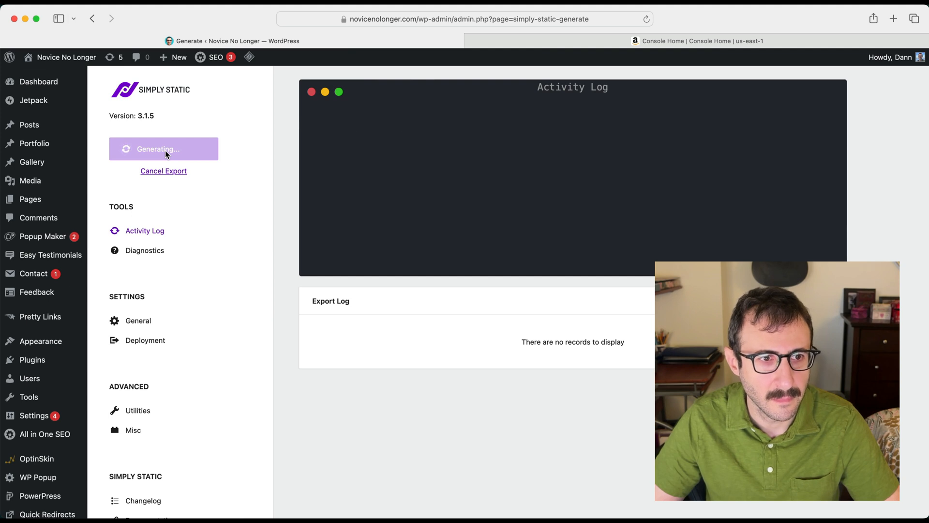
pyautogui.moveTo(552, 148)
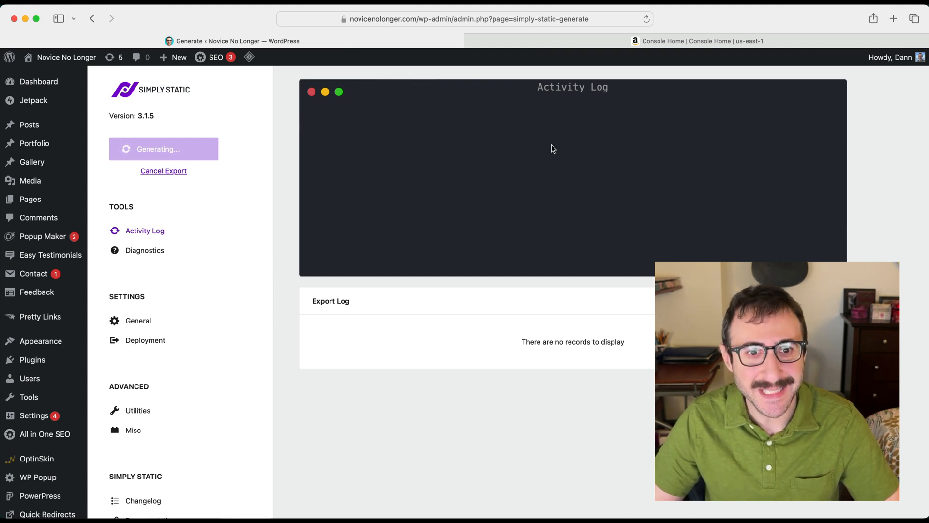
pyautogui.moveTo(610, 233)
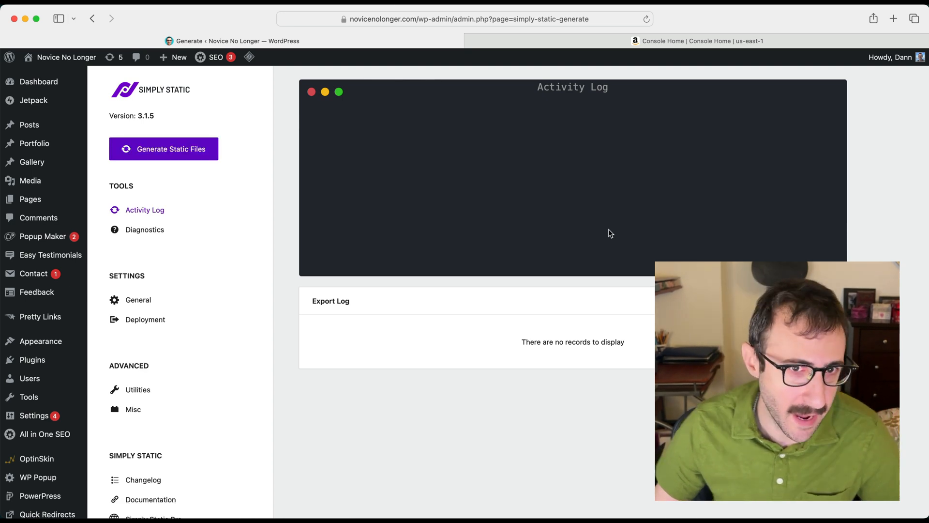
pyautogui.moveTo(145, 230)
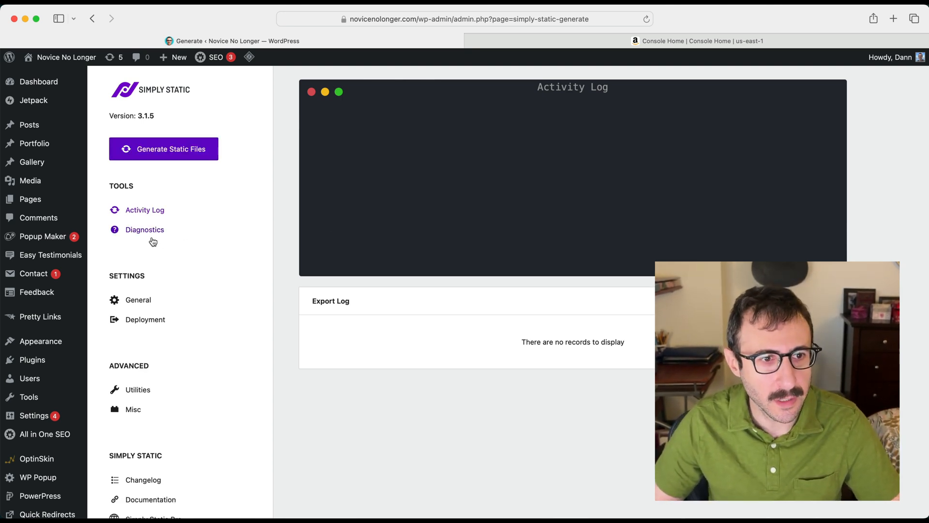
pyautogui.click(145, 229)
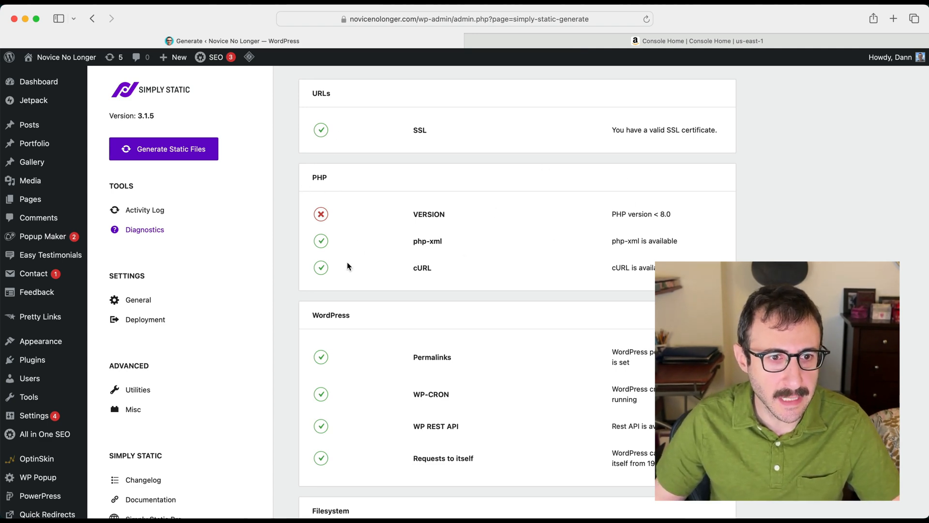
# Scroll through the diagnostics: PHP version fails; SSL, php-xml, cURL and WordPress checks pass
pyautogui.scroll(-3)
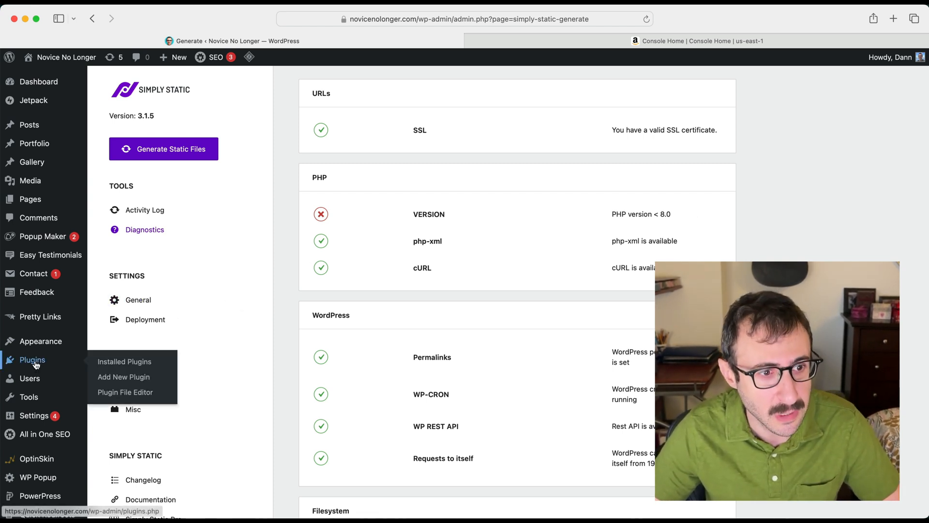
# Deactivate LiteSpeed Cache from the Installed Plugins list
pyautogui.click(124, 361)
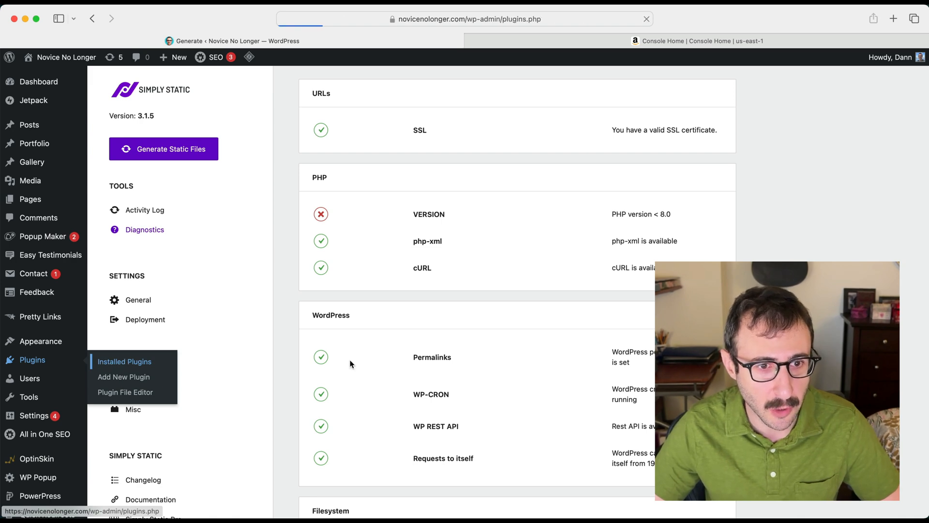
pyautogui.click(125, 361)
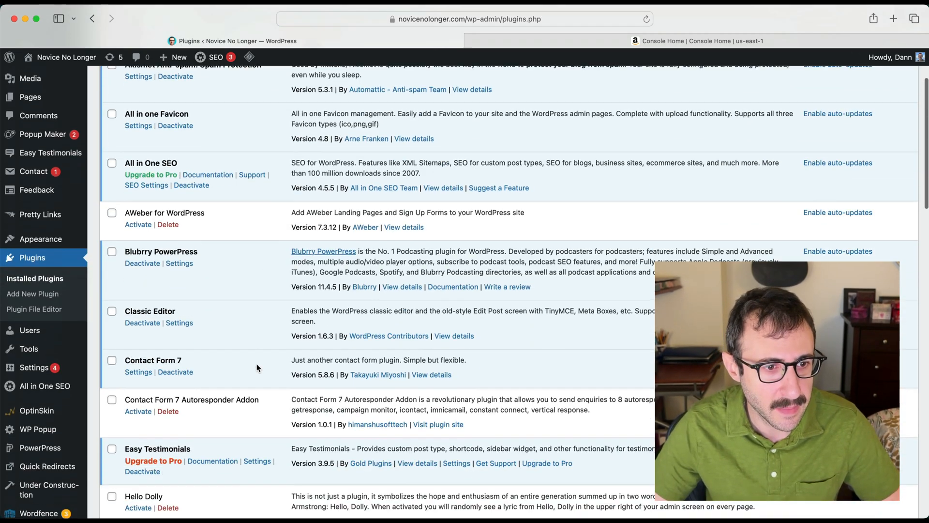
pyautogui.scroll(-3)
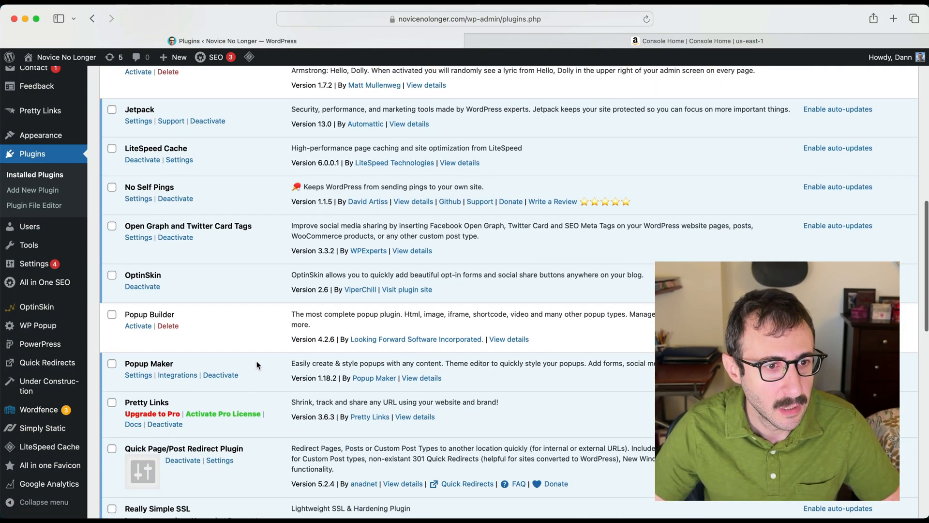
pyautogui.scroll(3)
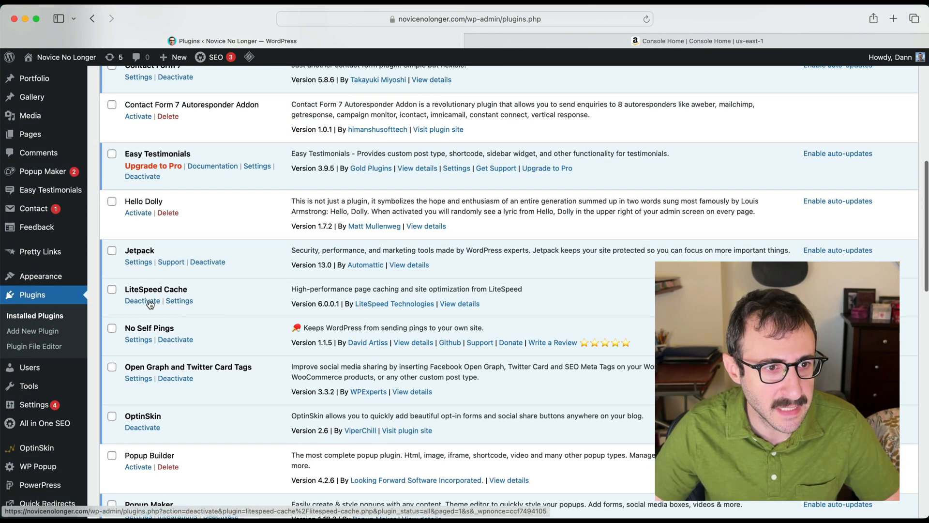
pyautogui.click(143, 301)
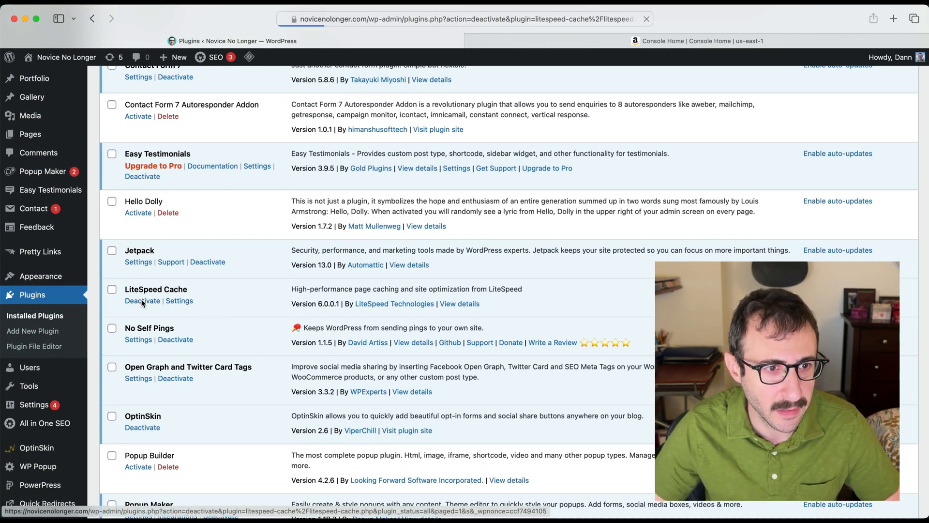
pyautogui.click(142, 301)
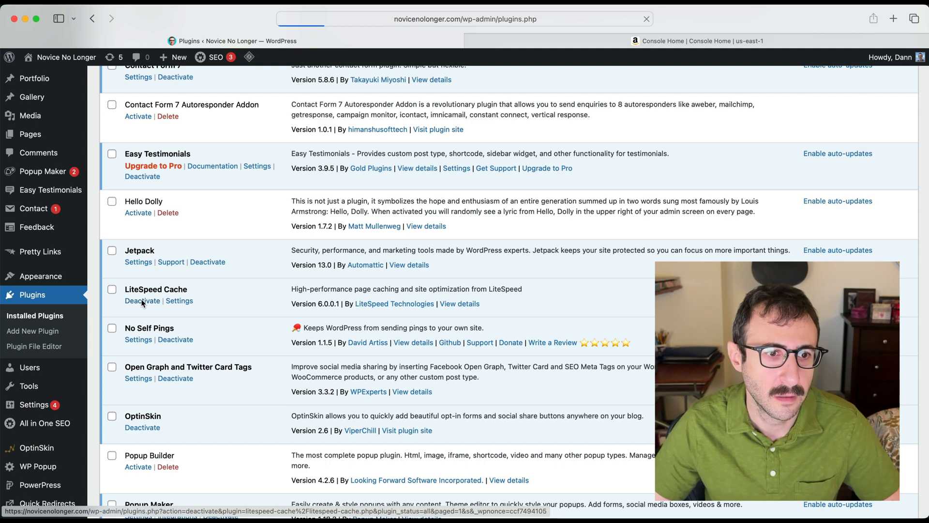
pyautogui.click(142, 300)
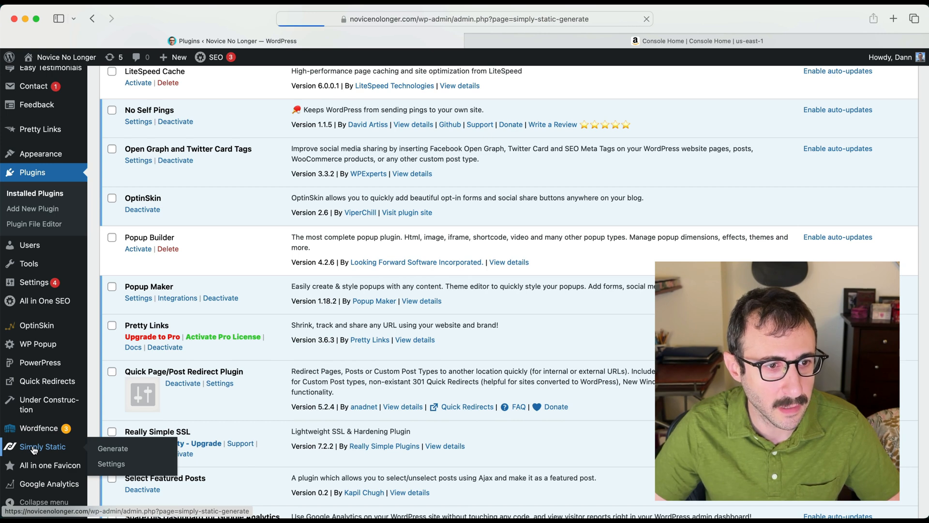
# Generate the static files and wait until the ZIP archive is created (1746 of 1748 pages)
pyautogui.click(113, 448)
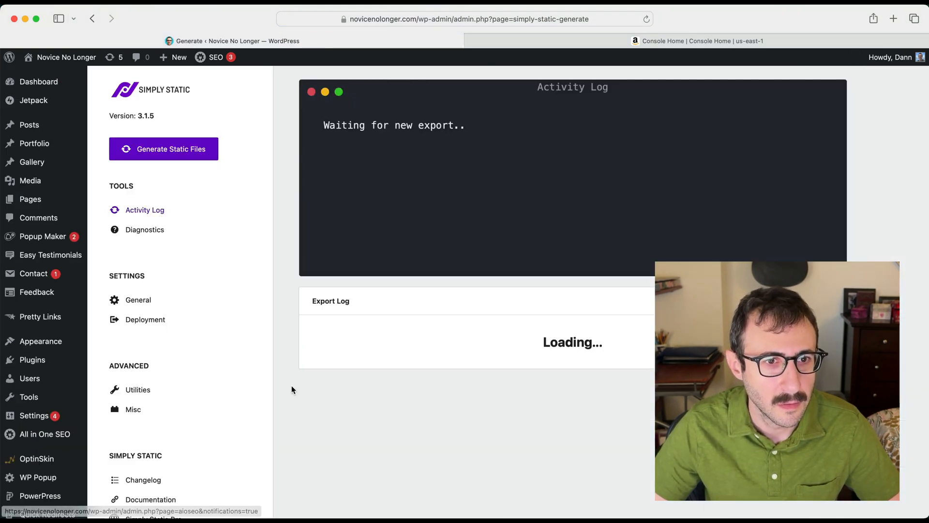
pyautogui.moveTo(507, 206)
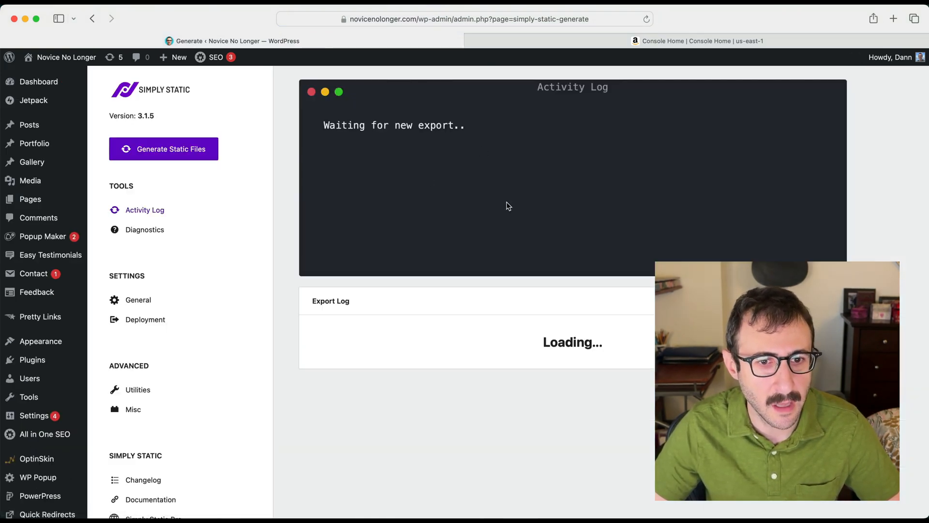
pyautogui.click(164, 149)
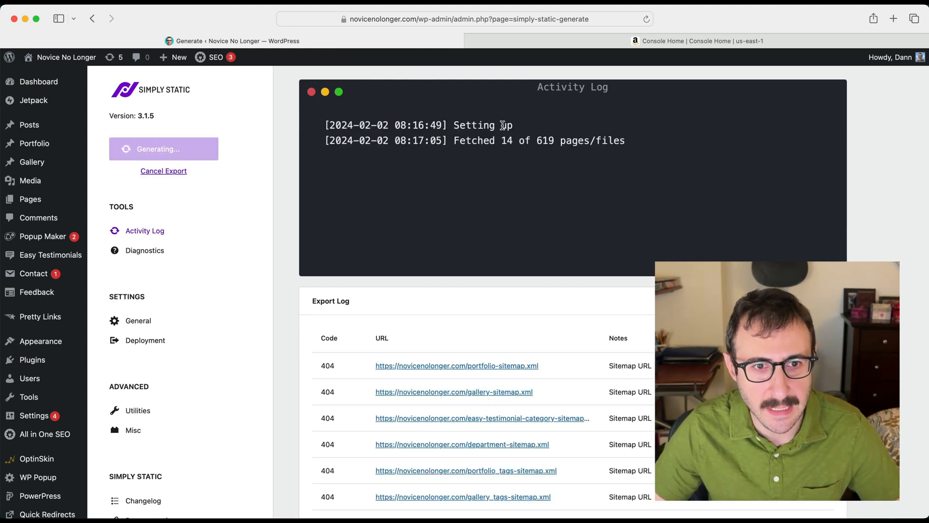
pyautogui.moveTo(499, 193)
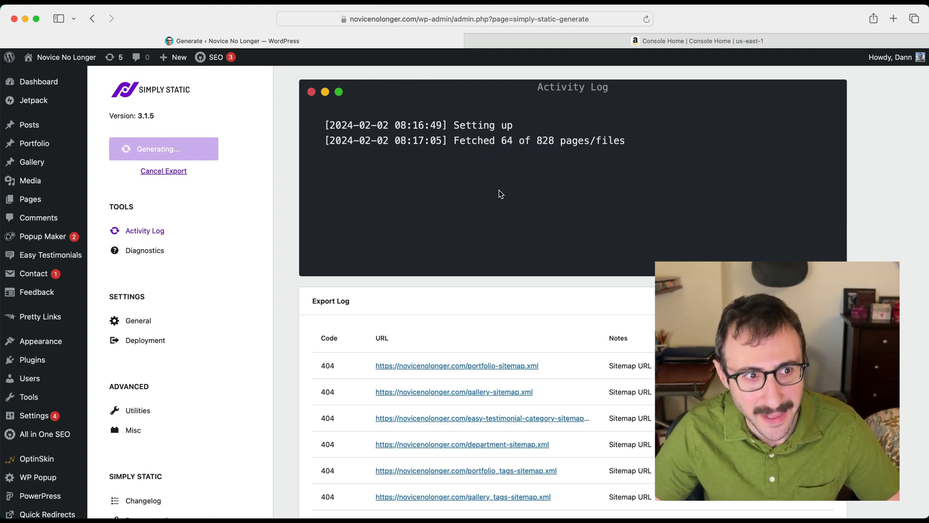
pyautogui.moveTo(123, 159)
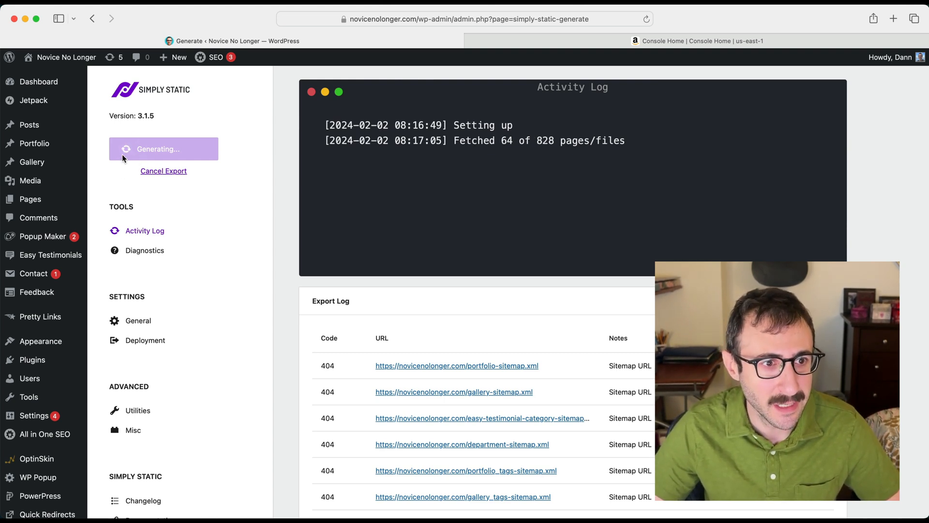
pyautogui.moveTo(269, 151)
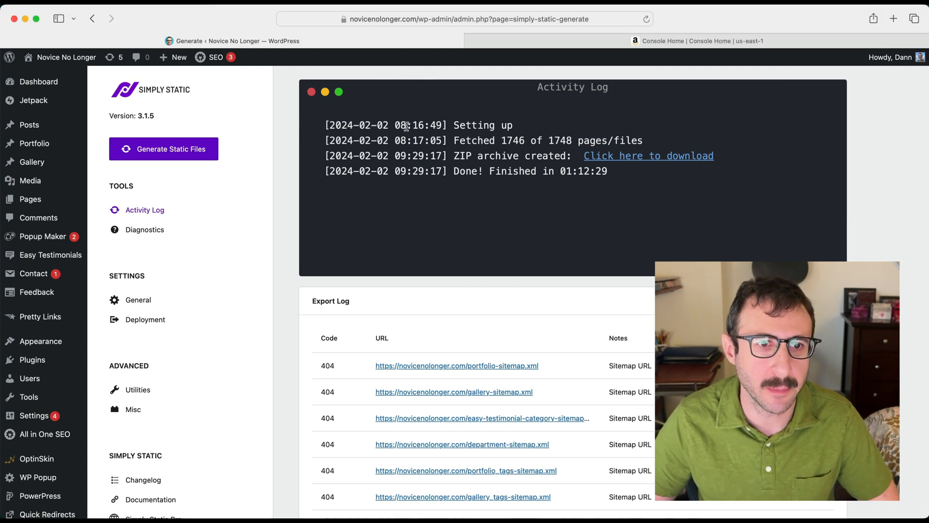
pyautogui.doubleClick(409, 125)
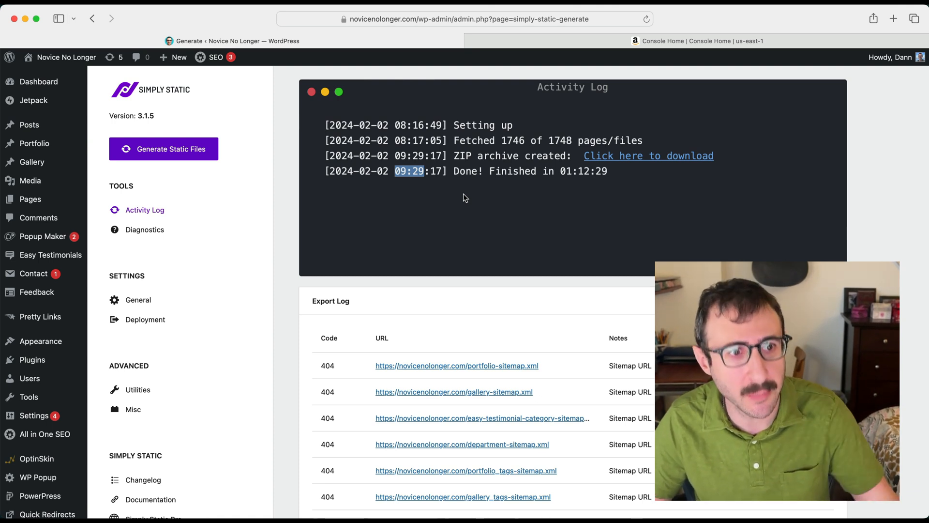
pyautogui.moveTo(497, 208)
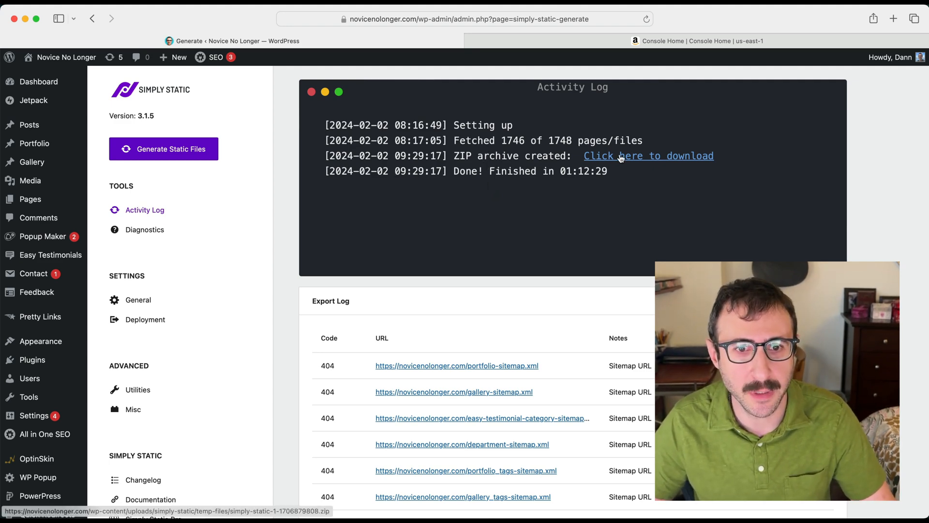
pyautogui.click(649, 155)
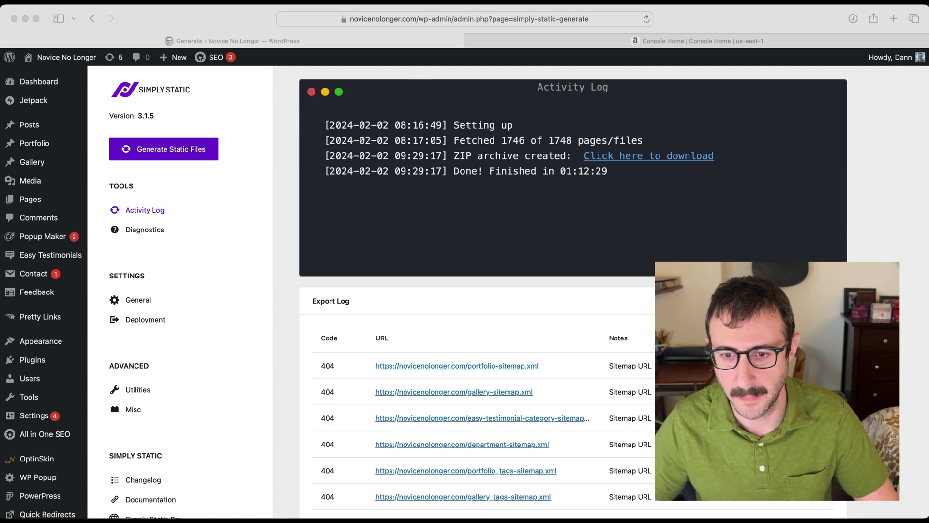
pyautogui.click(648, 155)
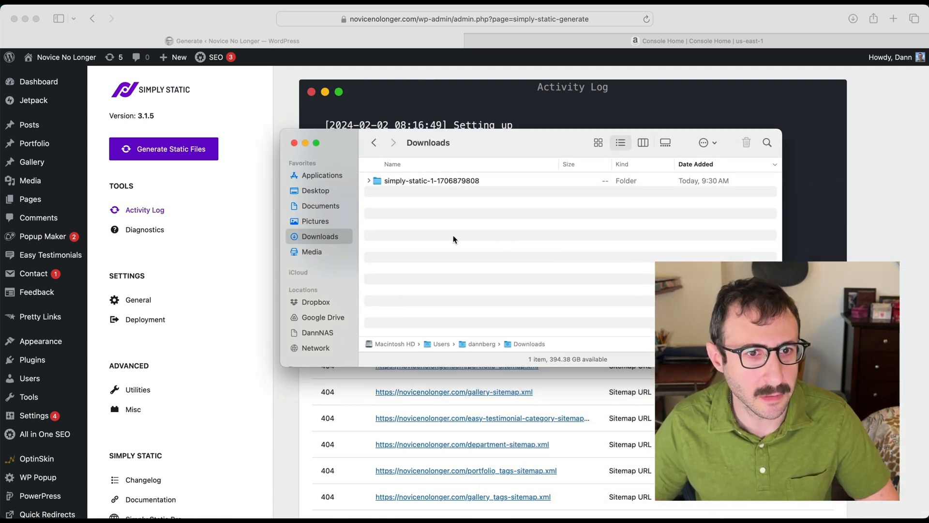
pyautogui.click(367, 180)
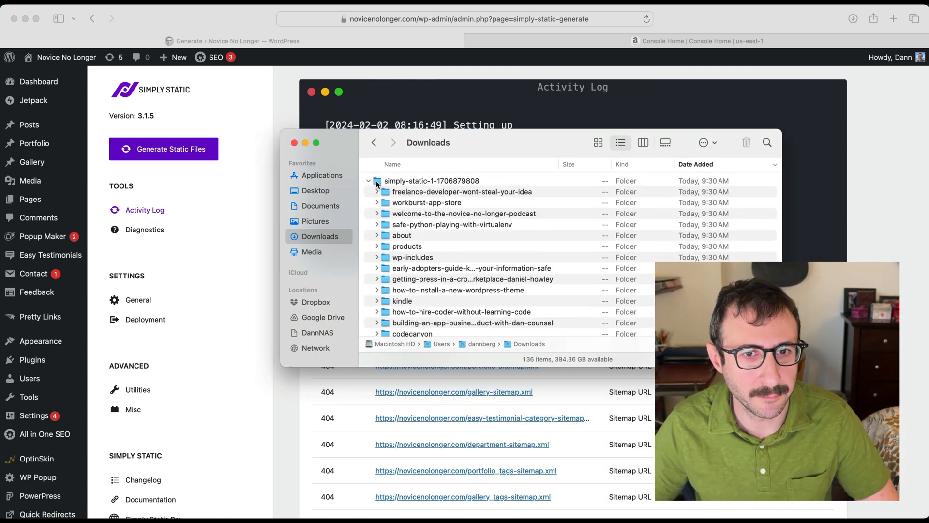
pyautogui.scroll(-3)
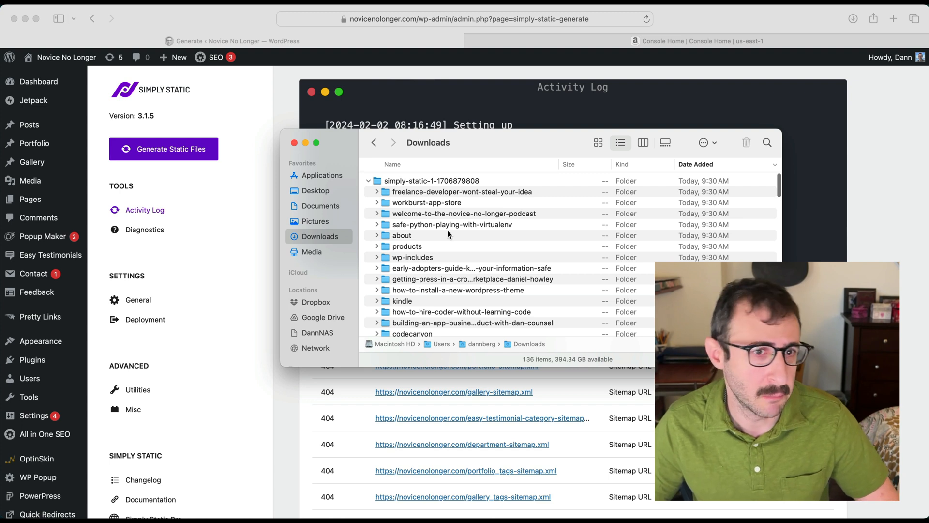
pyautogui.click(369, 180)
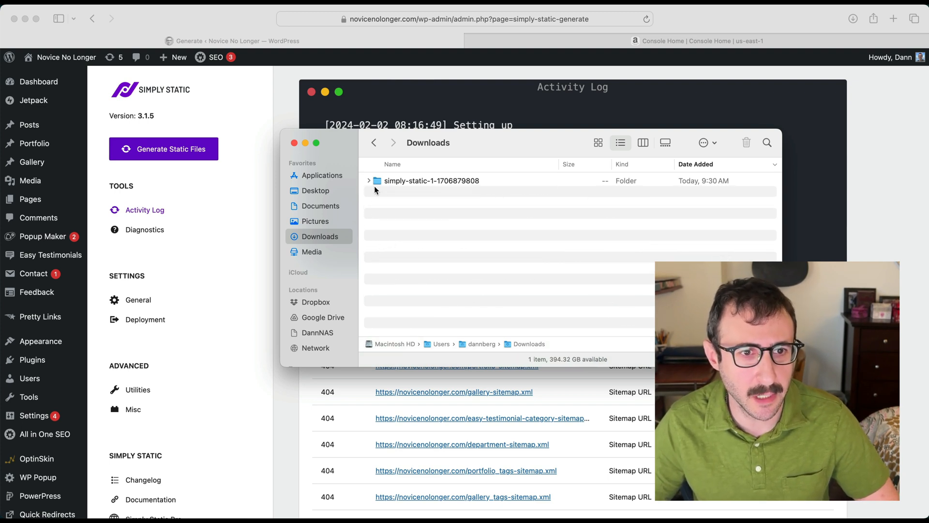
pyautogui.moveTo(379, 160)
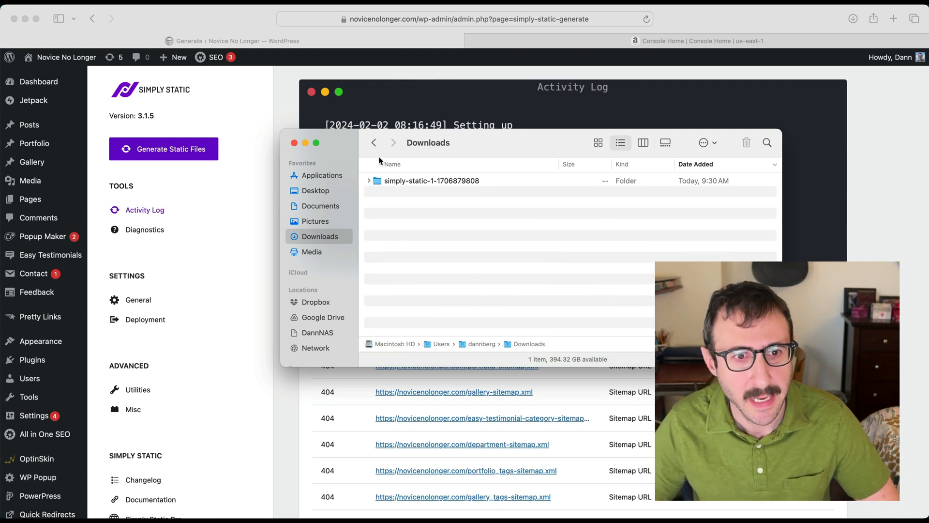
pyautogui.moveTo(420, 170)
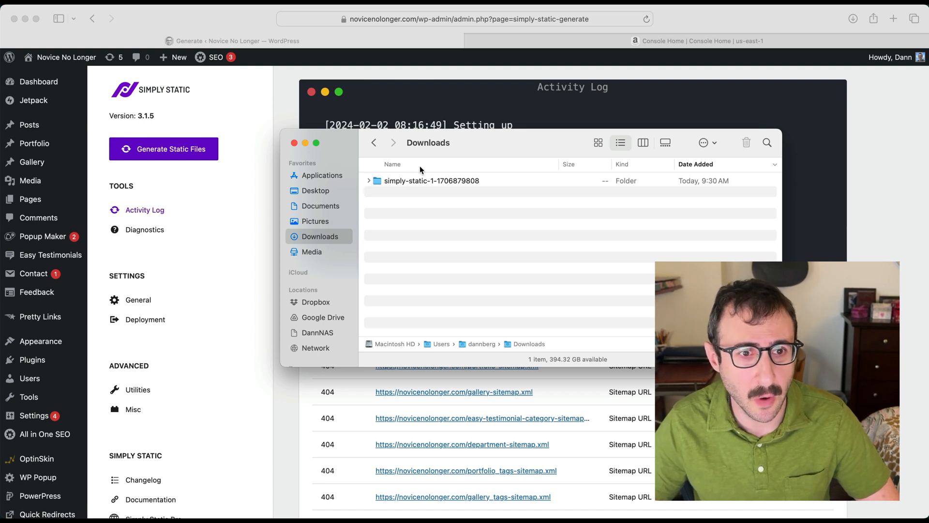
pyautogui.moveTo(502, 148)
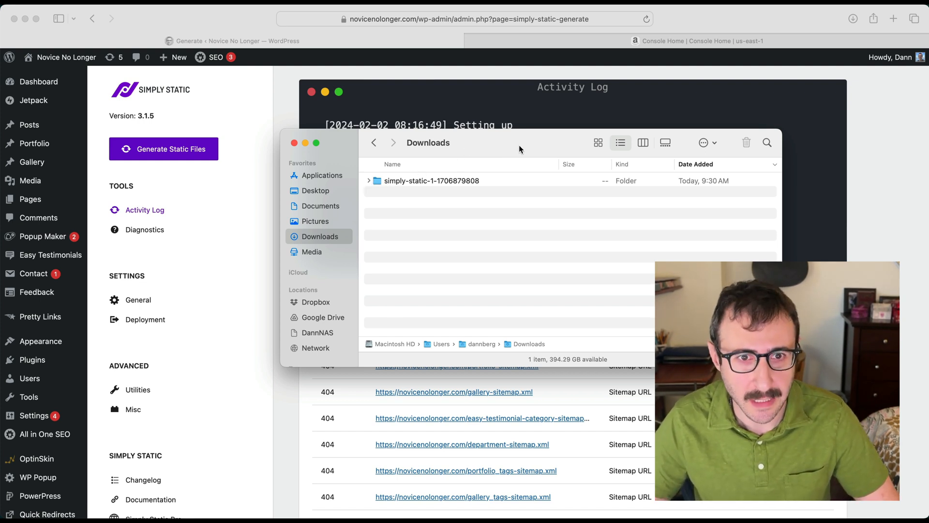
pyautogui.click(293, 143)
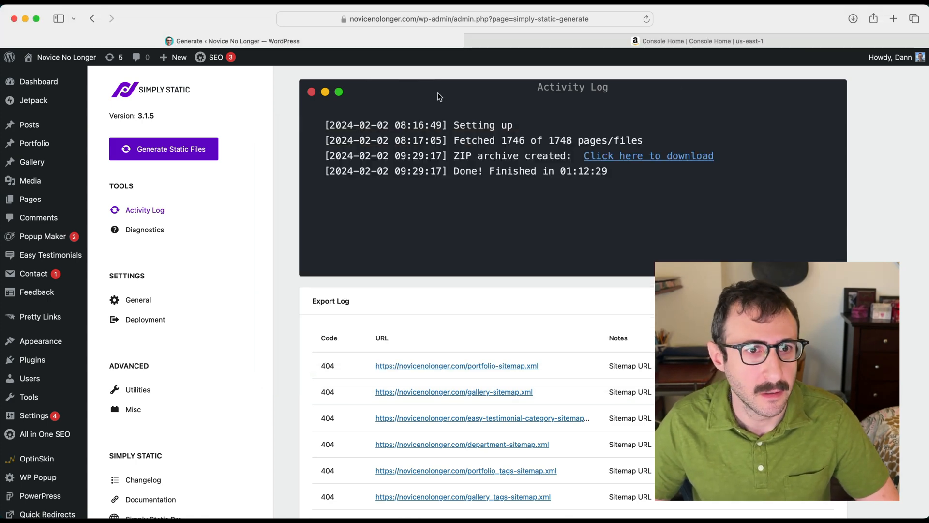
# Switch to the AWS Console Home tab and open S3 from Recently visited
pyautogui.click(703, 40)
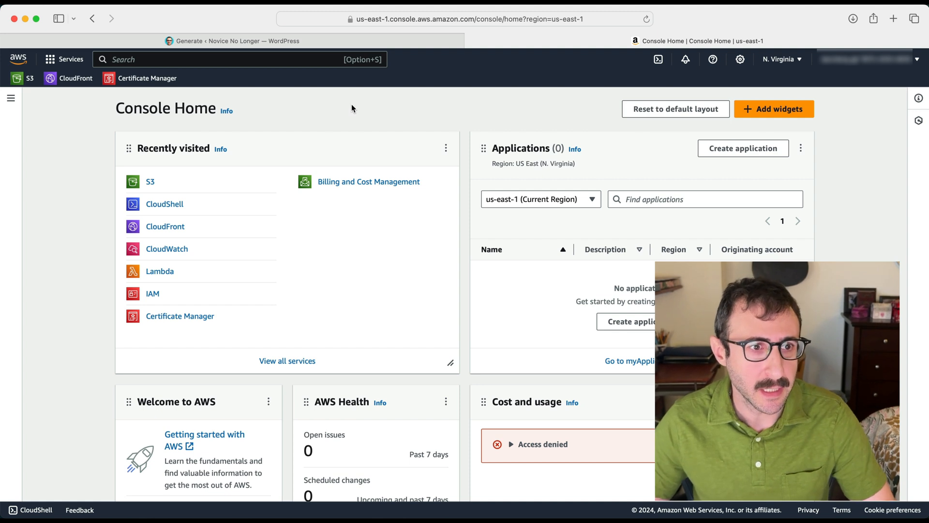
pyautogui.moveTo(160, 182)
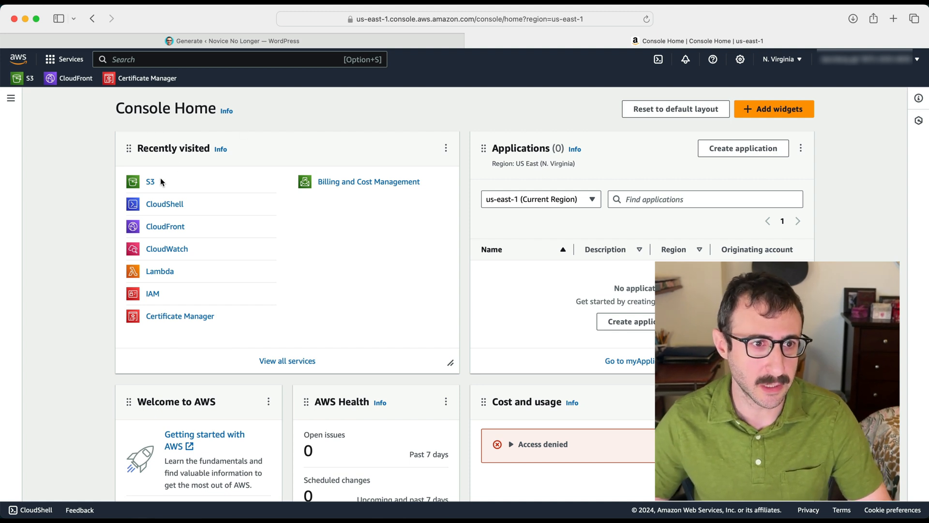
pyautogui.click(150, 182)
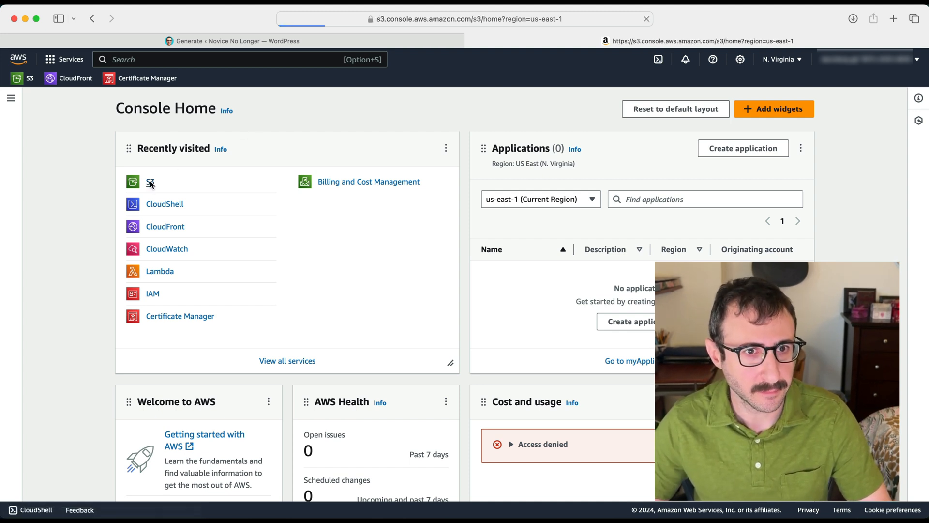
# Start a new S3 bucket named novicenolonger.com
pyautogui.click(150, 182)
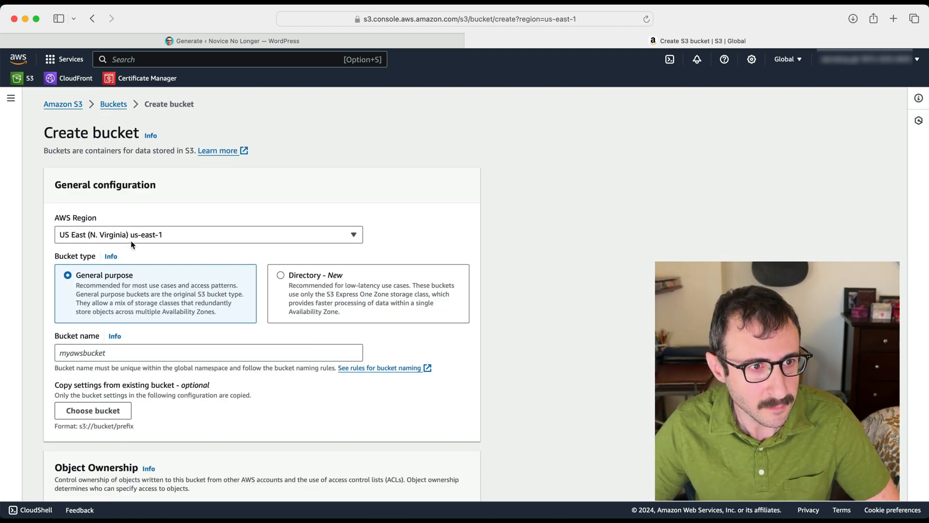
pyautogui.moveTo(141, 245)
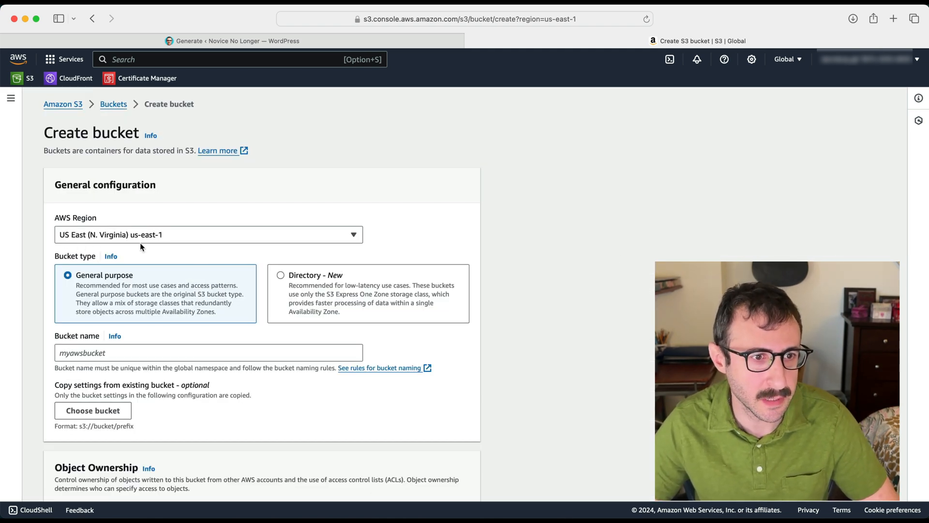
pyautogui.scroll(-3)
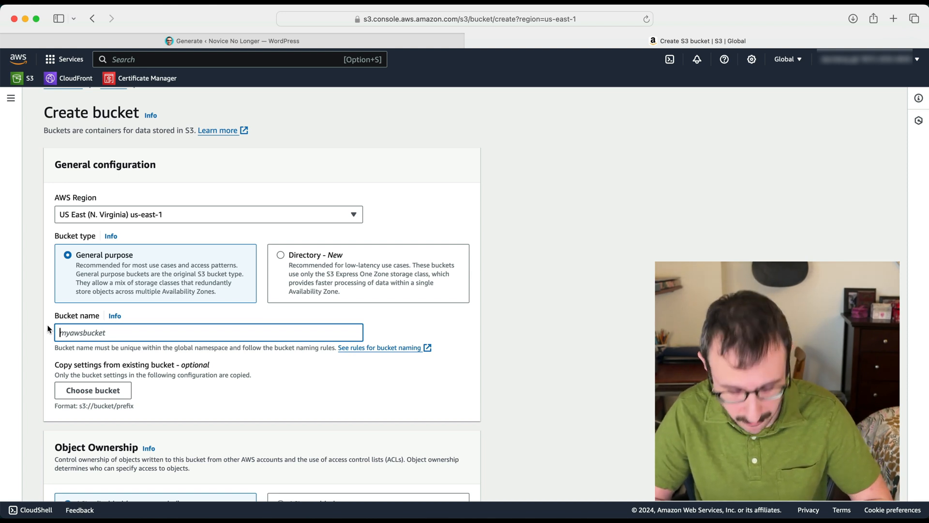
pyautogui.write('novice')
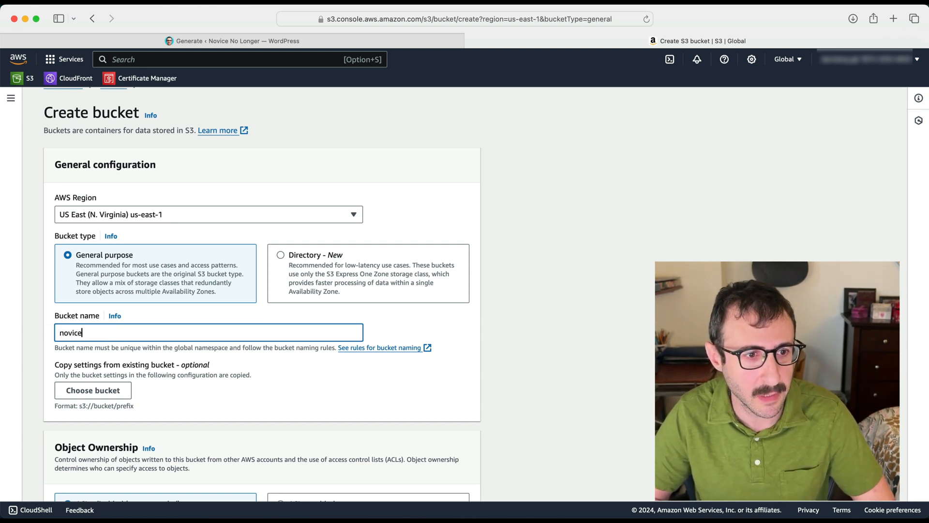
pyautogui.write('nolonger.com')
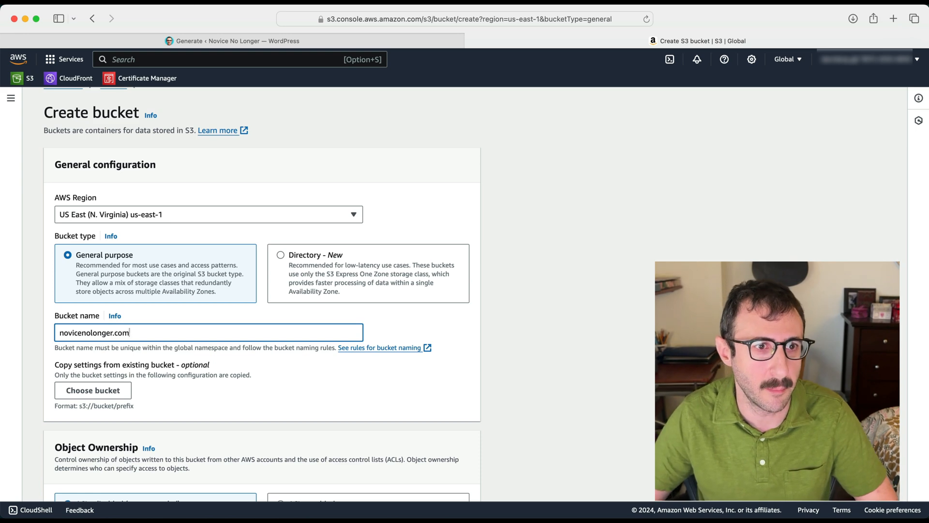
pyautogui.moveTo(273, 379)
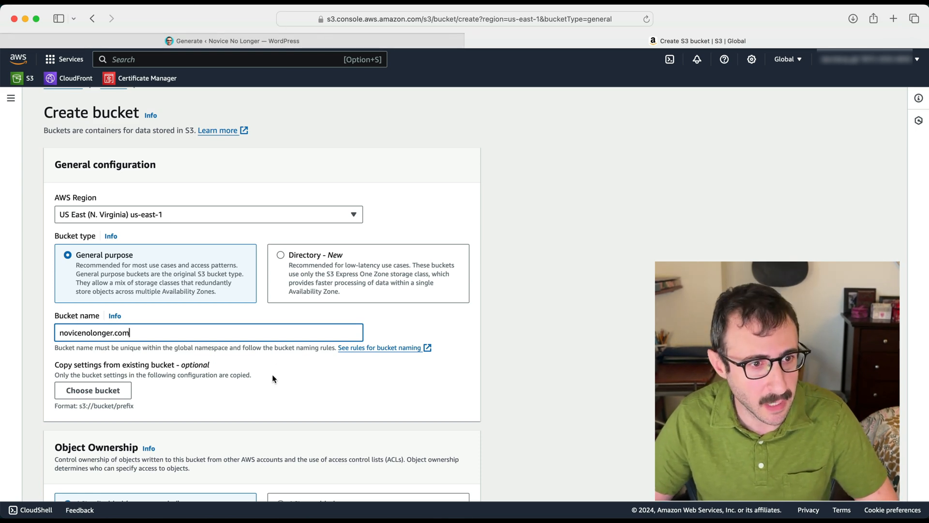
pyautogui.scroll(-3)
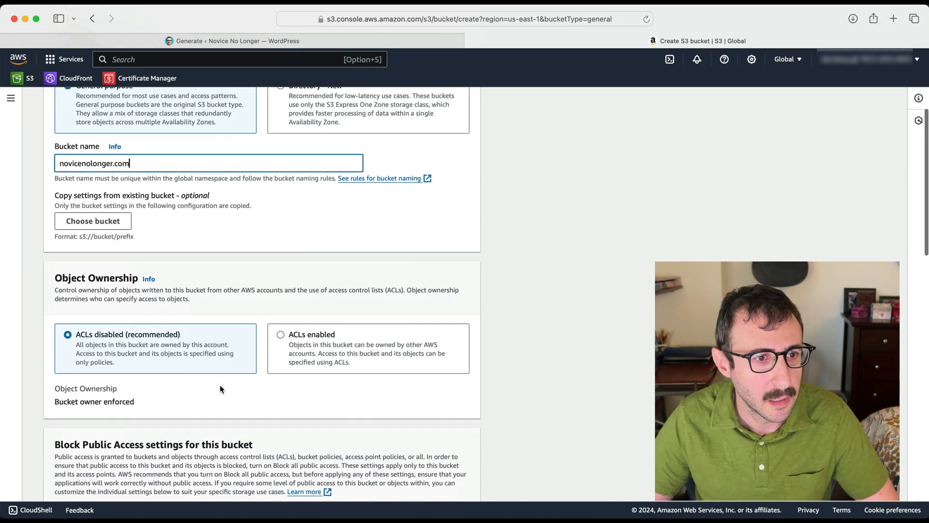
pyautogui.moveTo(153, 199)
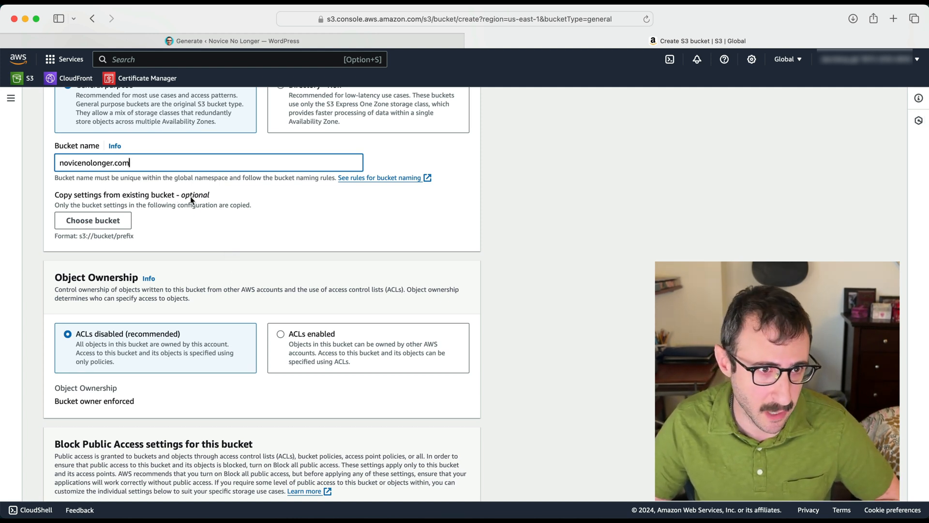
pyautogui.moveTo(310, 236)
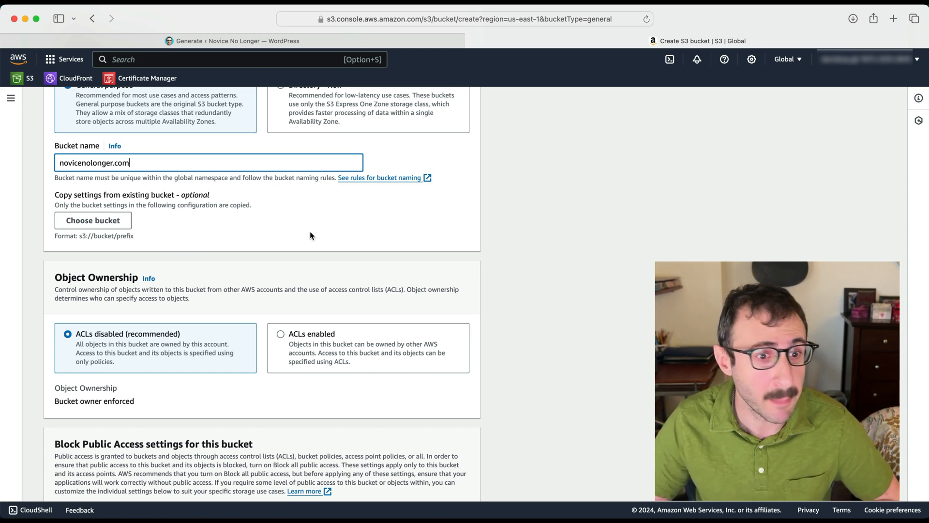
pyautogui.moveTo(357, 260)
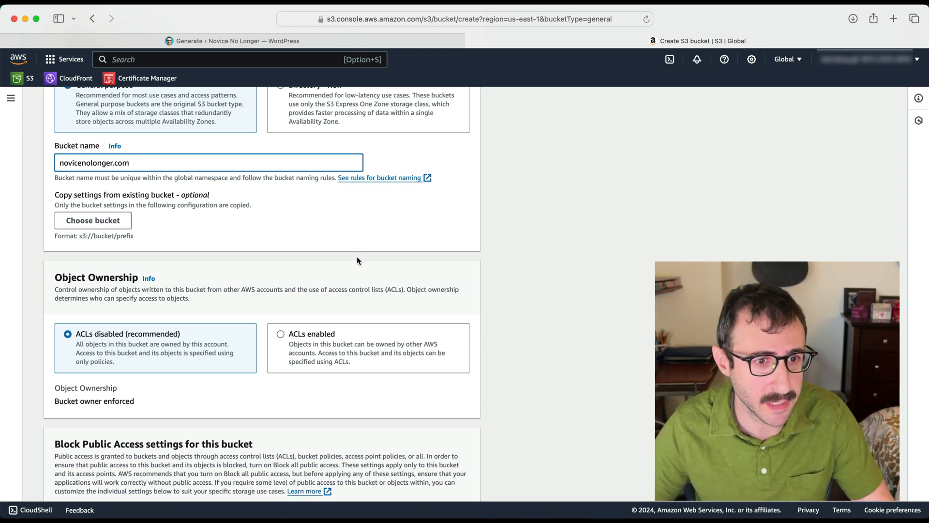
# Turn off Block all public access, acknowledge the warning, and create the bucket
pyautogui.scroll(-3)
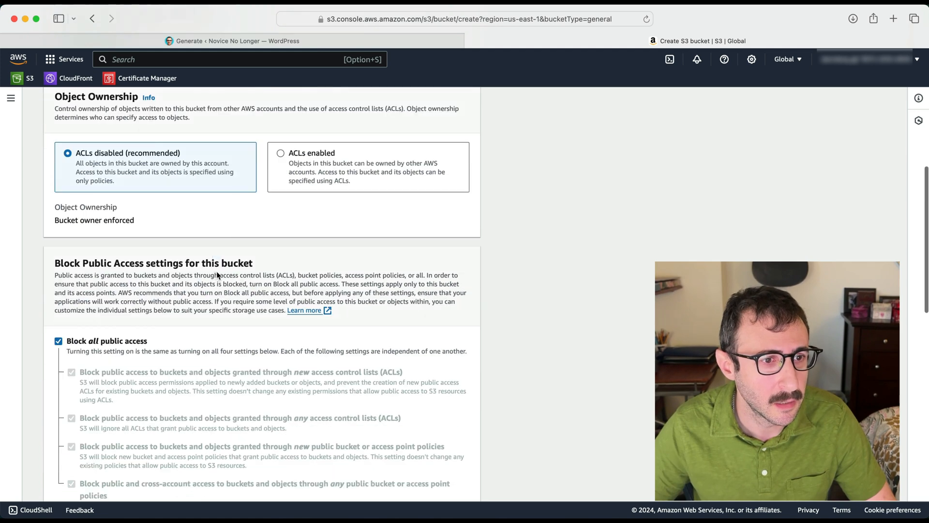
pyautogui.scroll(-3)
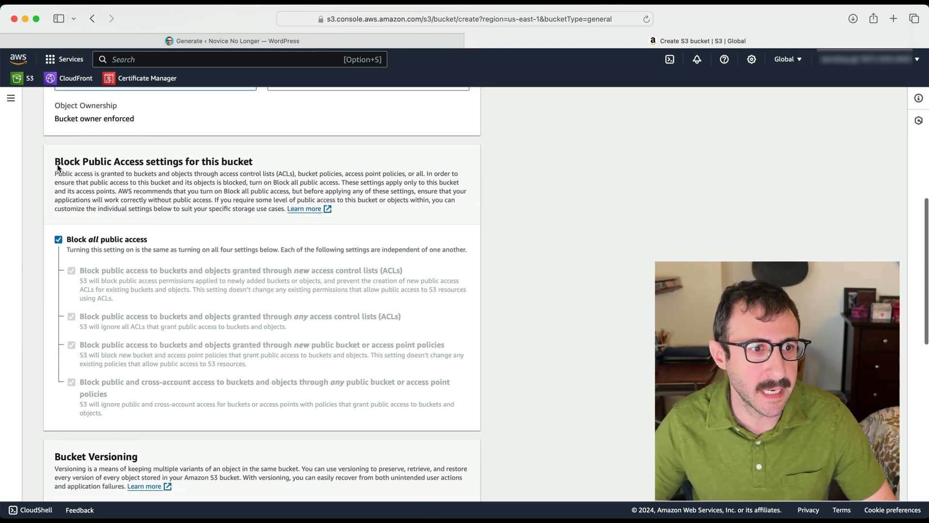
pyautogui.moveTo(169, 165)
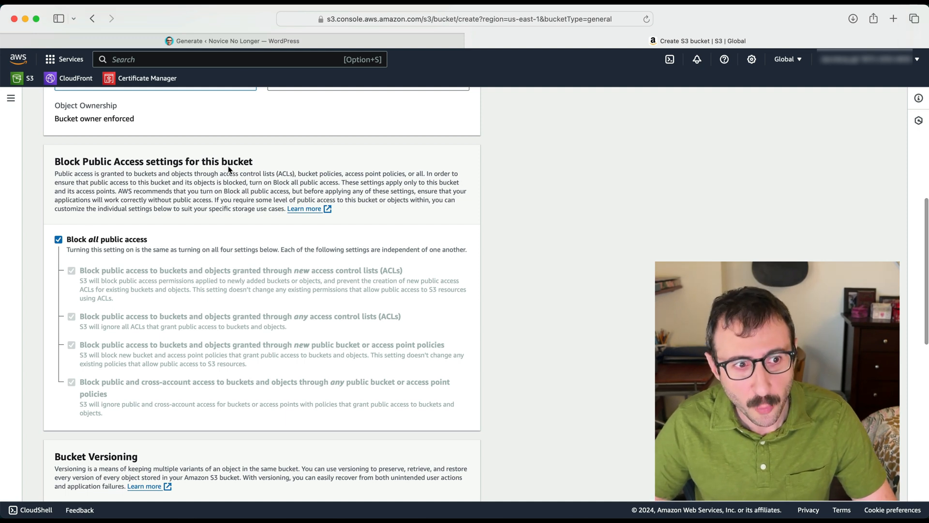
pyautogui.moveTo(225, 184)
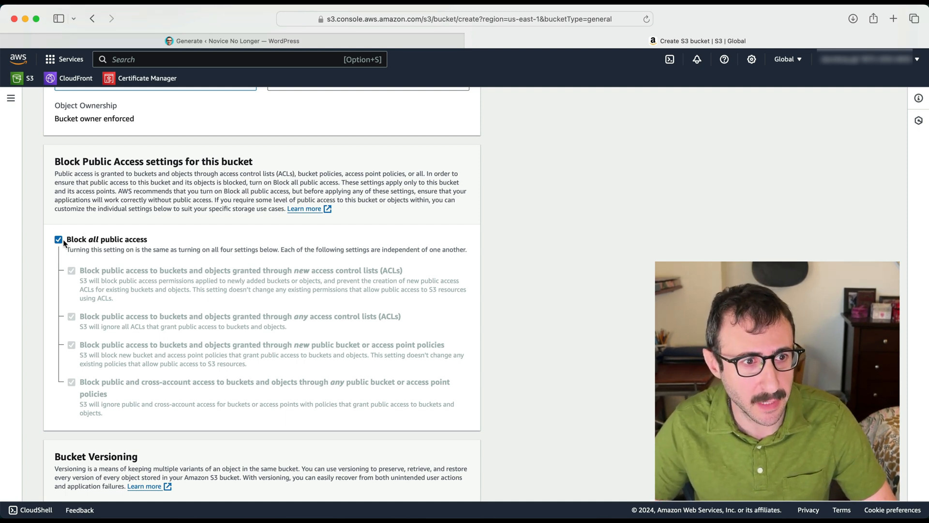
pyautogui.click(58, 239)
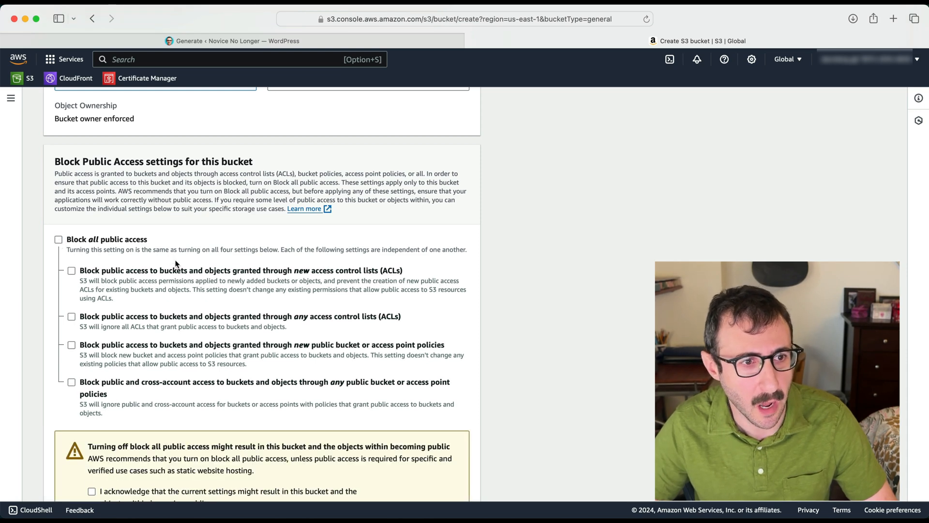
pyautogui.scroll(-3)
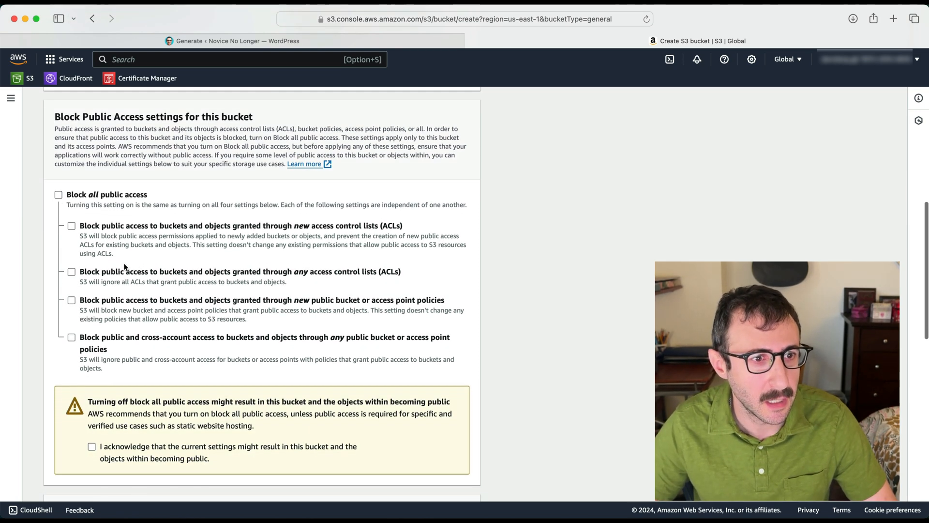
pyautogui.click(91, 446)
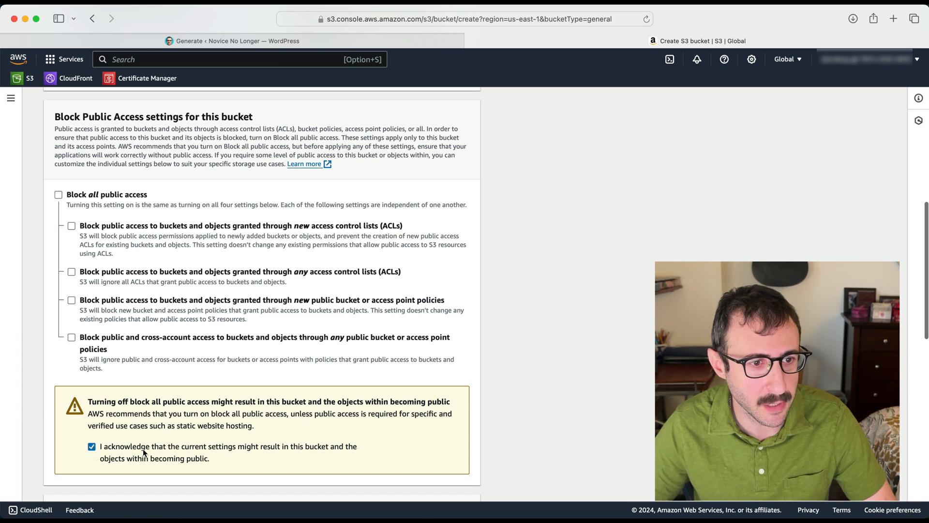
pyautogui.scroll(-3)
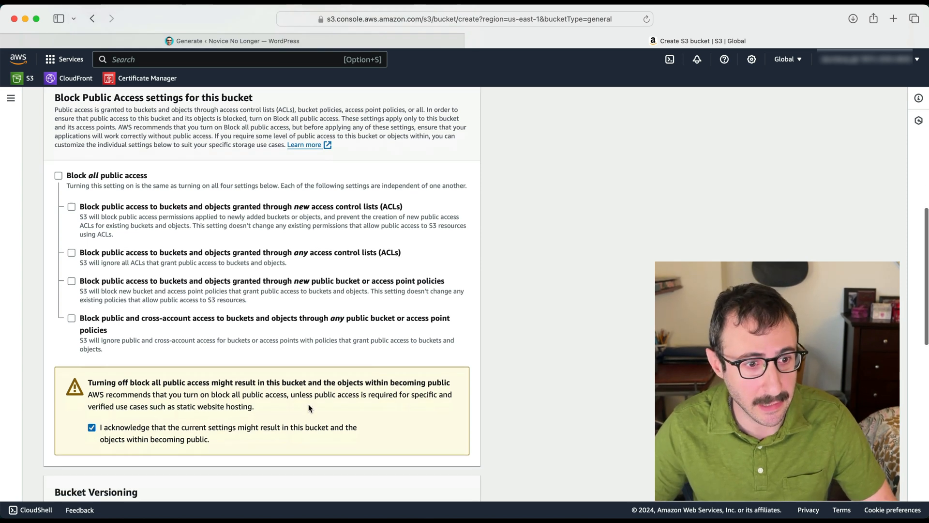
pyautogui.scroll(-3)
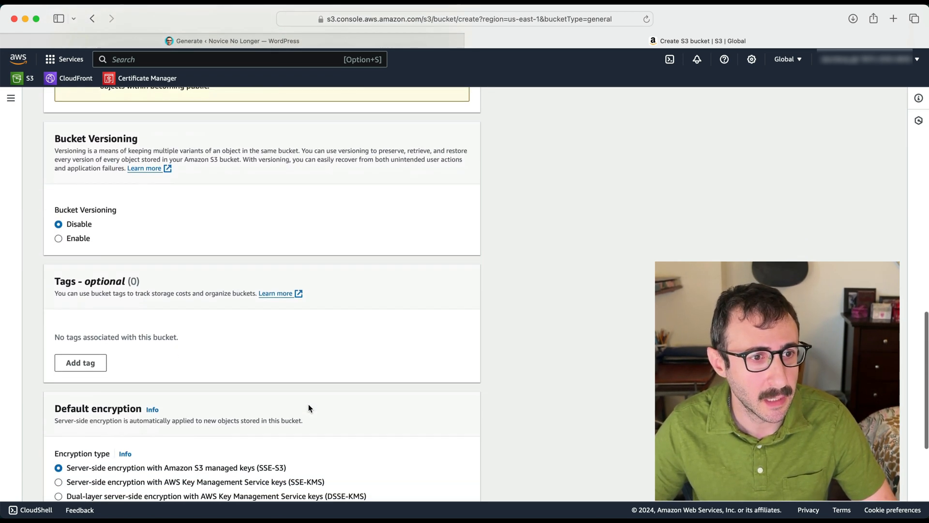
pyautogui.scroll(-3)
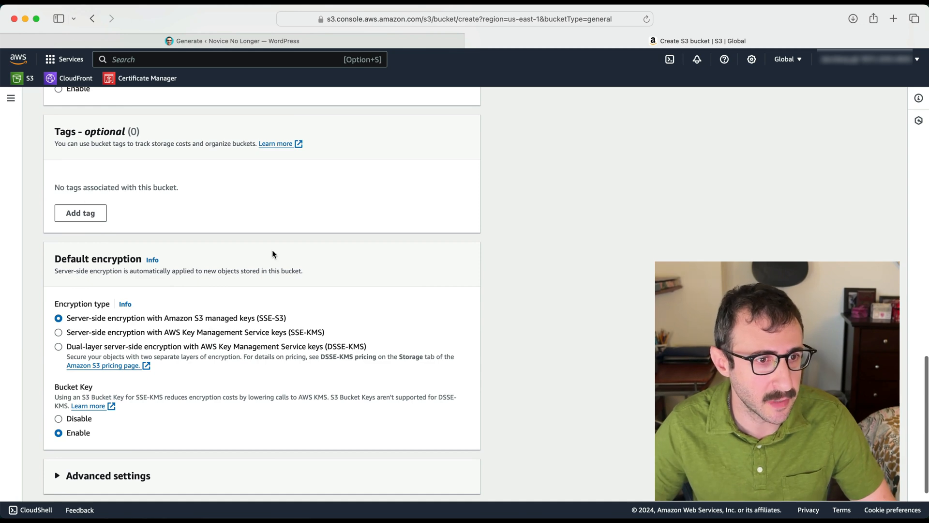
pyautogui.scroll(-3)
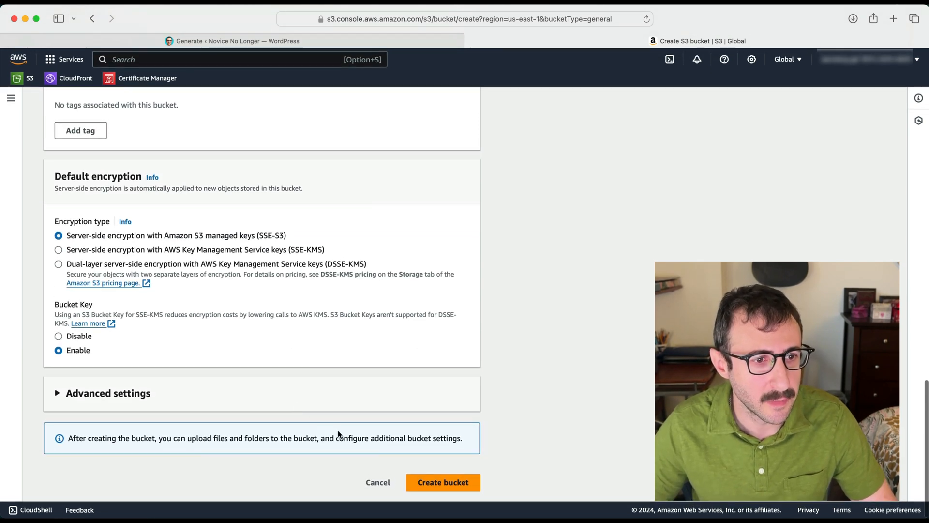
pyautogui.click(443, 483)
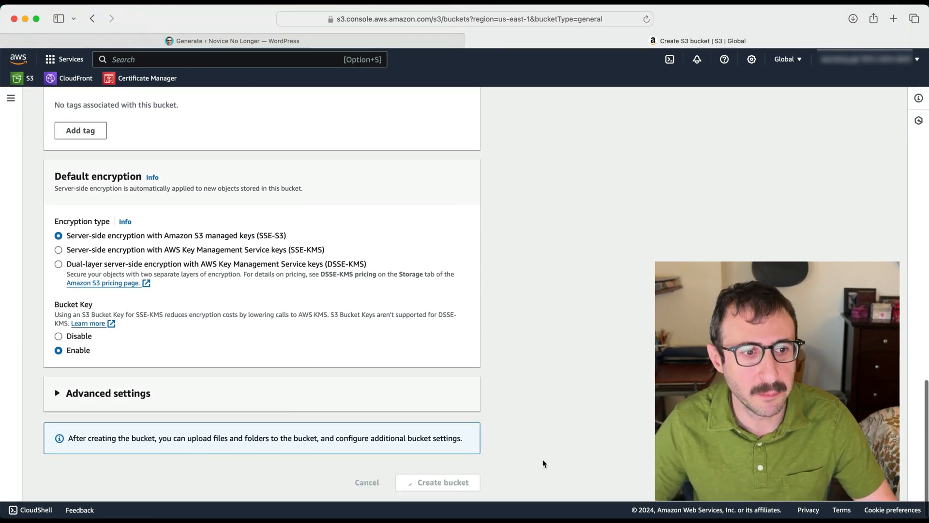
# Open the empty novicenolonger.com bucket from the General purpose buckets list
pyautogui.click(441, 482)
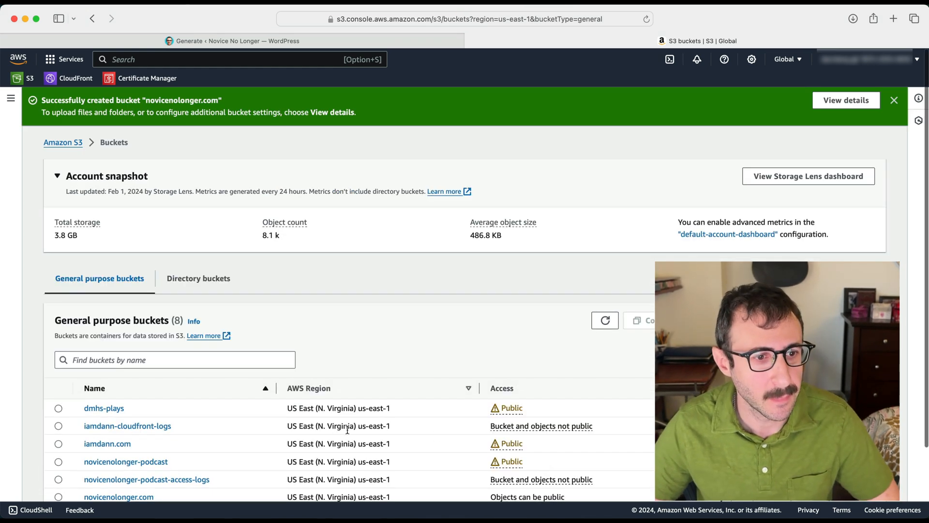
pyautogui.scroll(-3)
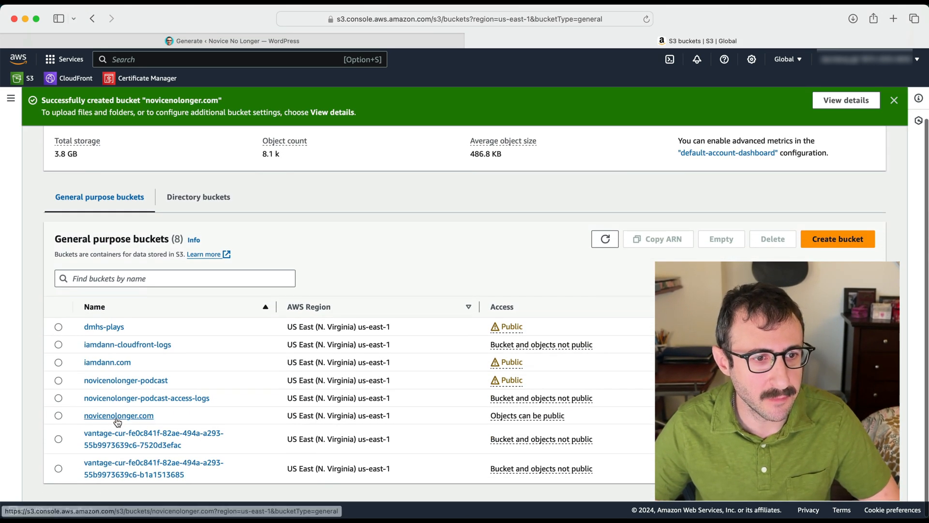
pyautogui.click(118, 415)
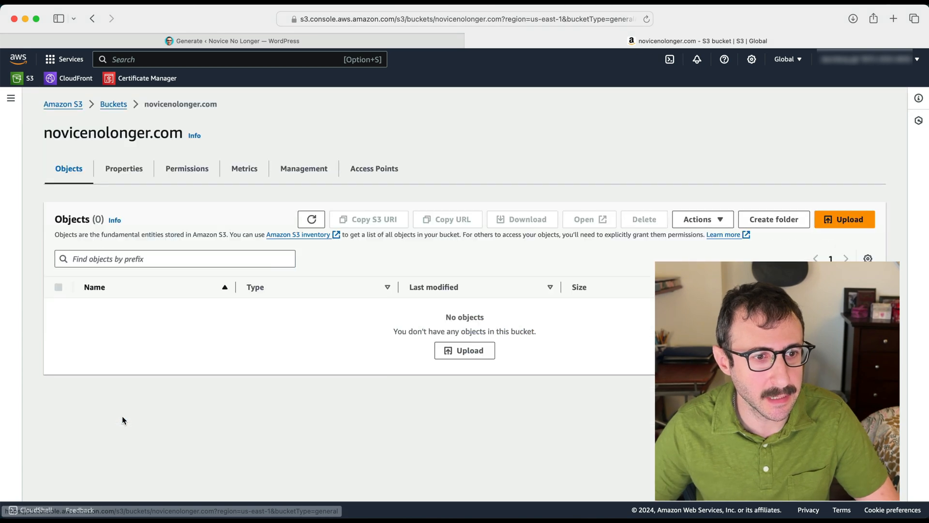
pyautogui.moveTo(404, 259)
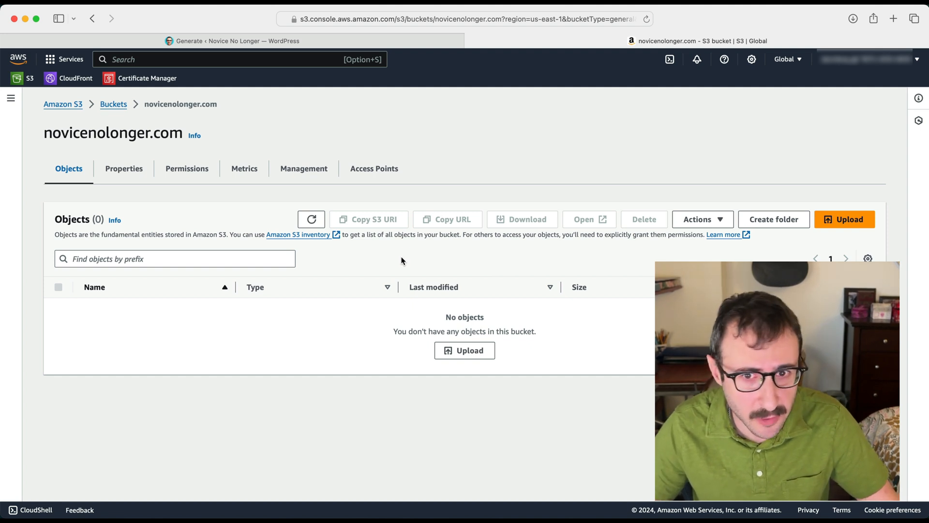
pyautogui.moveTo(852, 220)
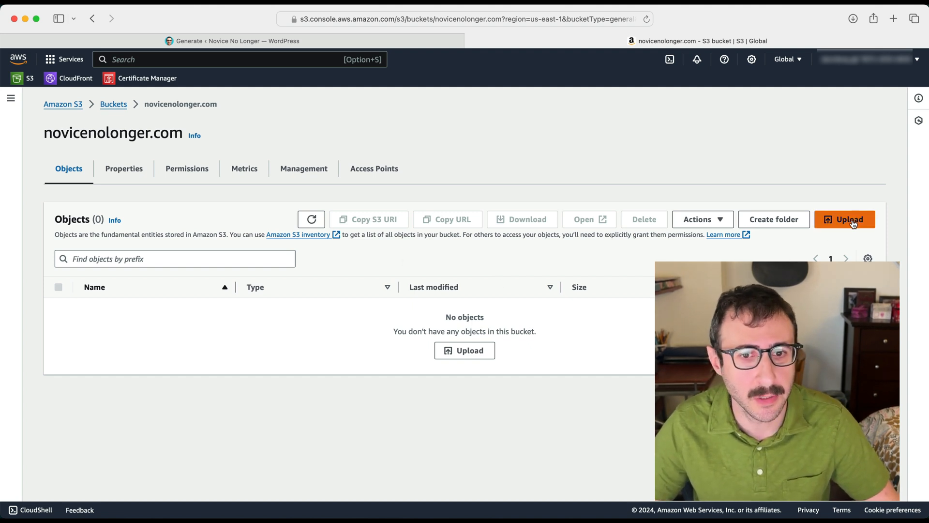
# Upload the simply-static export folder's 1009 files (46.4 MB) into the bucket
pyautogui.click(845, 219)
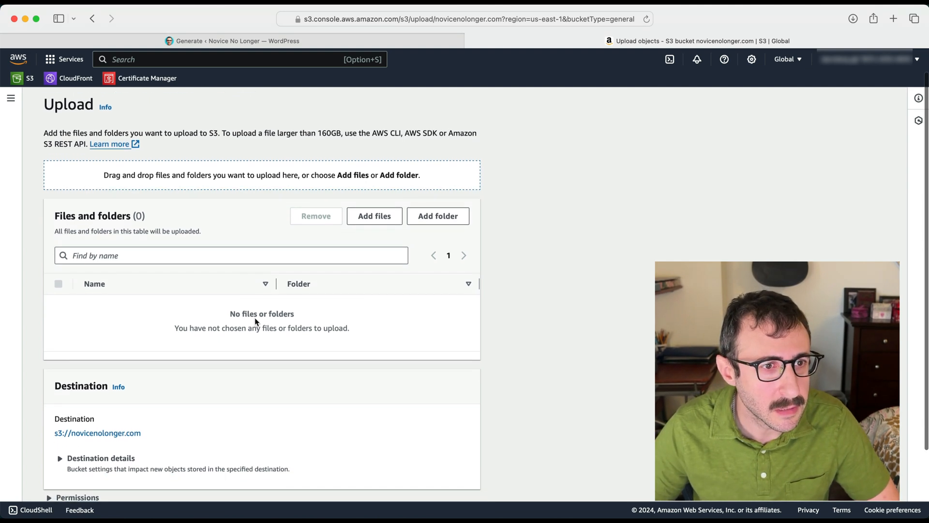
pyautogui.scroll(3)
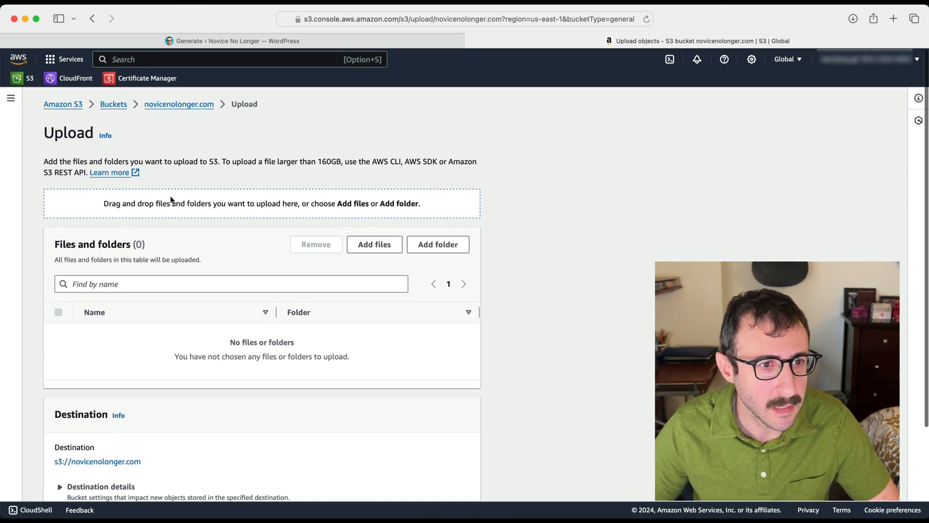
pyautogui.click(374, 243)
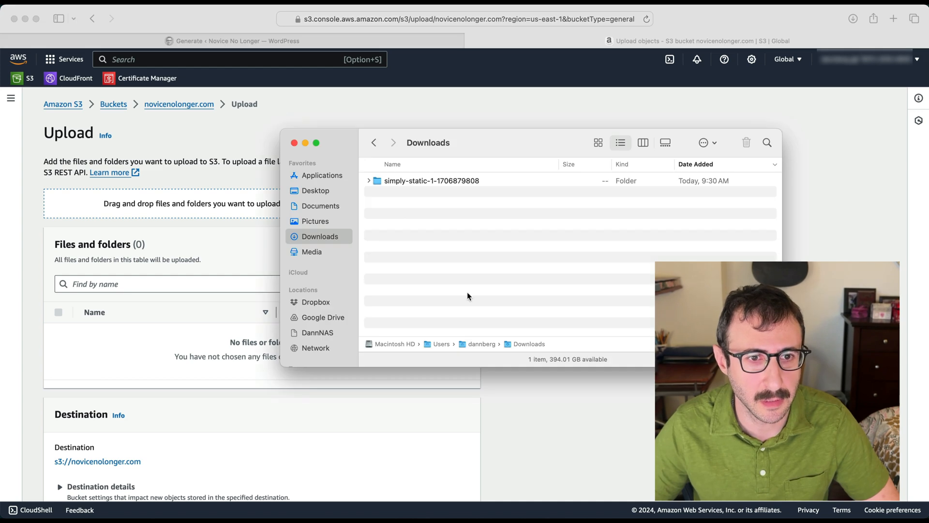
pyautogui.click(432, 180)
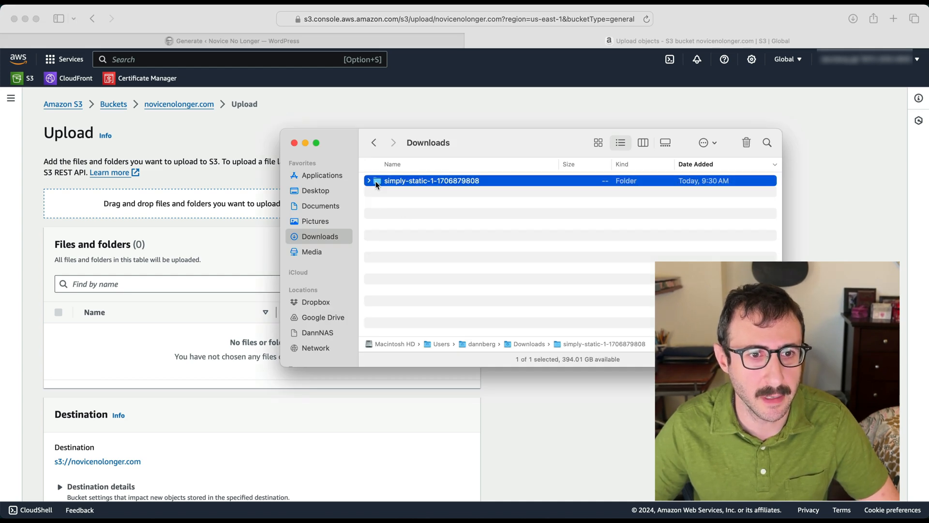
pyautogui.doubleClick(431, 180)
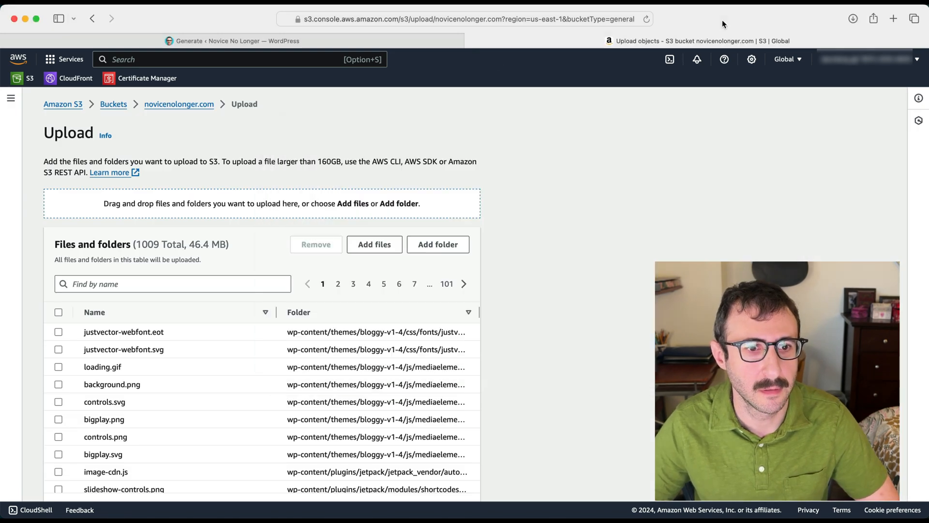
pyautogui.scroll(-3)
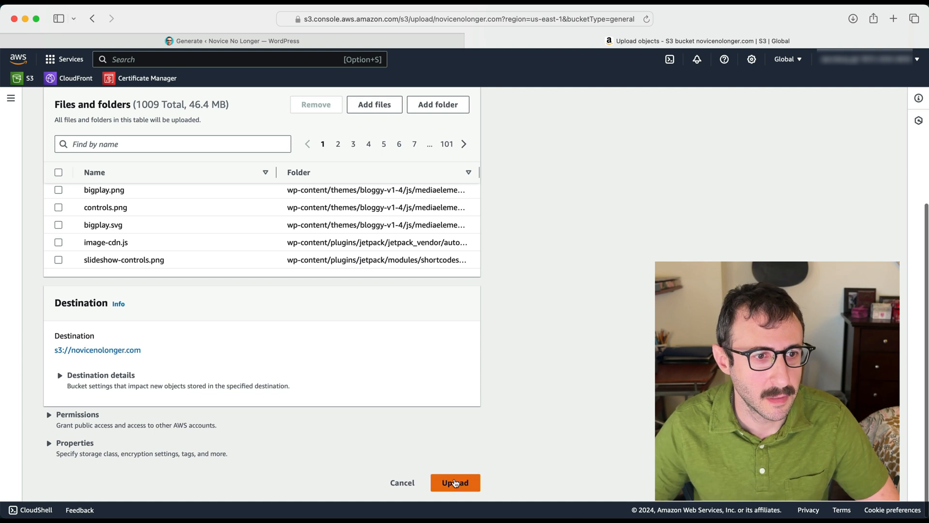
pyautogui.click(455, 483)
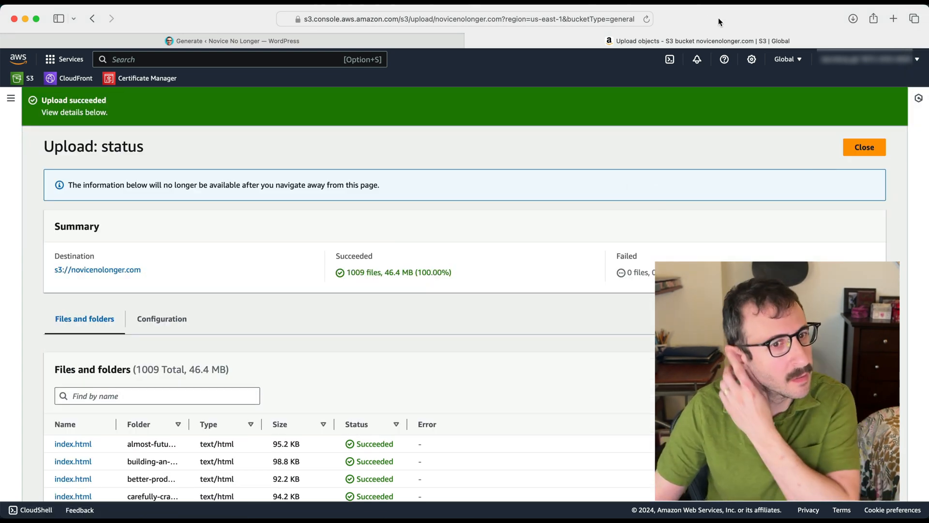
pyautogui.moveTo(494, 161)
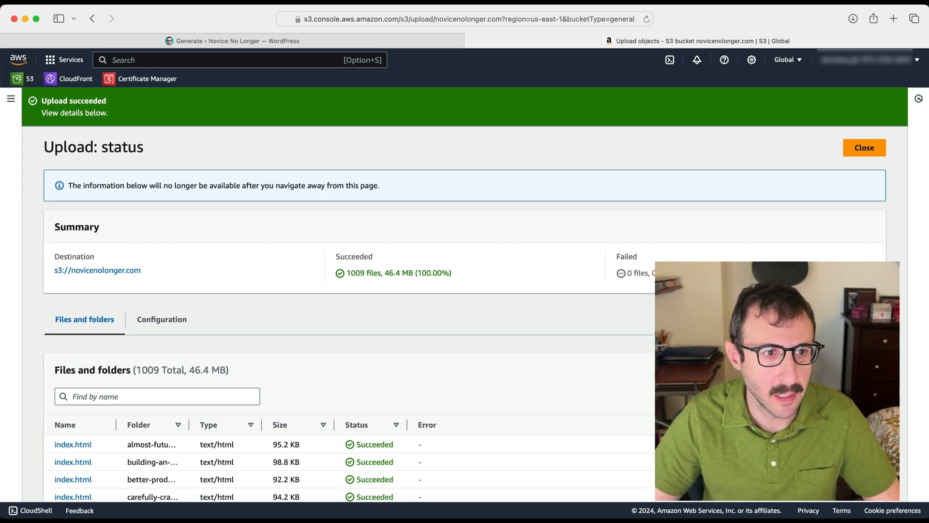
pyautogui.click(863, 147)
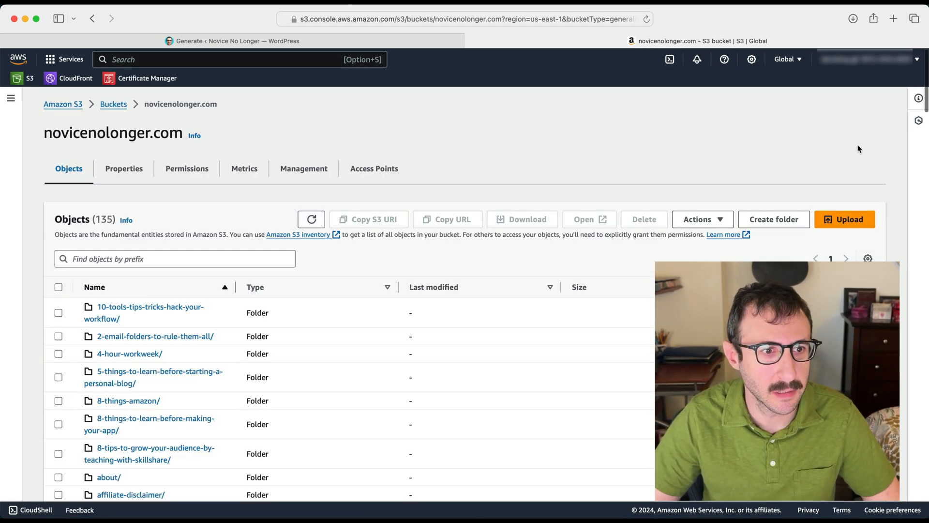
pyautogui.moveTo(124, 172)
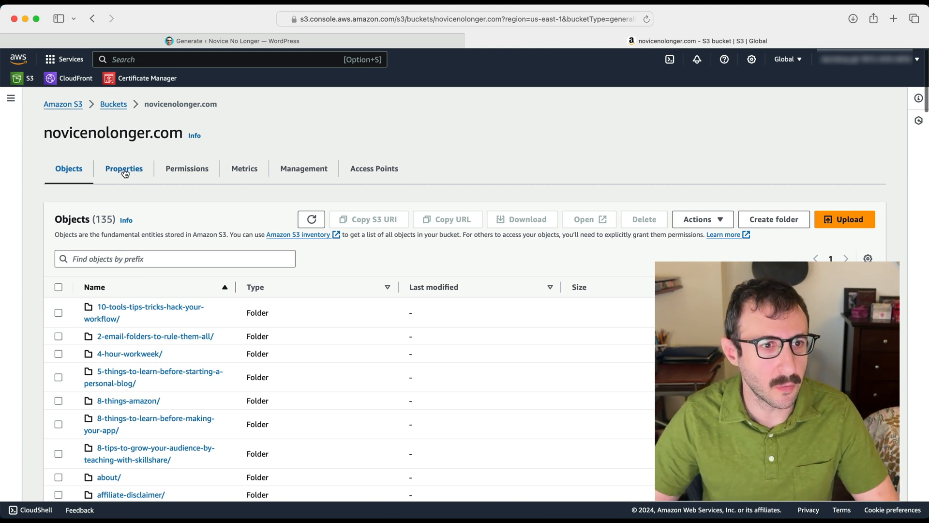
pyautogui.click(187, 168)
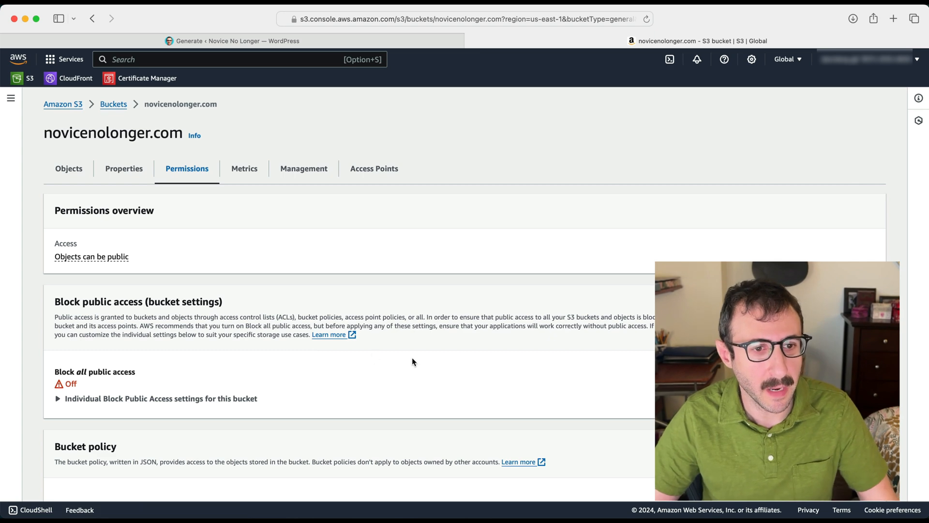
pyautogui.scroll(-3)
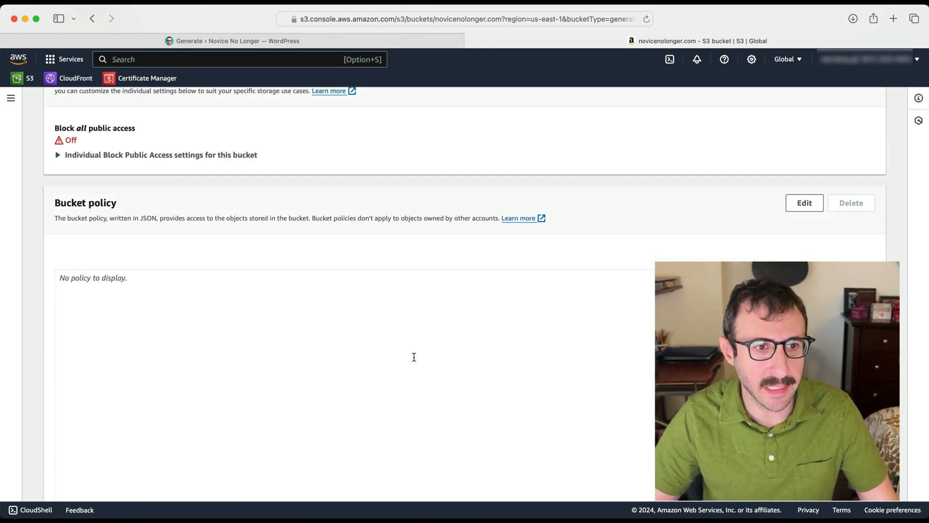
pyautogui.scroll(3)
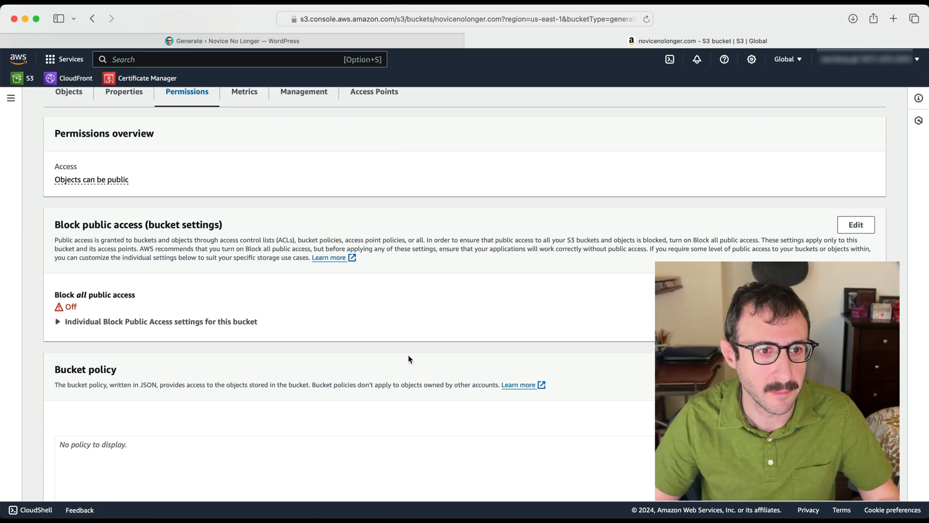
pyautogui.scroll(-3)
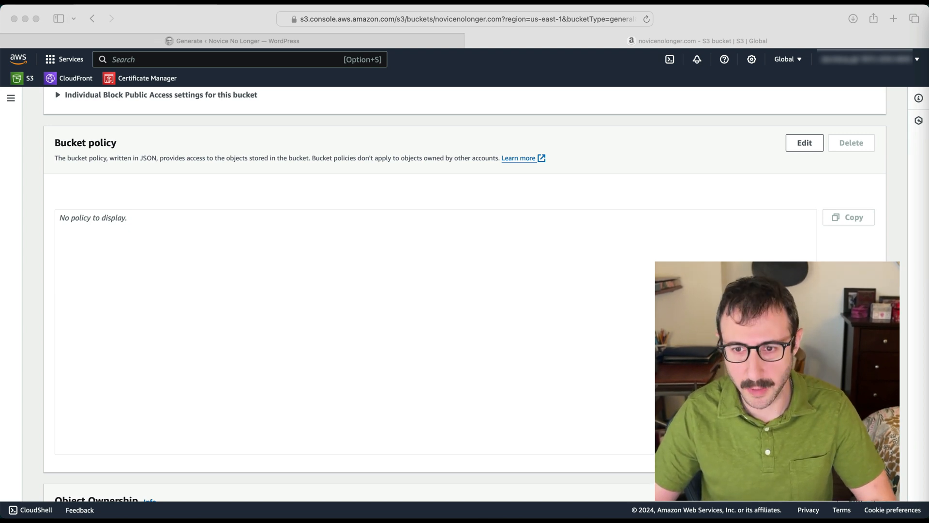
pyautogui.click(312, 283)
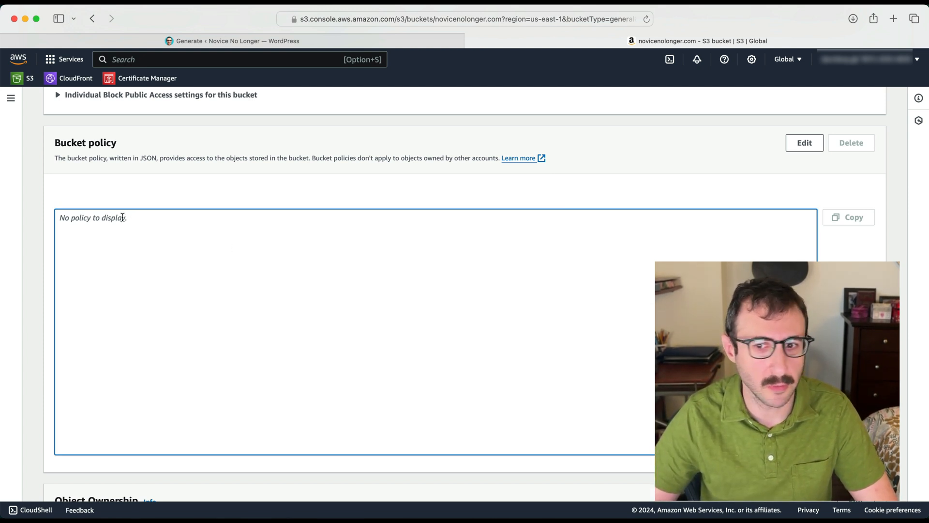
# Save a PublicReadGetObject bucket policy with novicenolonger.com as the Resource domain
pyautogui.click(805, 142)
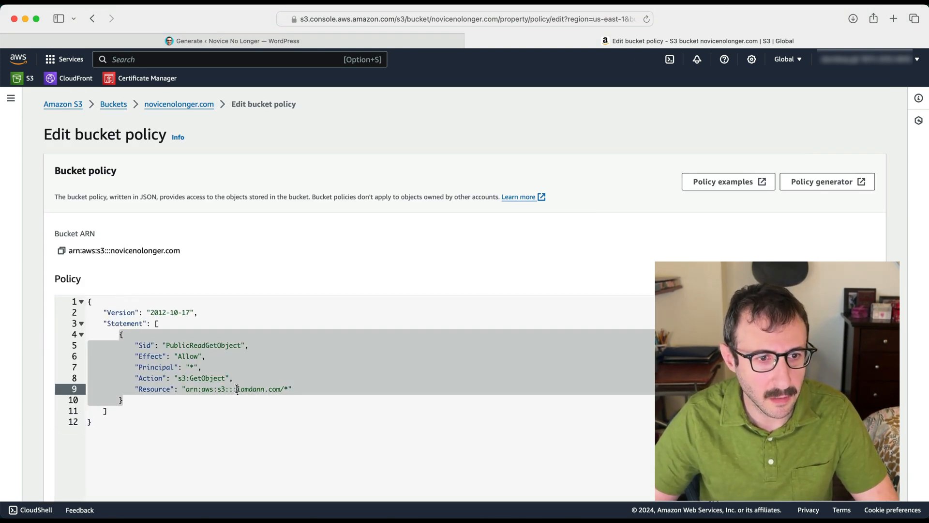
pyautogui.doubleClick(251, 388)
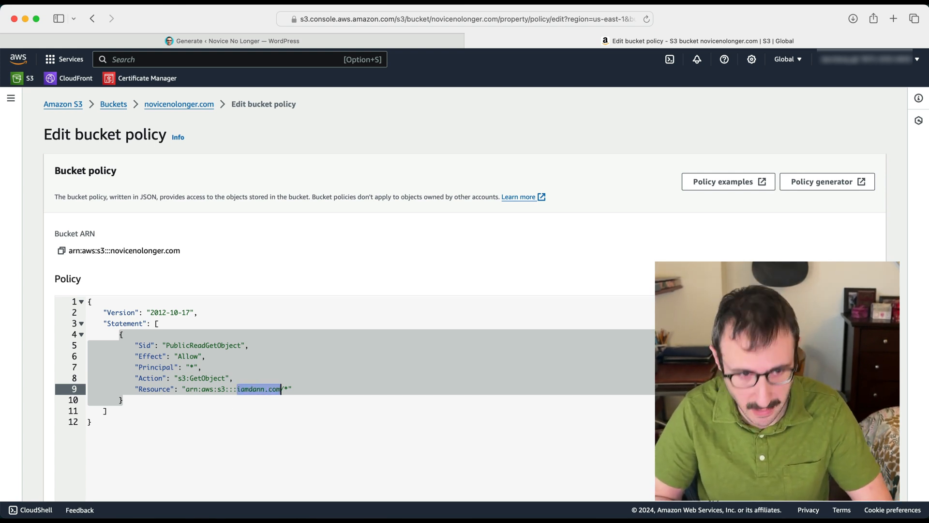
pyautogui.write('novicen')
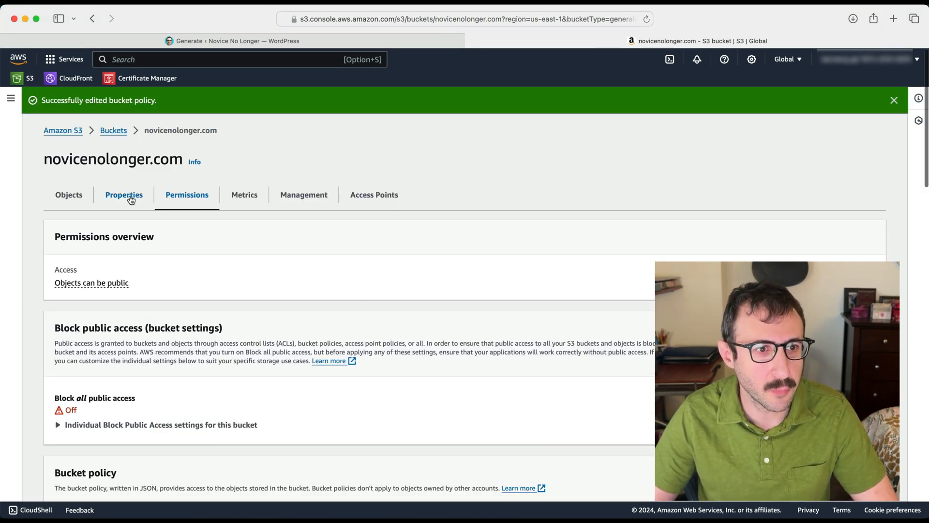
# Enable static website hosting on novicenolonger.com with index.html as the index document
pyautogui.scroll(-3)
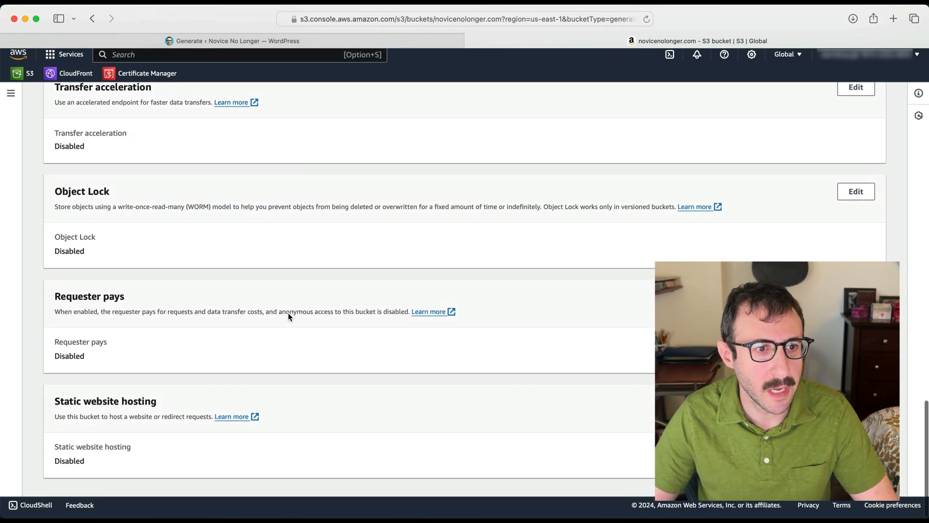
pyautogui.doubleClick(77, 406)
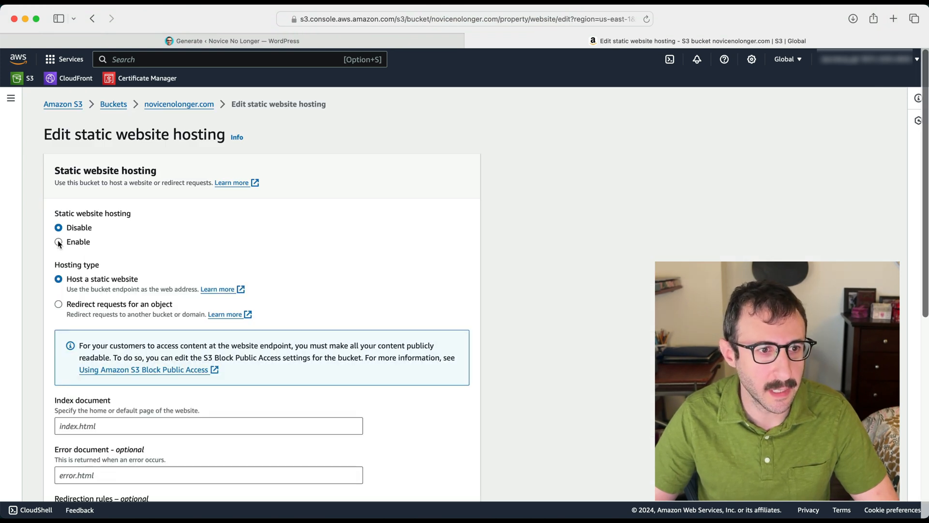
pyautogui.click(58, 242)
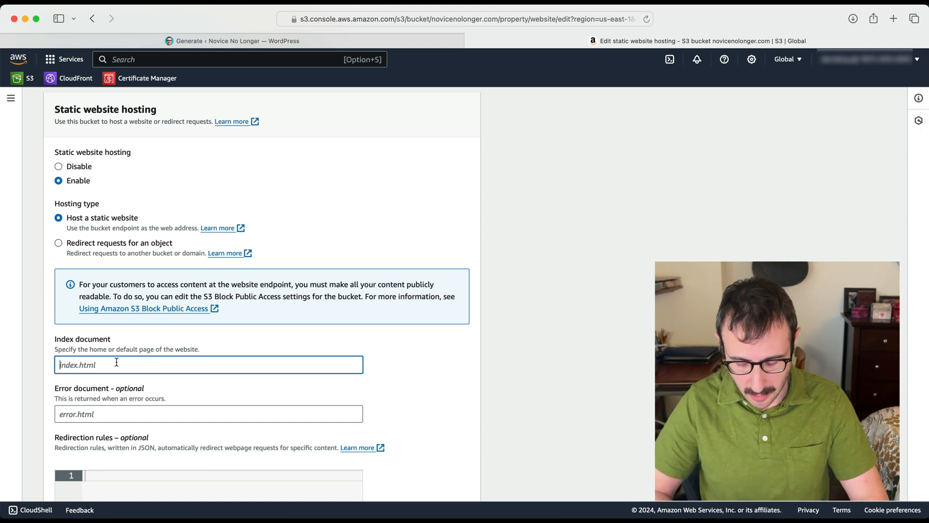
pyautogui.write('index')
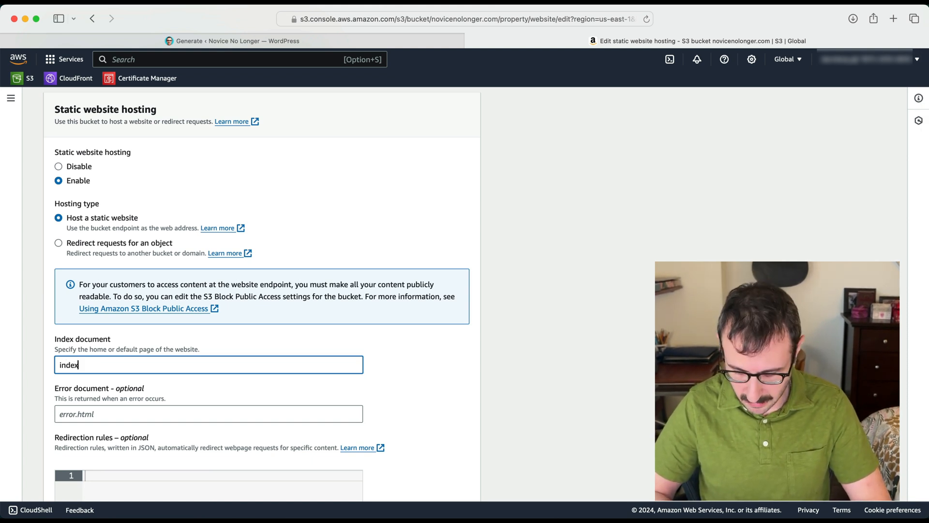
pyautogui.write('.html')
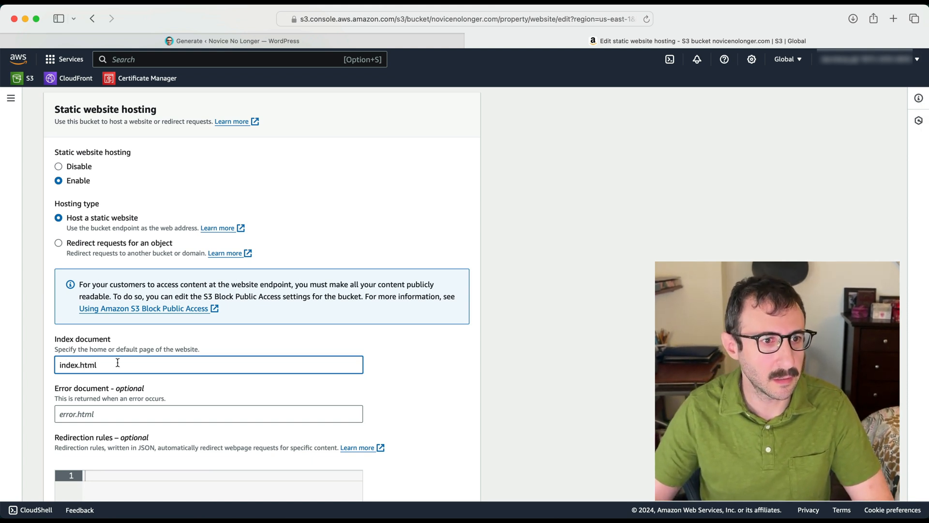
pyautogui.scroll(-3)
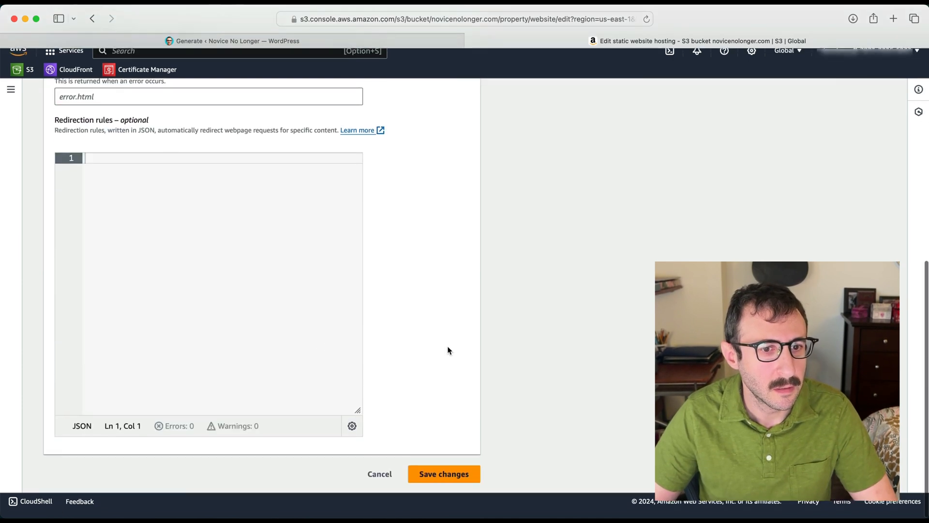
pyautogui.click(443, 473)
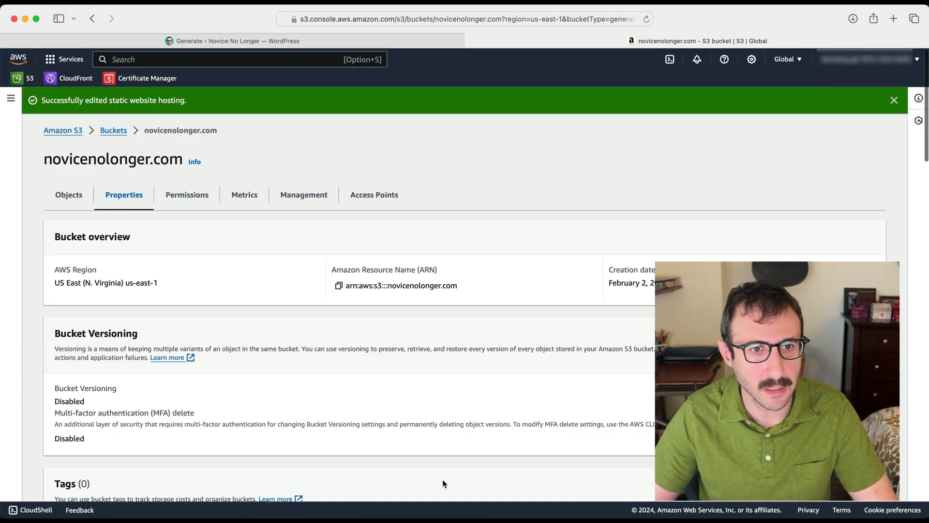
pyautogui.scroll(-3)
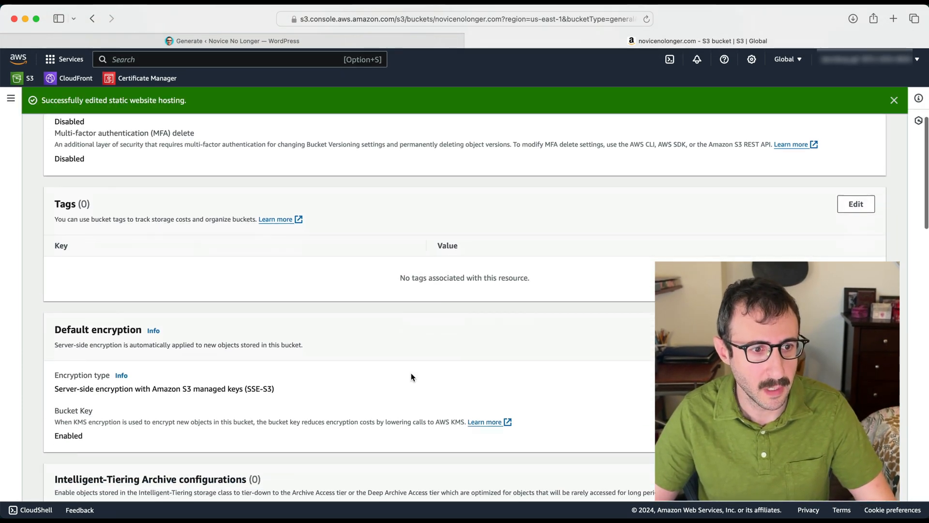
pyautogui.scroll(-3)
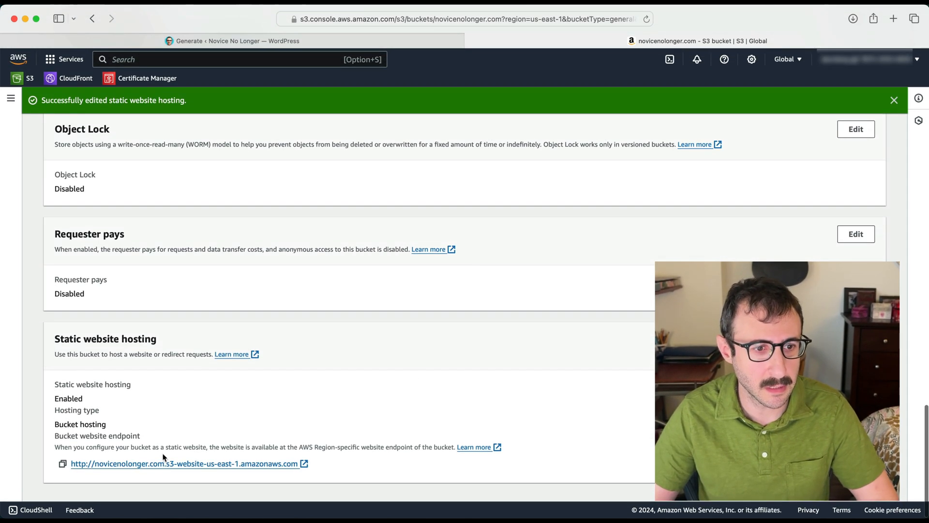
# View the s3-website-us-east-1 endpoint in a new Safari tab and scroll the Novice No Longer blog
pyautogui.click(188, 463)
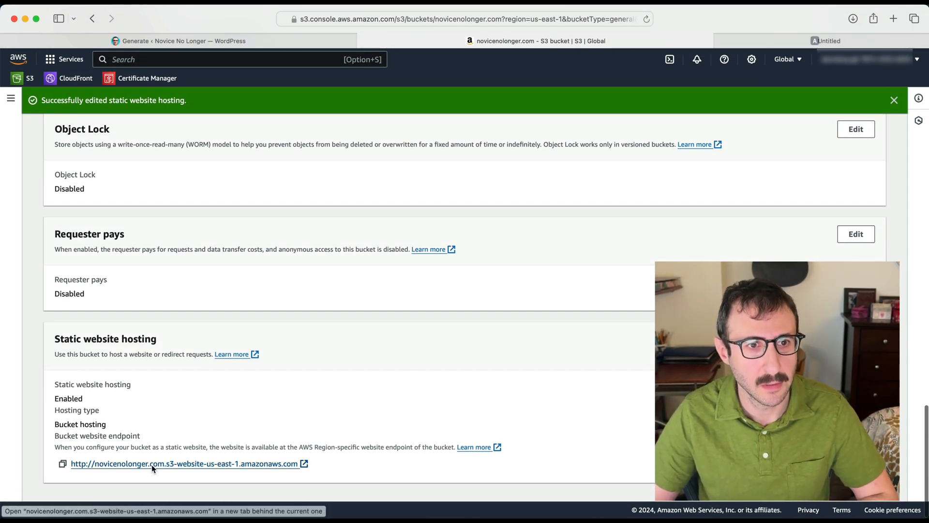
pyautogui.click(184, 464)
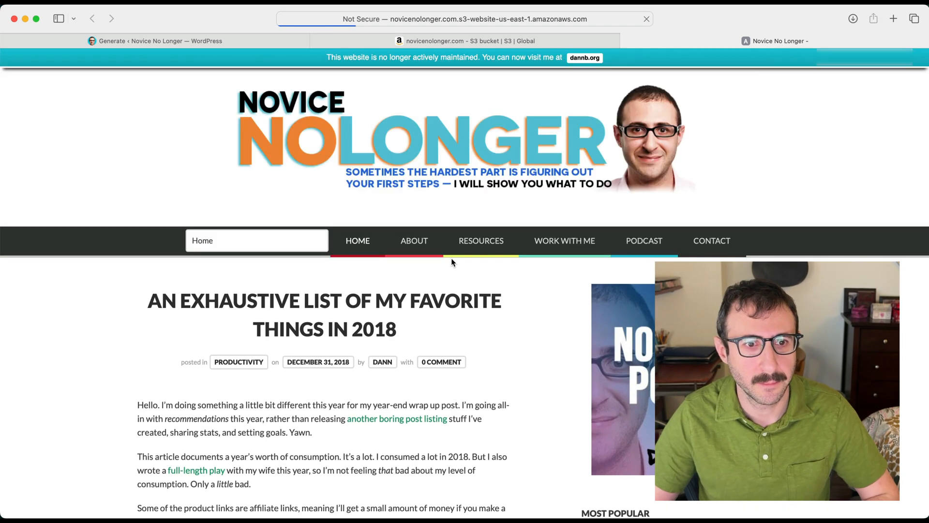
pyautogui.scroll(-3)
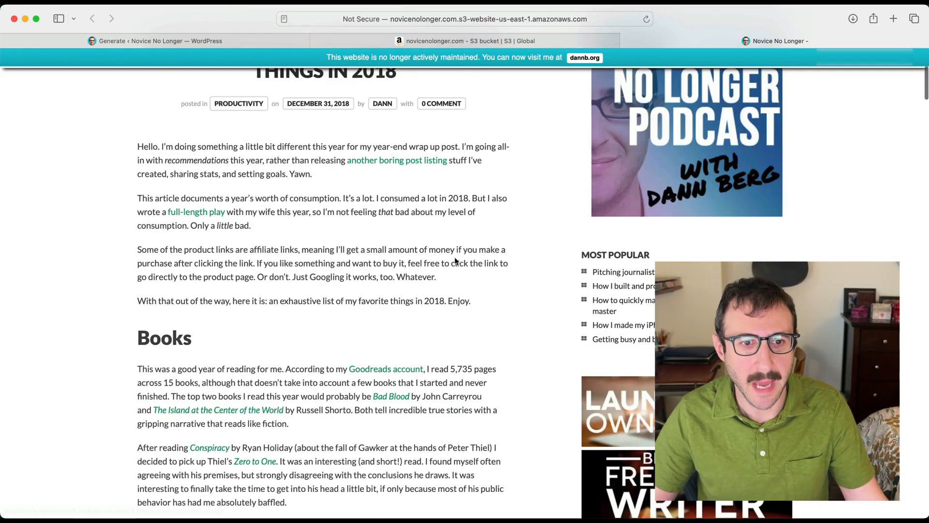
pyautogui.scroll(-3)
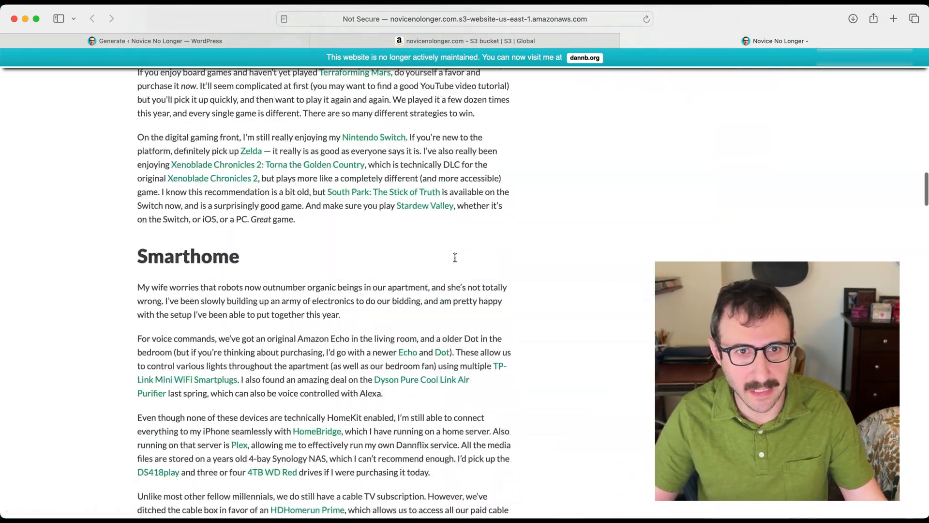
pyautogui.scroll(3)
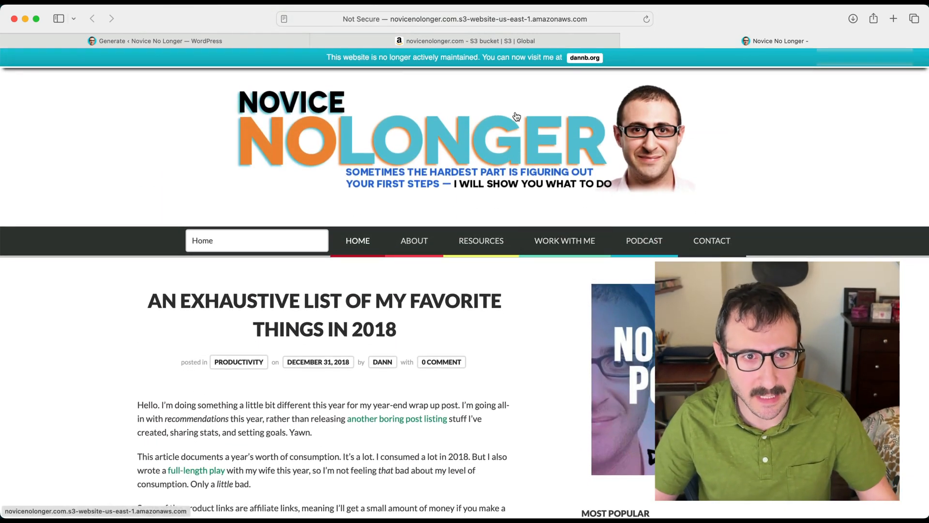
pyautogui.moveTo(465, 40)
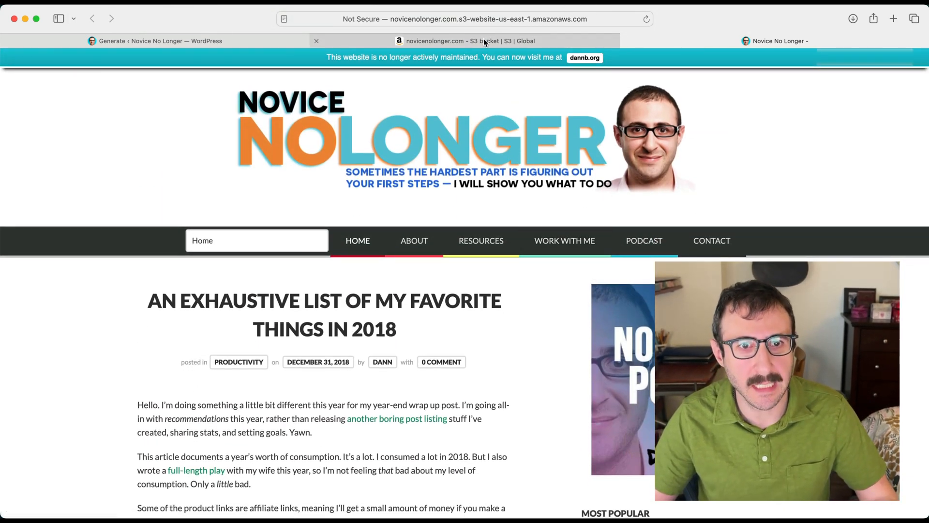
pyautogui.click(462, 18)
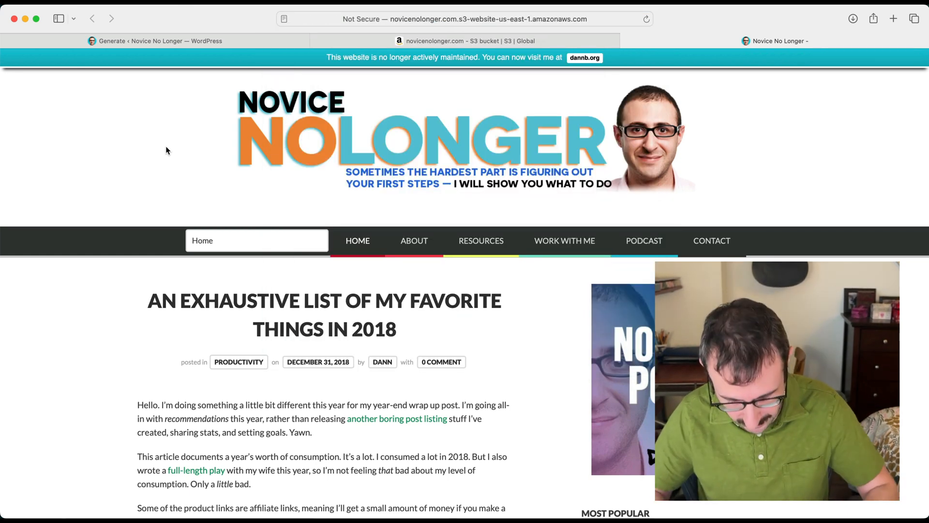
# Sign in to Cloudflare with the saved credentials and the two-factor code
pyautogui.write('cloudf')
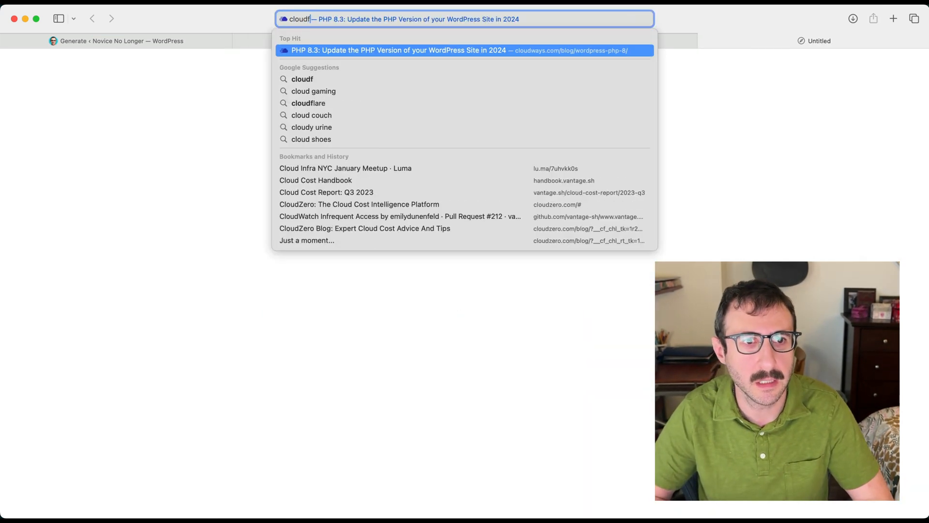
pyautogui.click(308, 103)
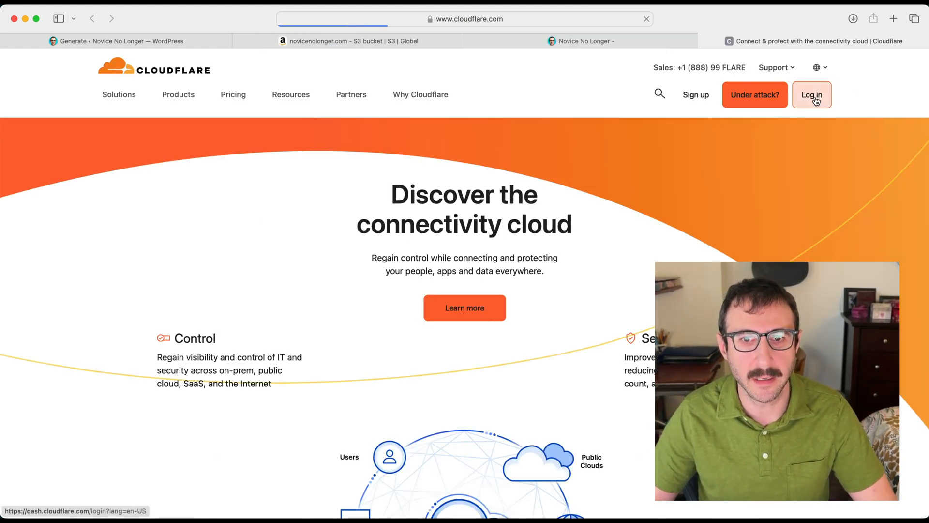
pyautogui.click(811, 95)
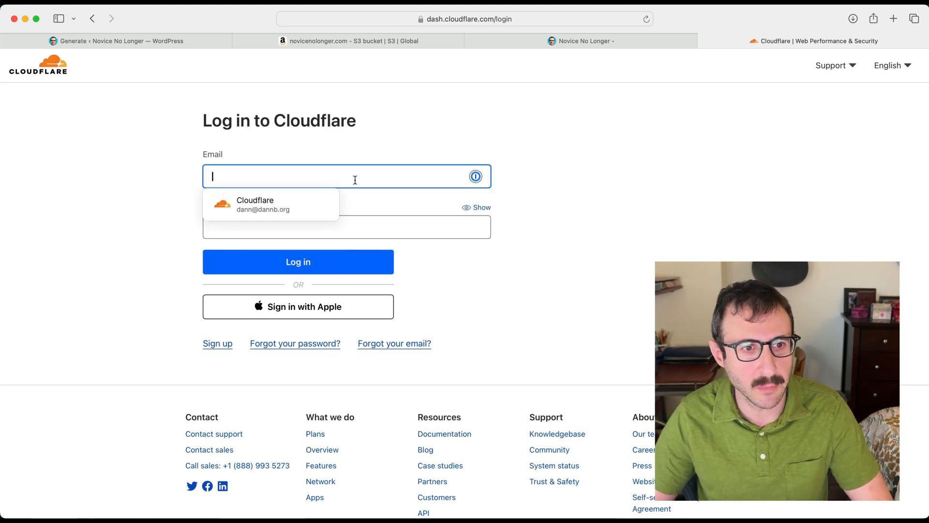
pyautogui.click(270, 205)
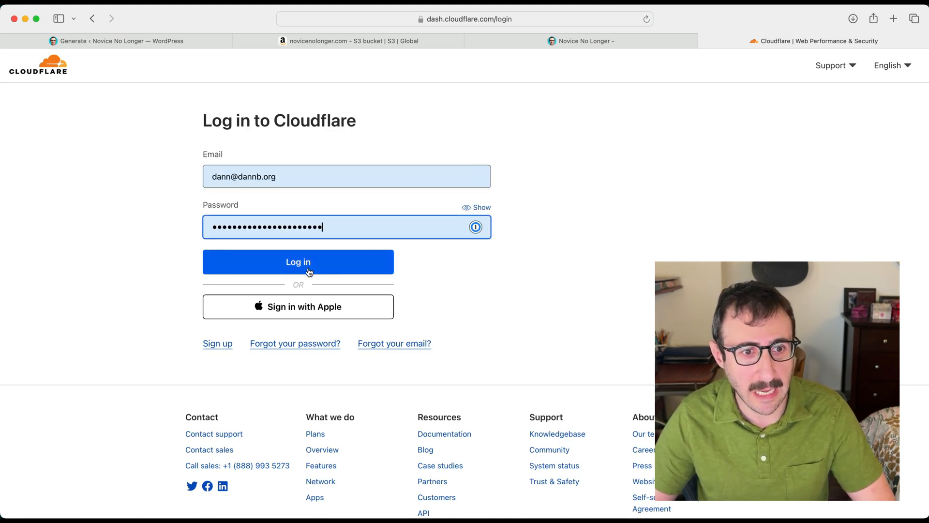
pyautogui.click(298, 261)
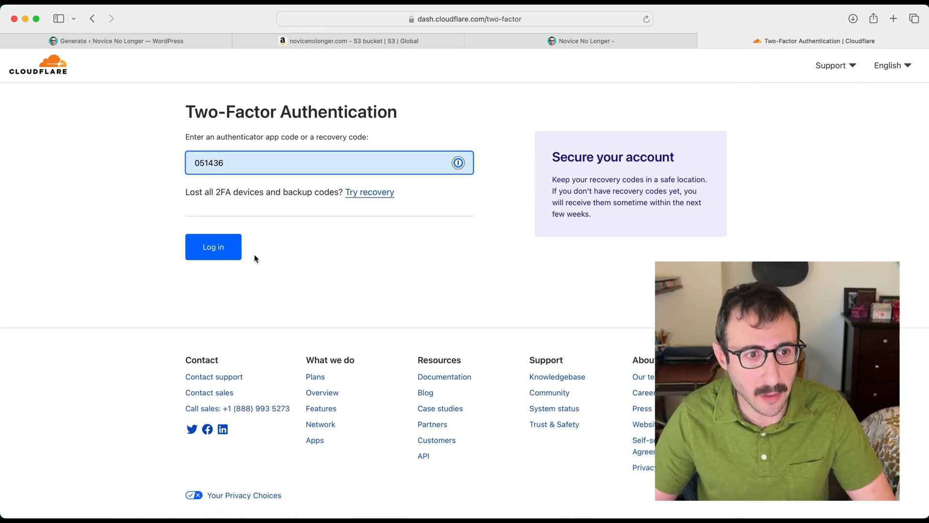
pyautogui.click(213, 246)
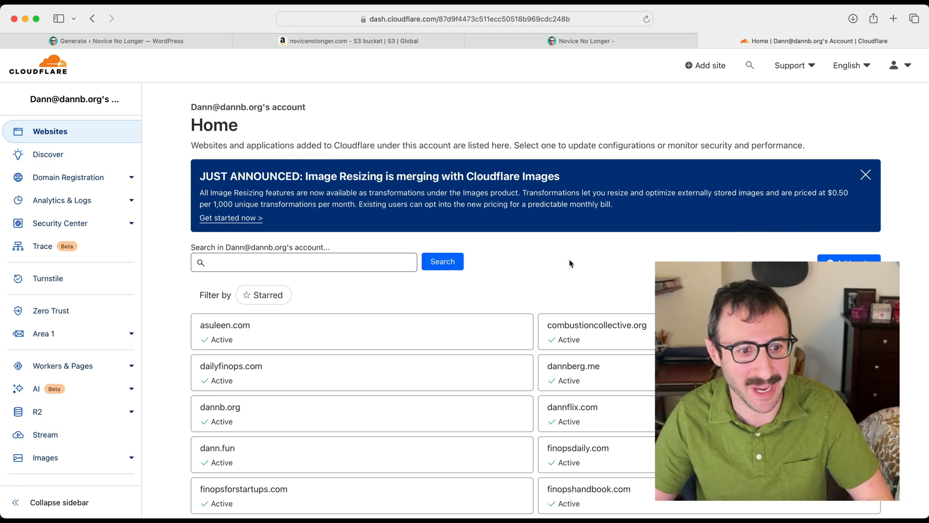
# Open novicenolonger.com's DNS Settings in Cloudflare and scroll through the existing records
pyautogui.scroll(-3)
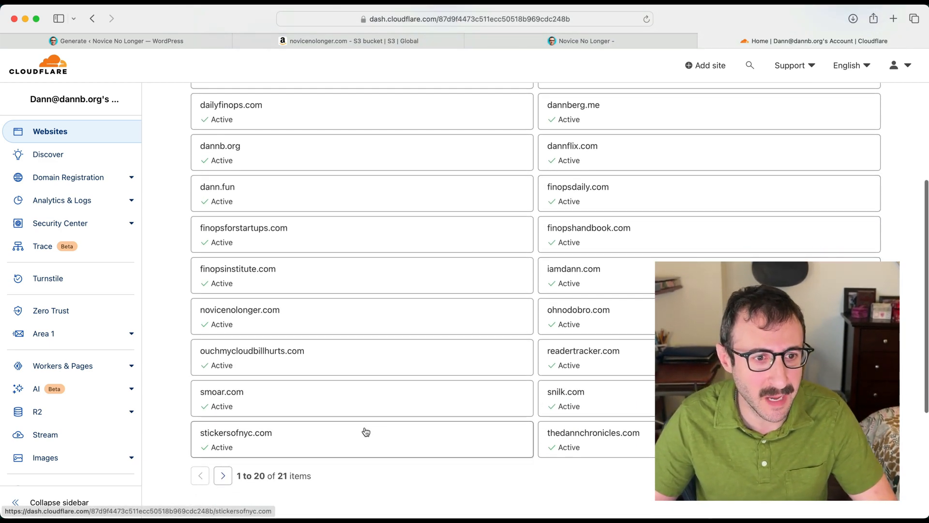
pyautogui.click(239, 309)
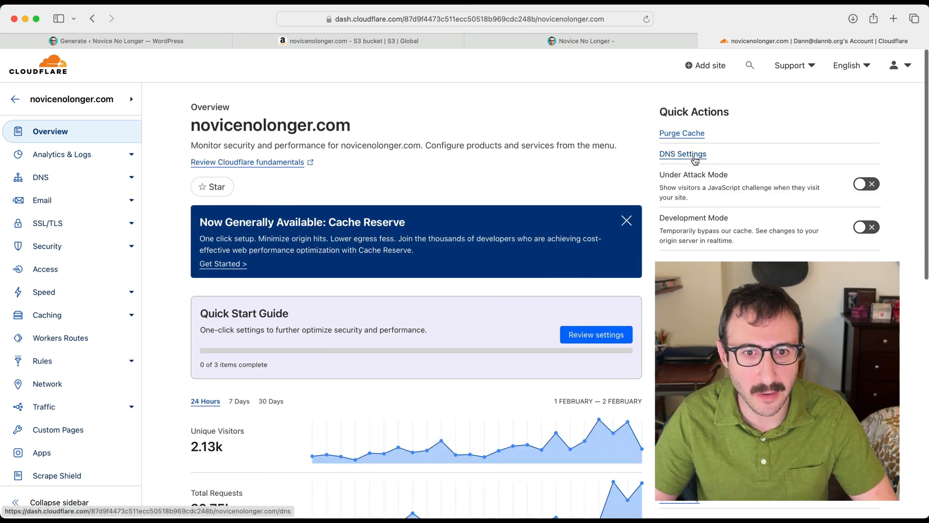
pyautogui.click(682, 154)
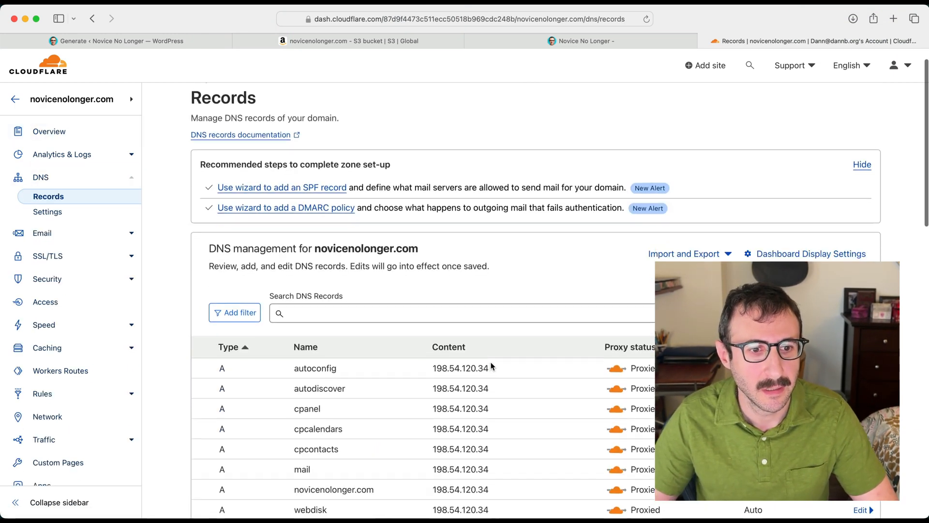
pyautogui.scroll(-3)
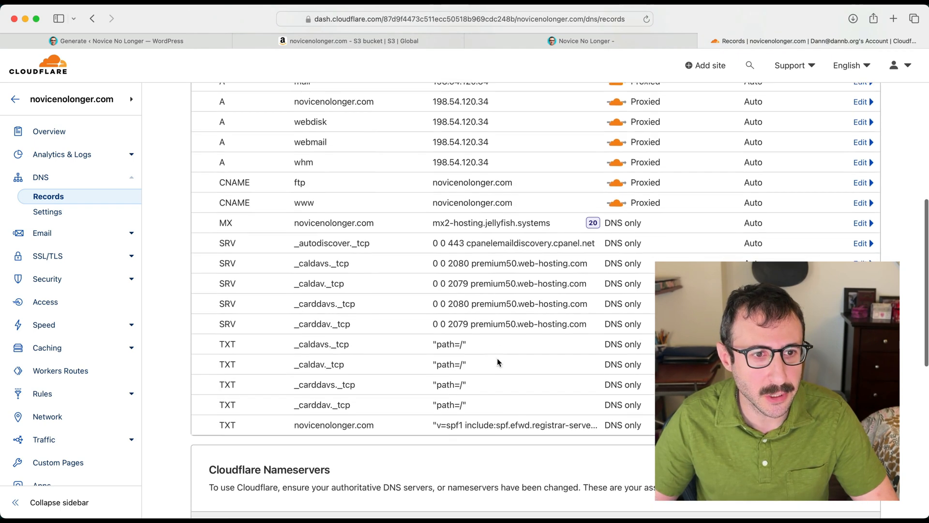
pyautogui.scroll(3)
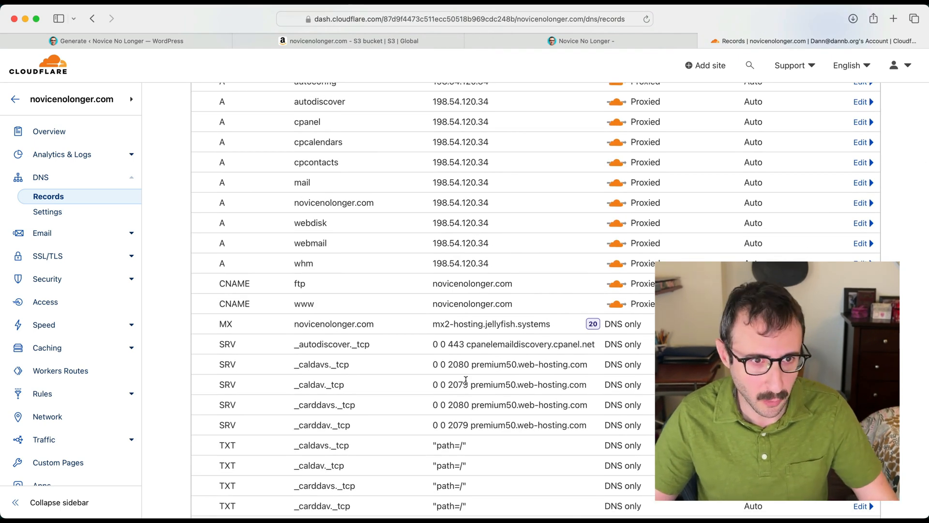
pyautogui.scroll(3)
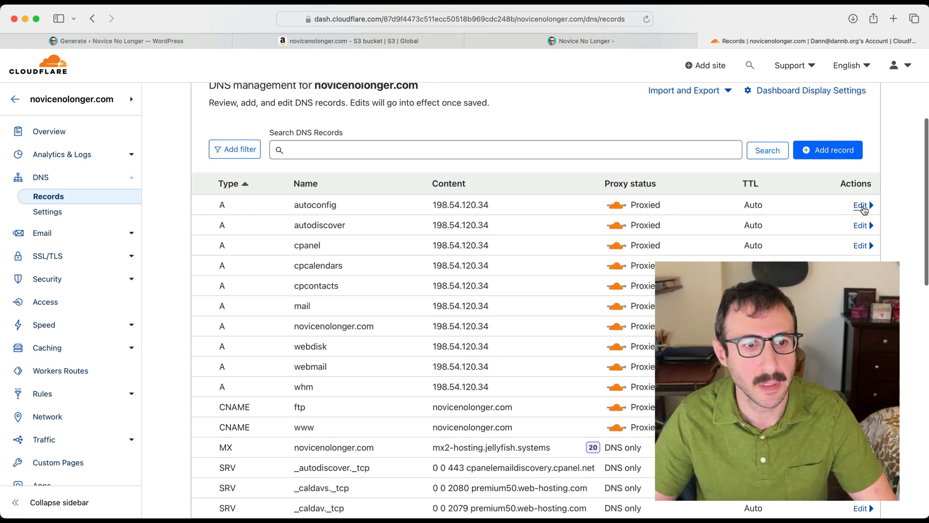
pyautogui.scroll(3)
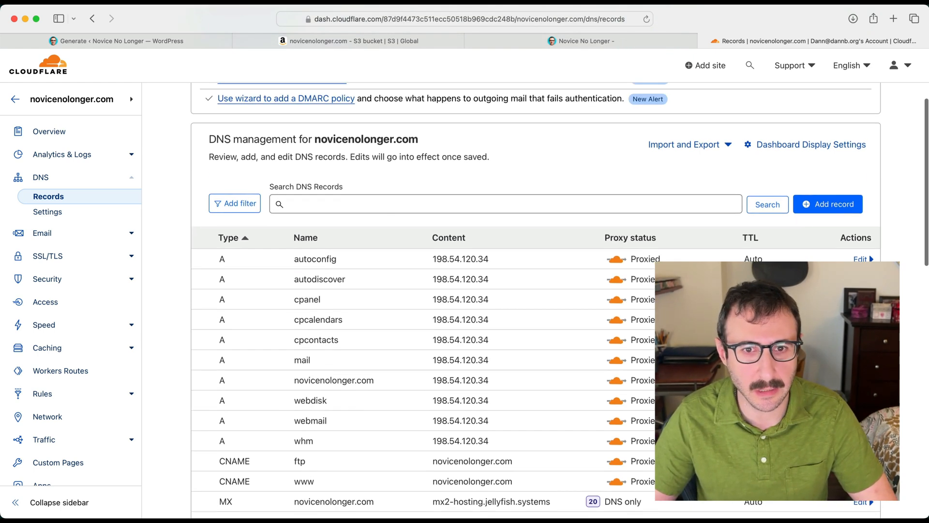
pyautogui.scroll(3)
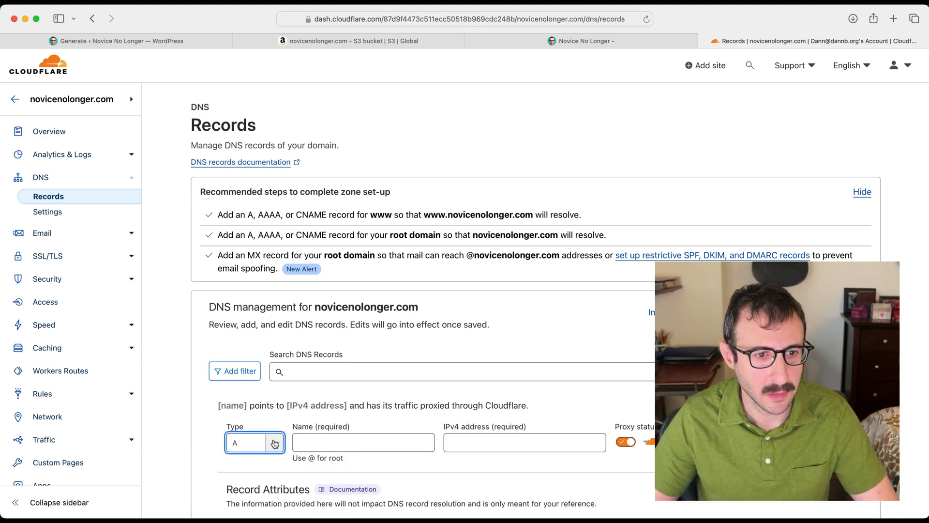
# Add a www CNAME record targeting novicenolonger.com.s3-website-us-east-1.amazonaws.com
pyautogui.click(253, 442)
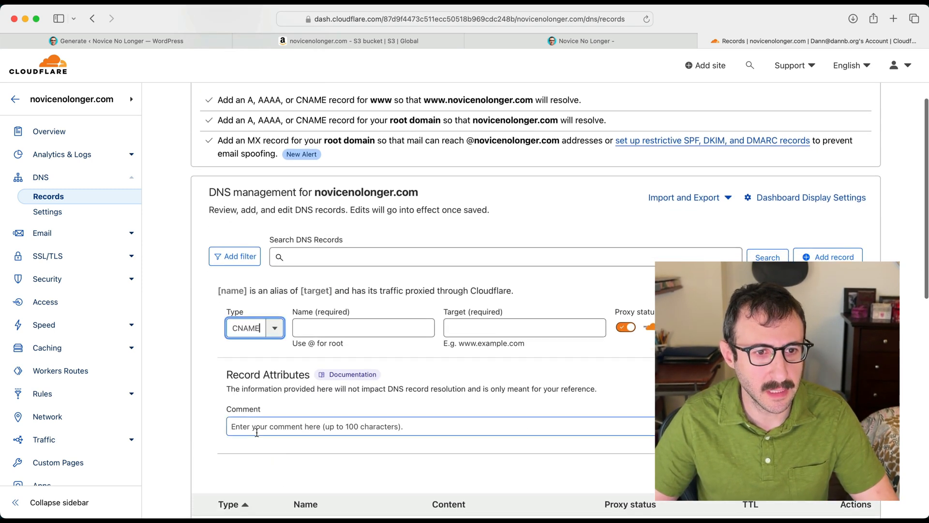
pyautogui.click(364, 327)
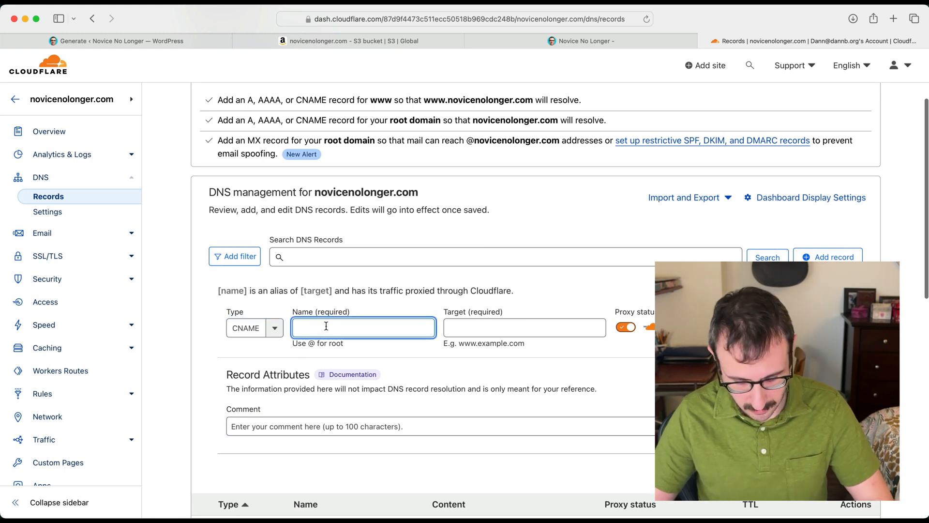
pyautogui.write('www')
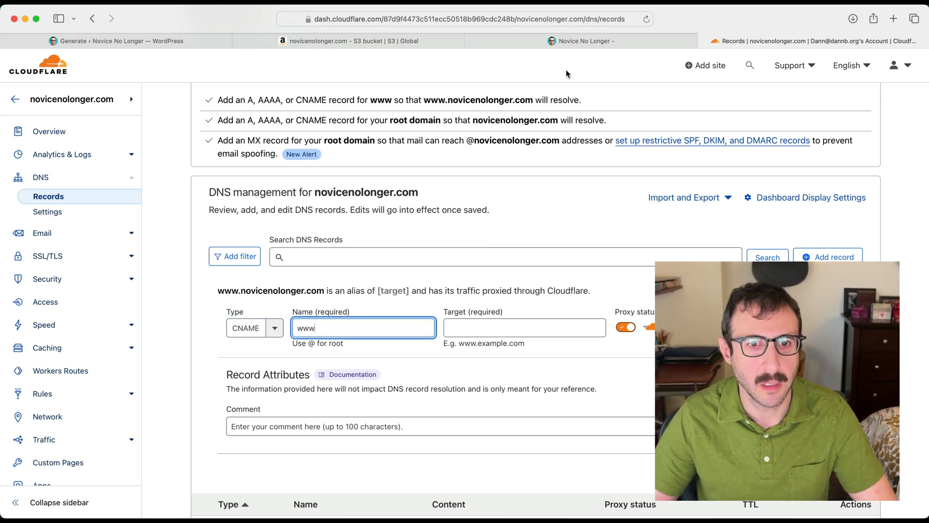
pyautogui.click(580, 41)
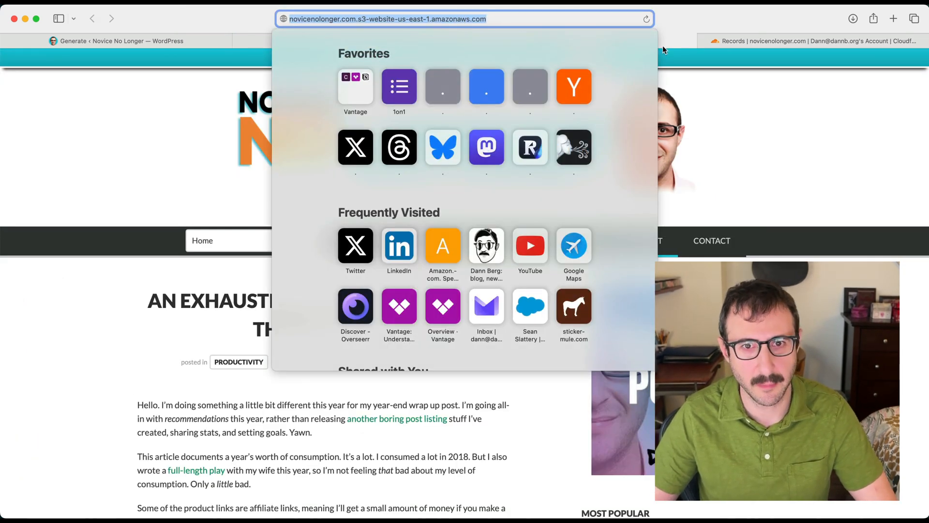
pyautogui.click(800, 40)
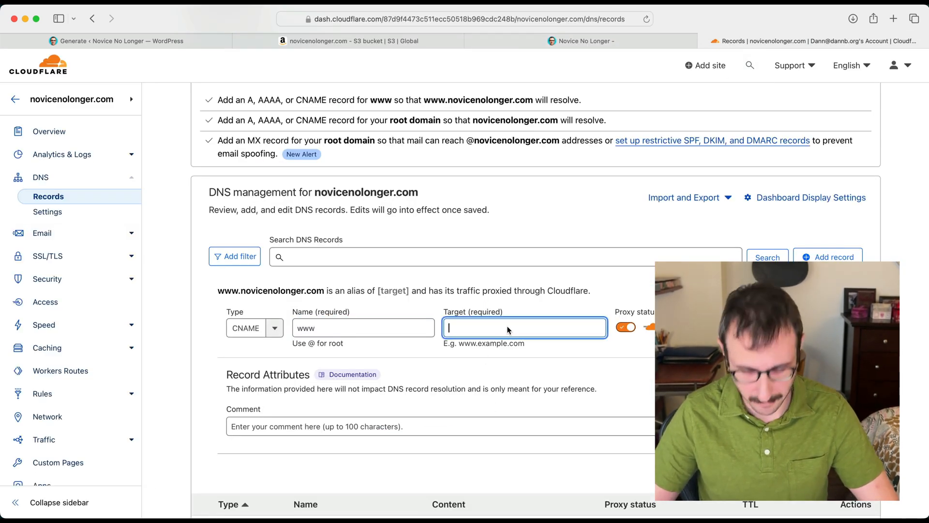
pyautogui.write('http://novicenolonger.com.s3-website-us-east-1.amazonaws.com')
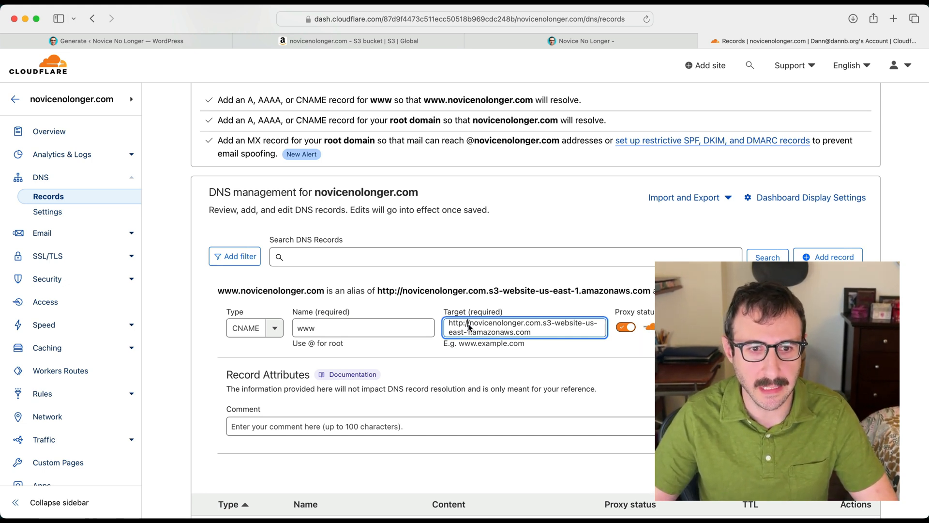
pyautogui.write('novicenolonger.com.s3-website-us-east-1.amazonaws.com')
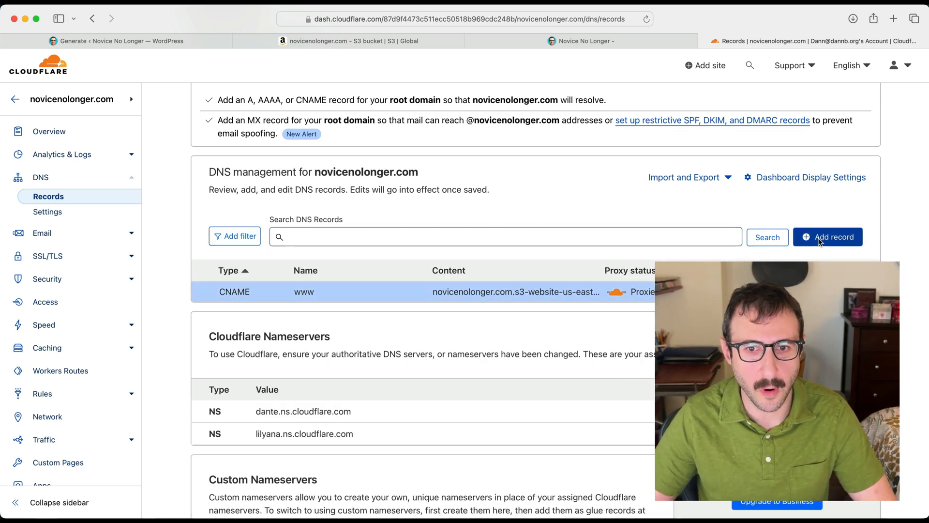
# Add a root-domain CNAME record targeting novicenolonger.com.s3-website-us-east-1.amazonaws.com
pyautogui.click(829, 237)
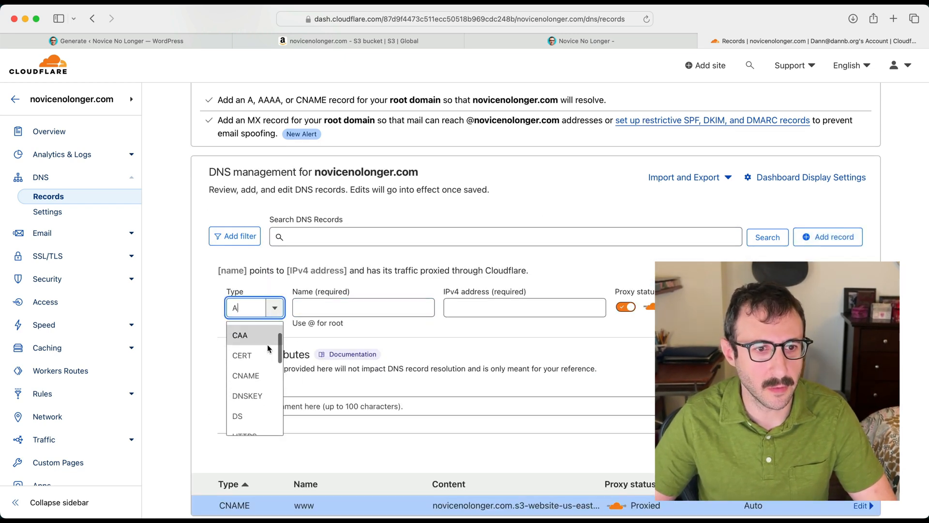
pyautogui.click(246, 375)
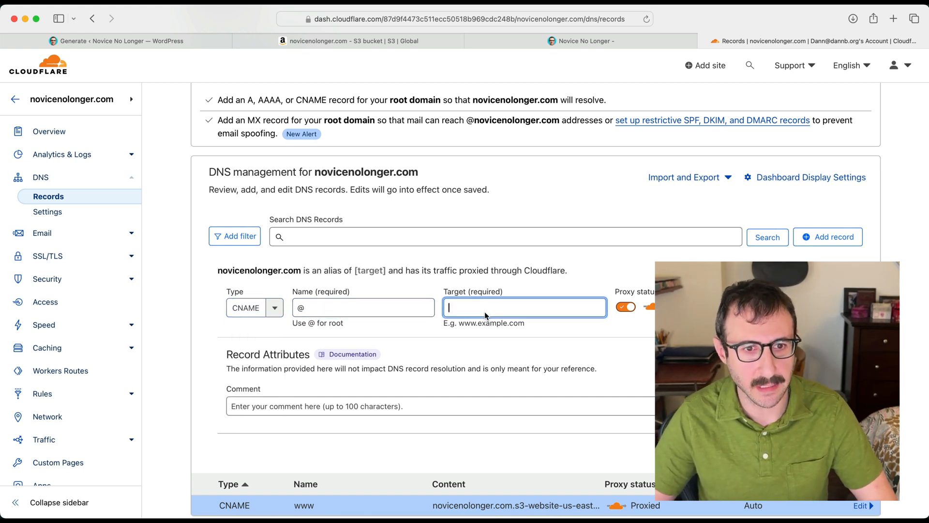
pyautogui.write('novicenolonger.com.s3-website-us-east-1.amazonaws.com')
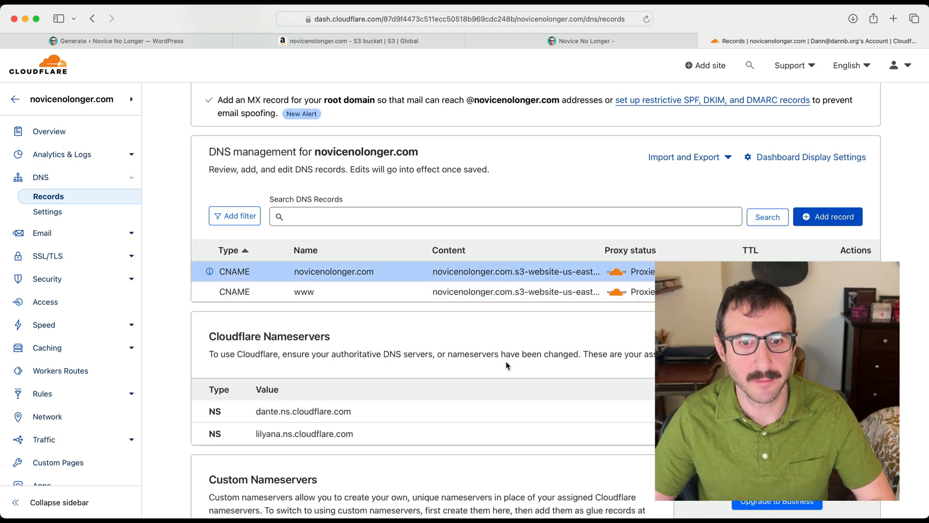
pyautogui.moveTo(501, 313)
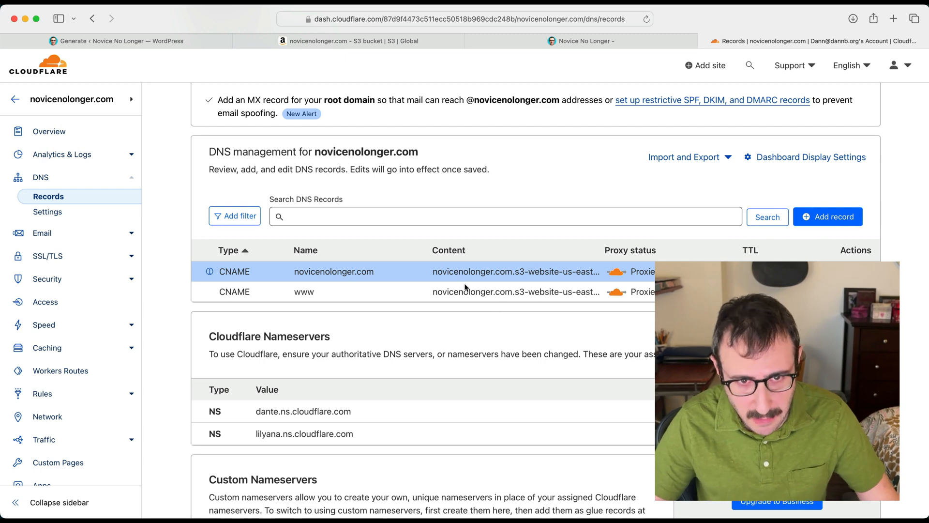
pyautogui.moveTo(893, 164)
pyautogui.write('n')
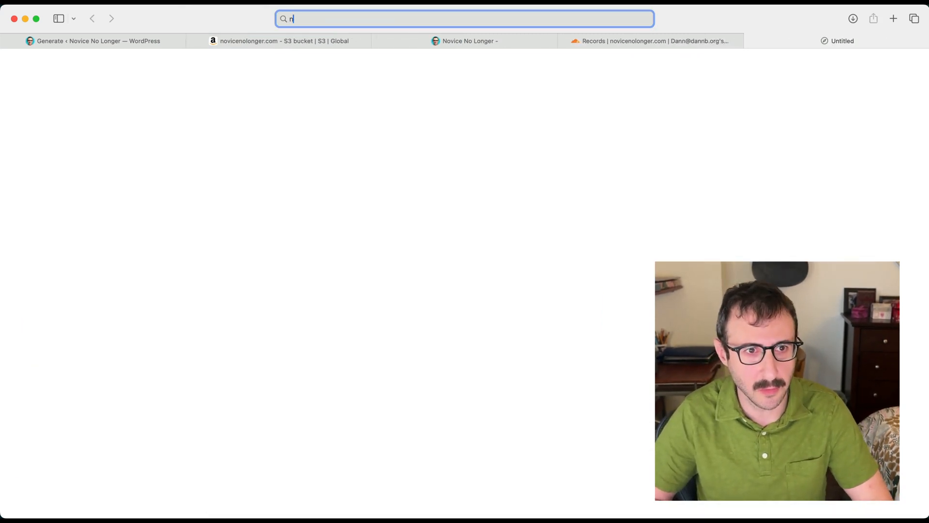
# Load novicenolonger.com in Safari, then confirm novicenolonger.com/wp-admin/ returns 404 Not Found
pyautogui.press('Return')
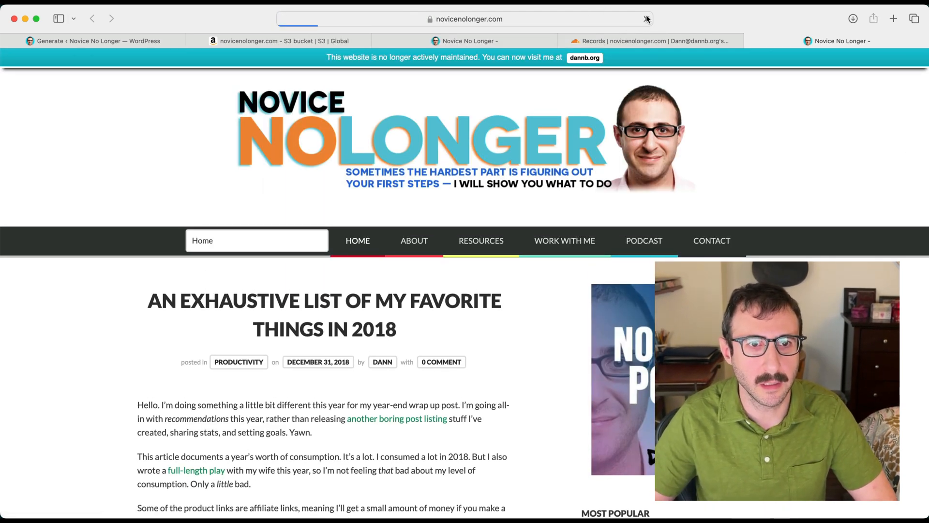
pyautogui.click(647, 18)
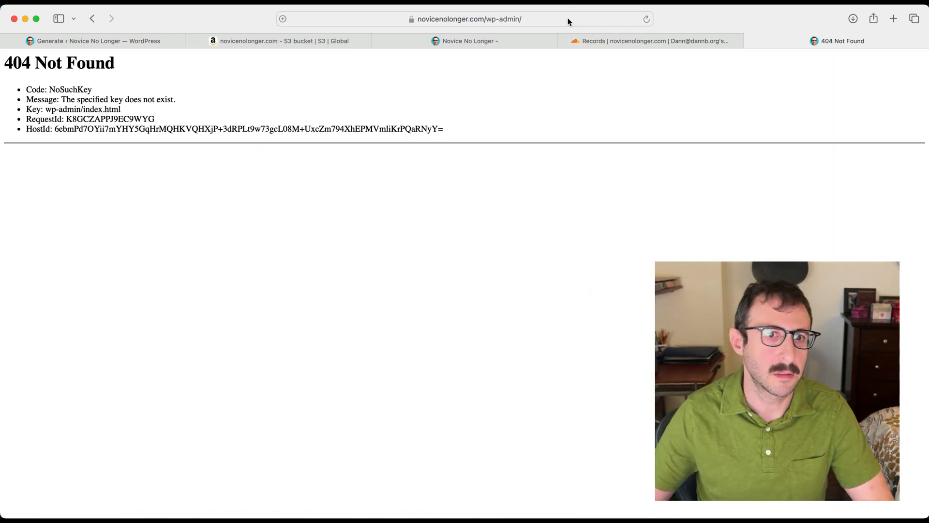
pyautogui.click(468, 18)
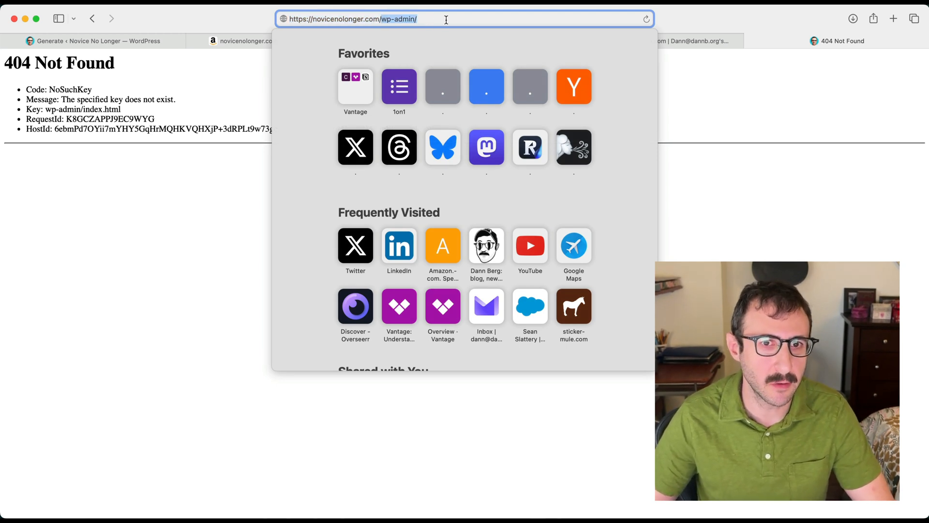
pyautogui.press('Return')
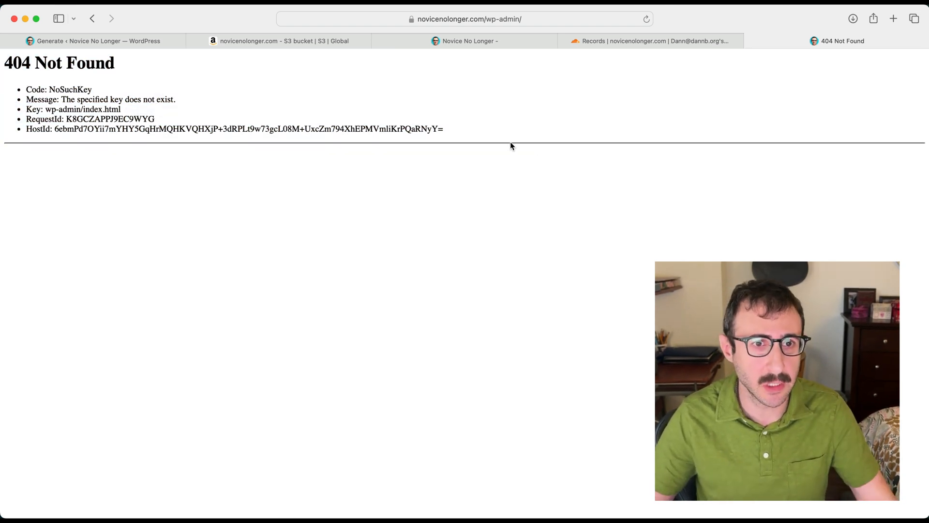
pyautogui.moveTo(478, 142)
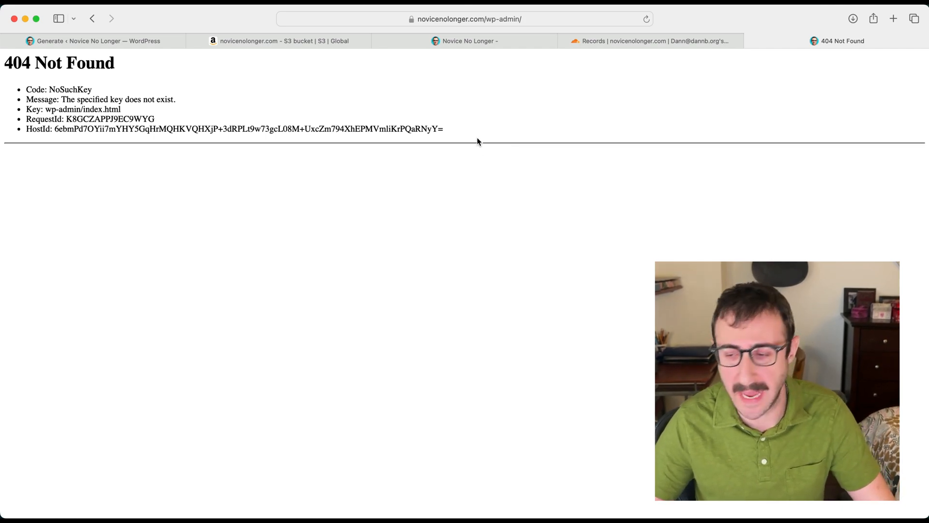